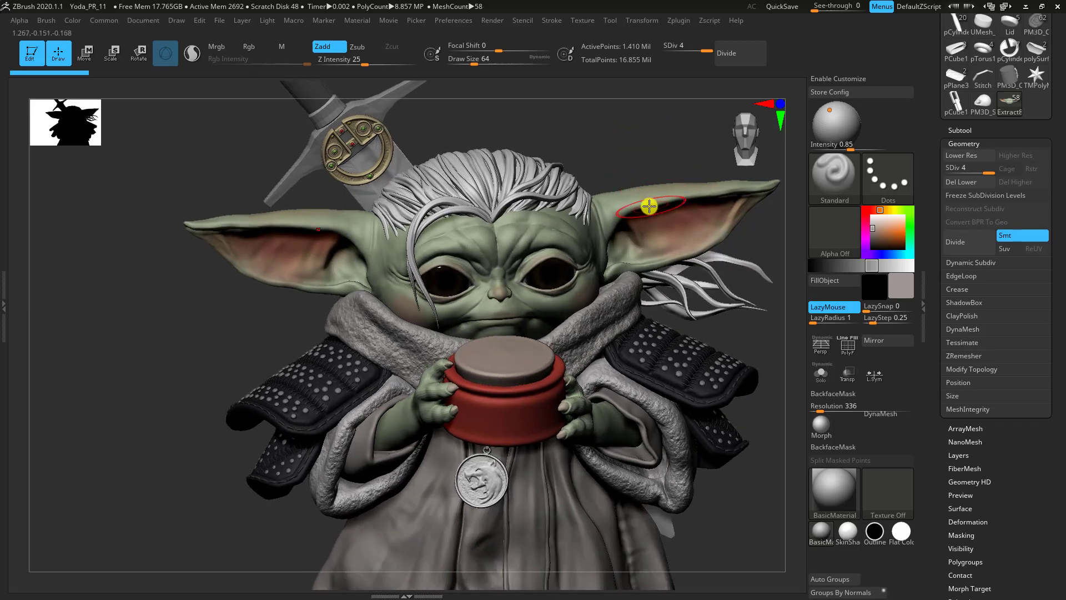
pyautogui.moveTo(657, 199)
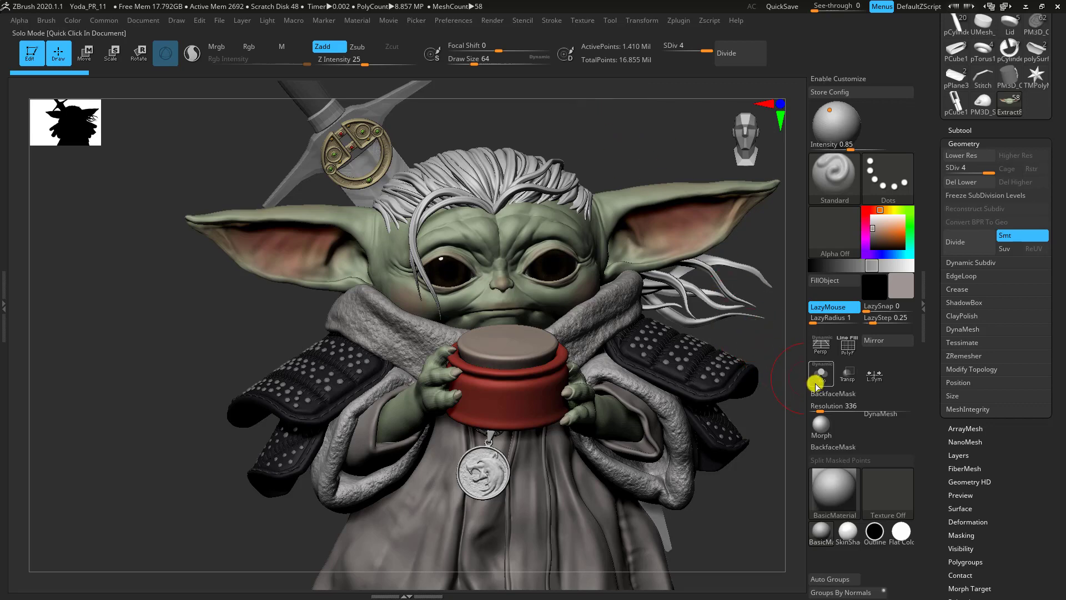
pyautogui.moveTo(821, 374)
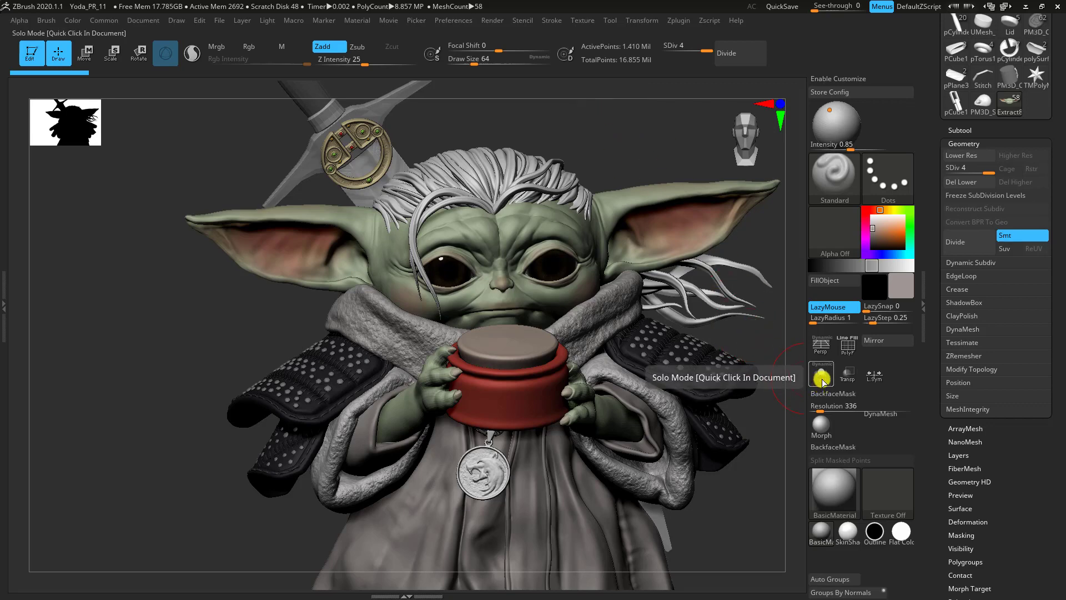
# - Enable Solo so only the Extract8_2 head subtool shows
pyautogui.click(820, 375)
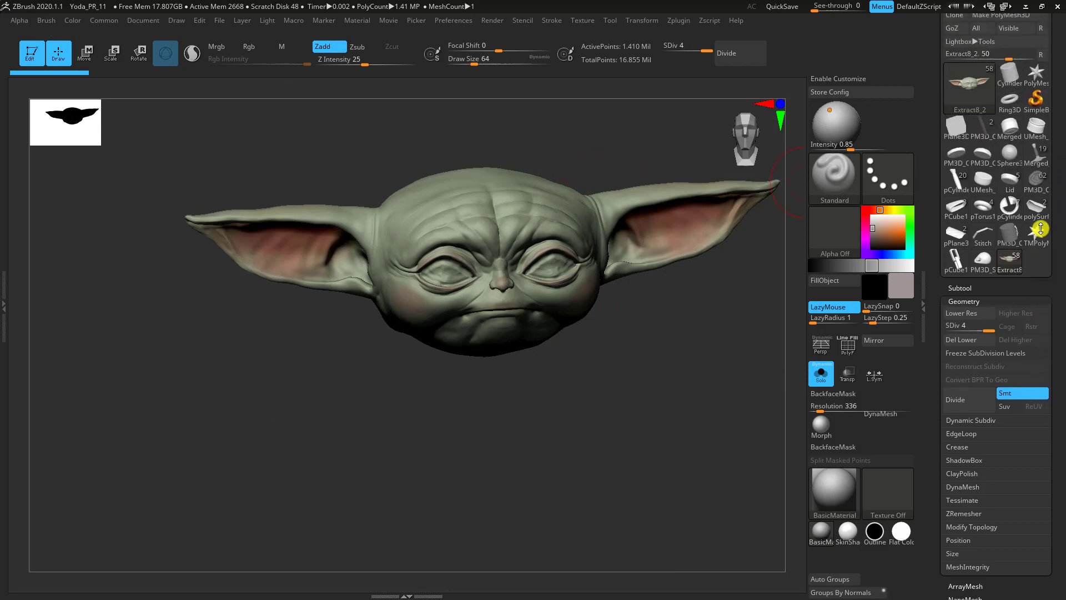
pyautogui.moveTo(679, 20)
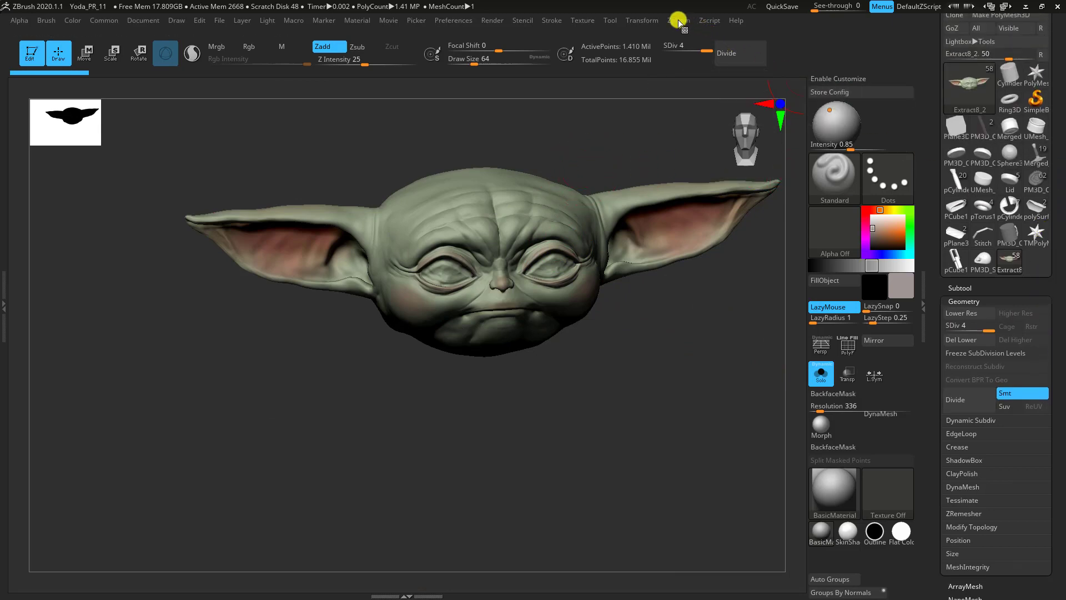
# - Expand Decimation Master under Zplugin to reveal its options and presets
pyautogui.click(678, 20)
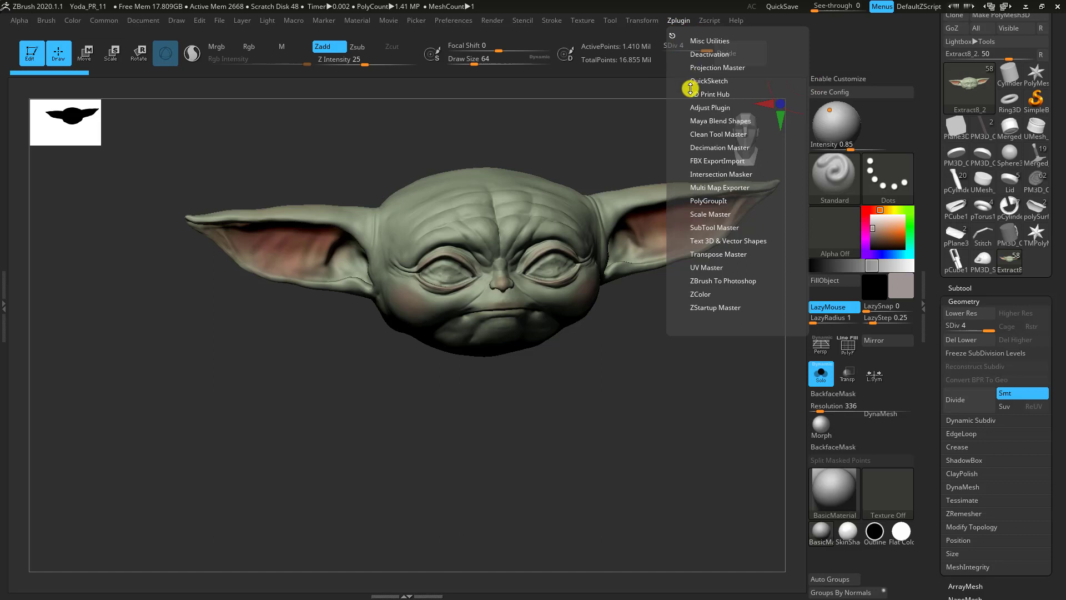
pyautogui.click(720, 148)
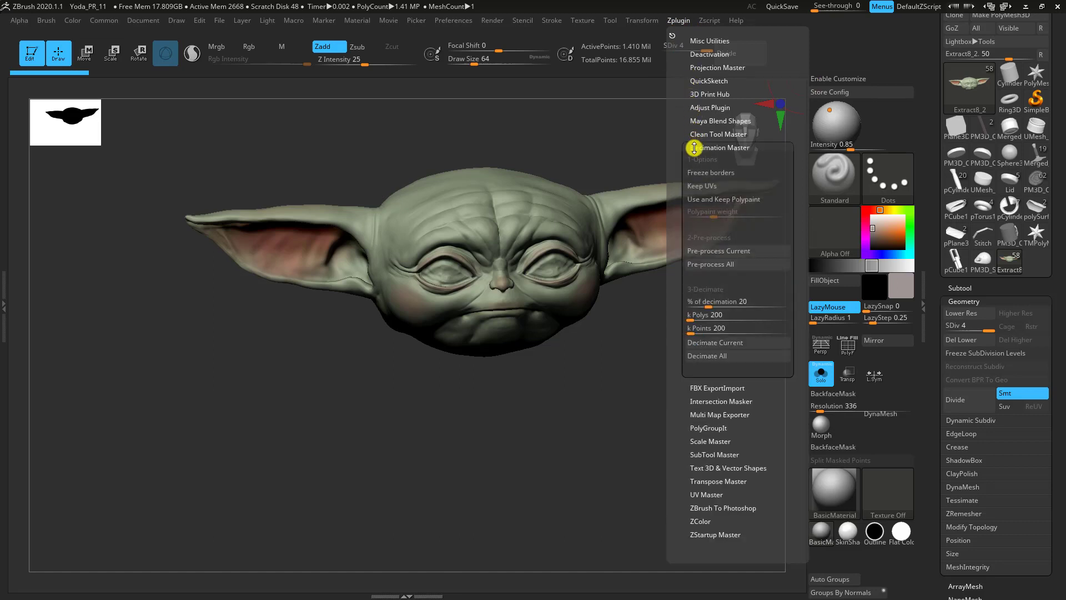
pyautogui.click(720, 148)
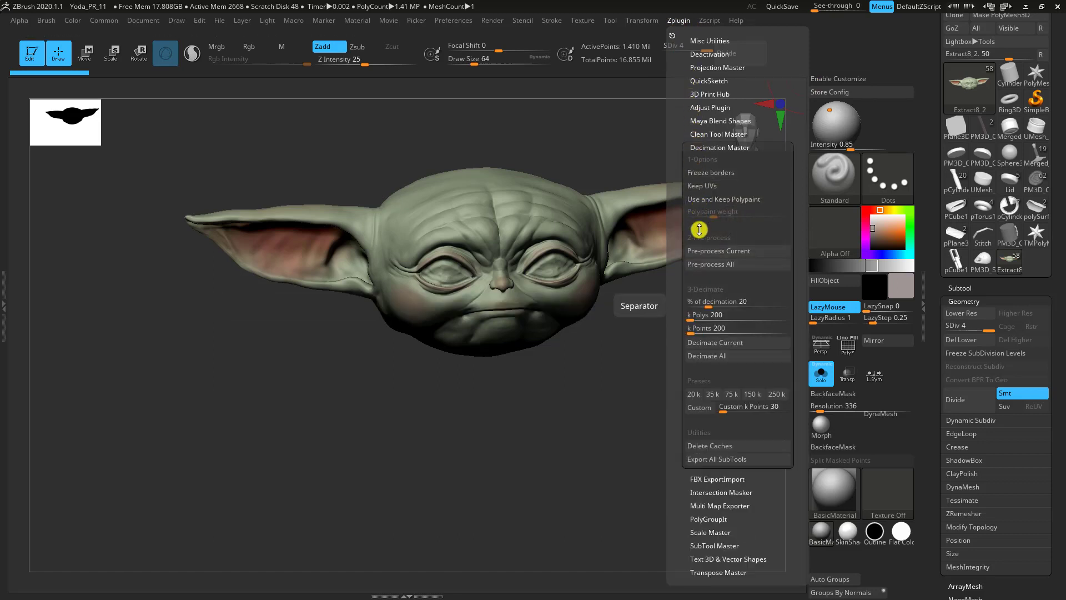
pyautogui.moveTo(708, 342)
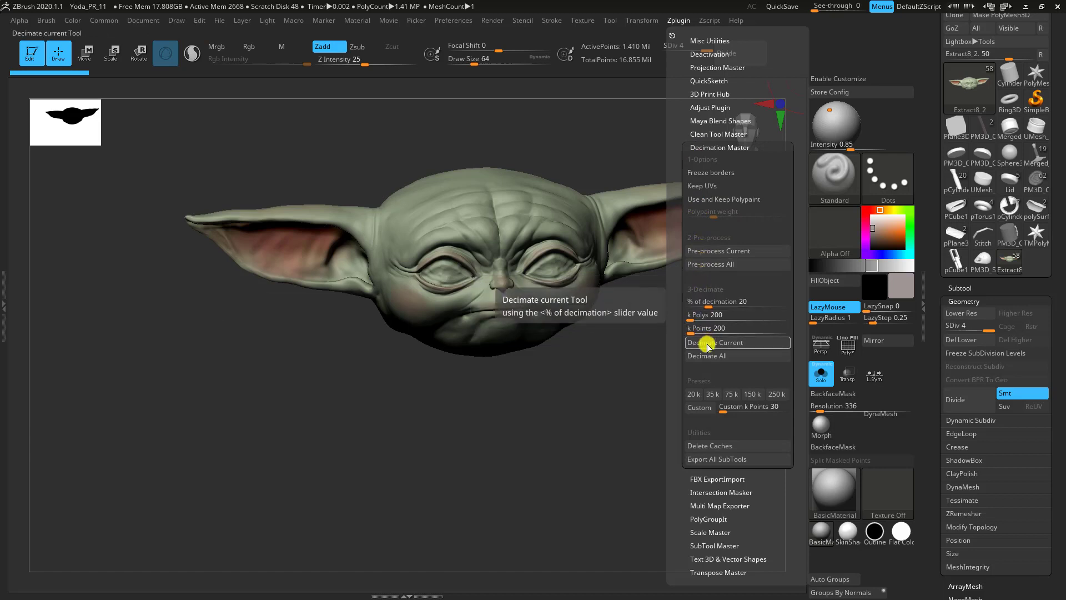
pyautogui.moveTo(711, 264)
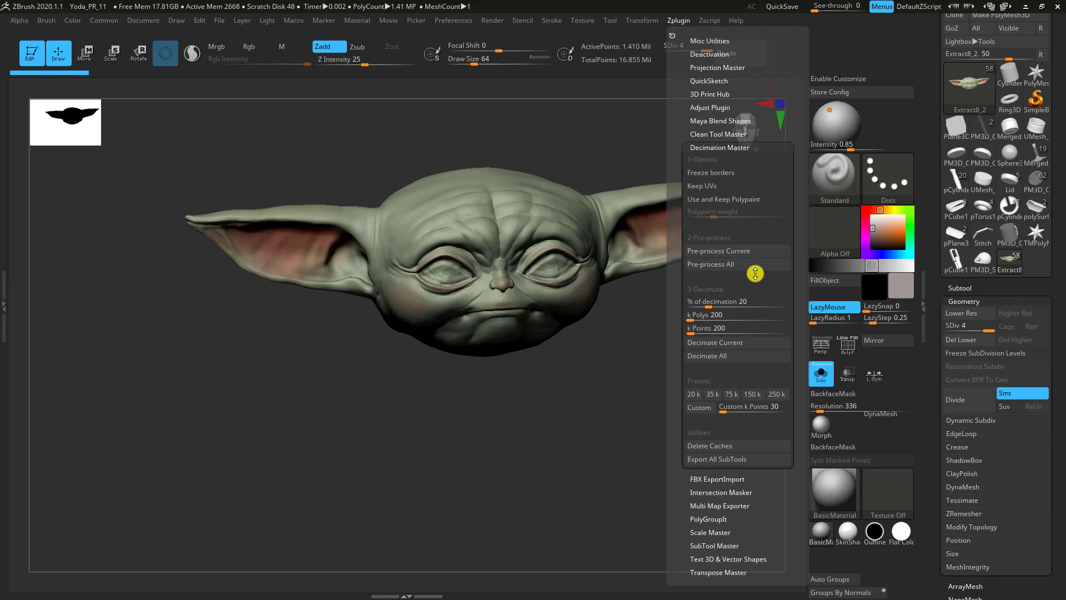
pyautogui.moveTo(711, 385)
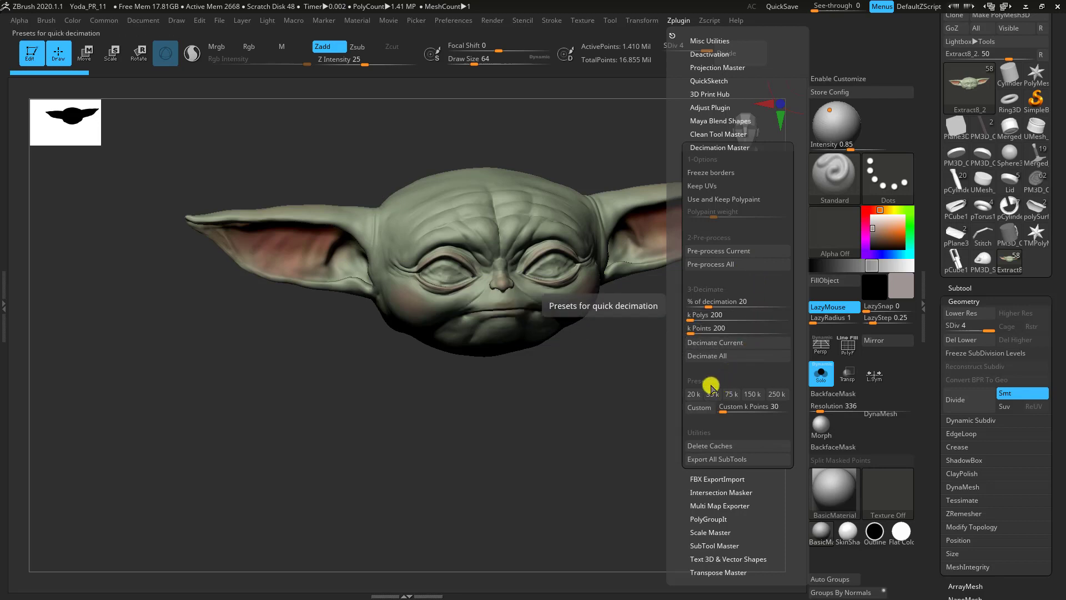
pyautogui.moveTo(775, 395)
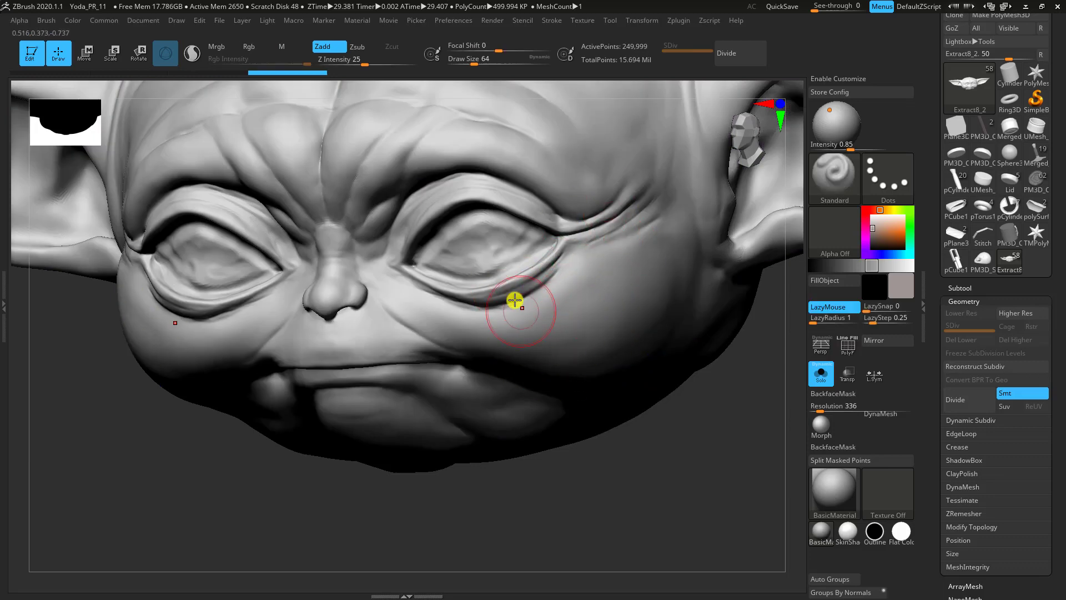
pyautogui.moveTo(537, 274)
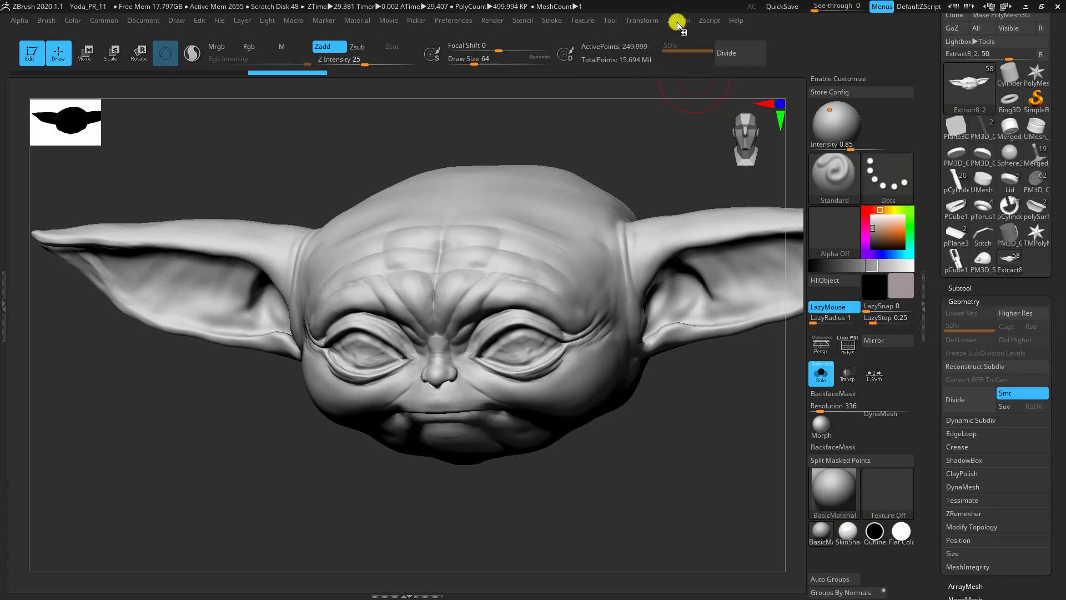
pyautogui.click(677, 20)
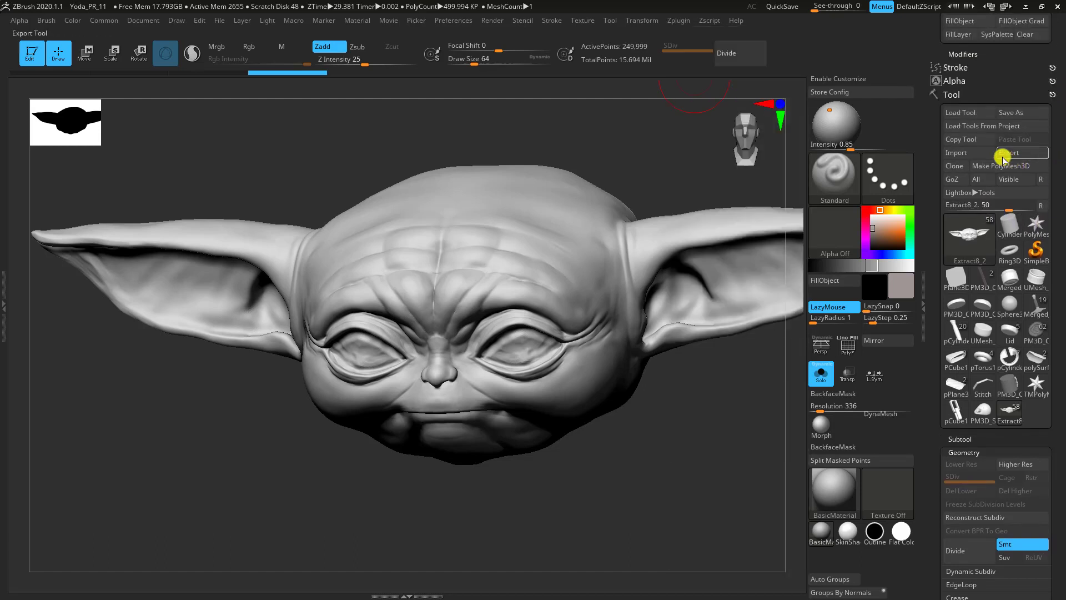
pyautogui.moveTo(1000, 166)
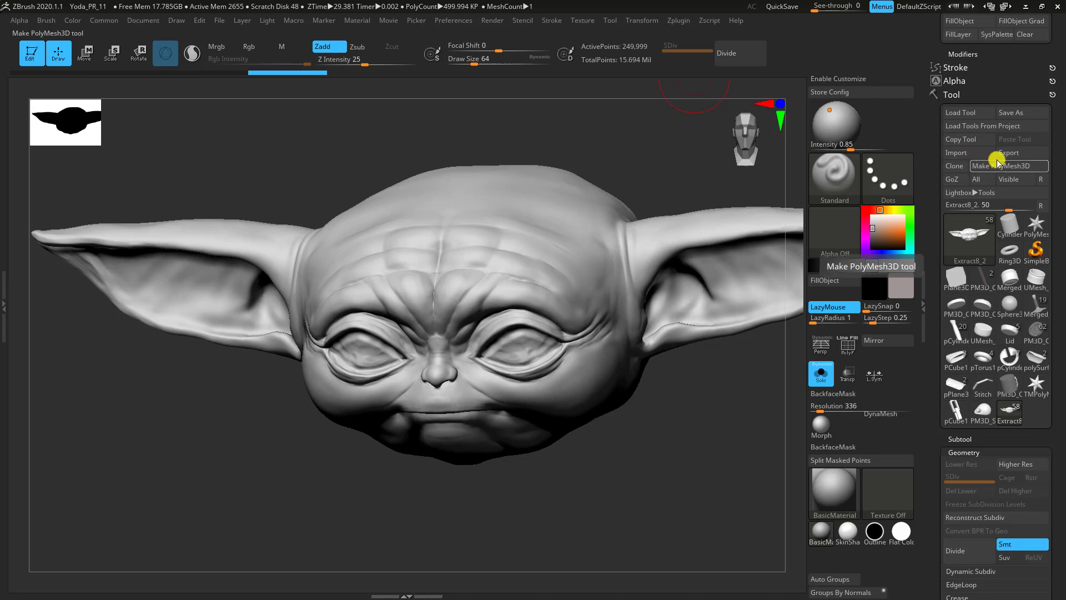
pyautogui.moveTo(714, 6)
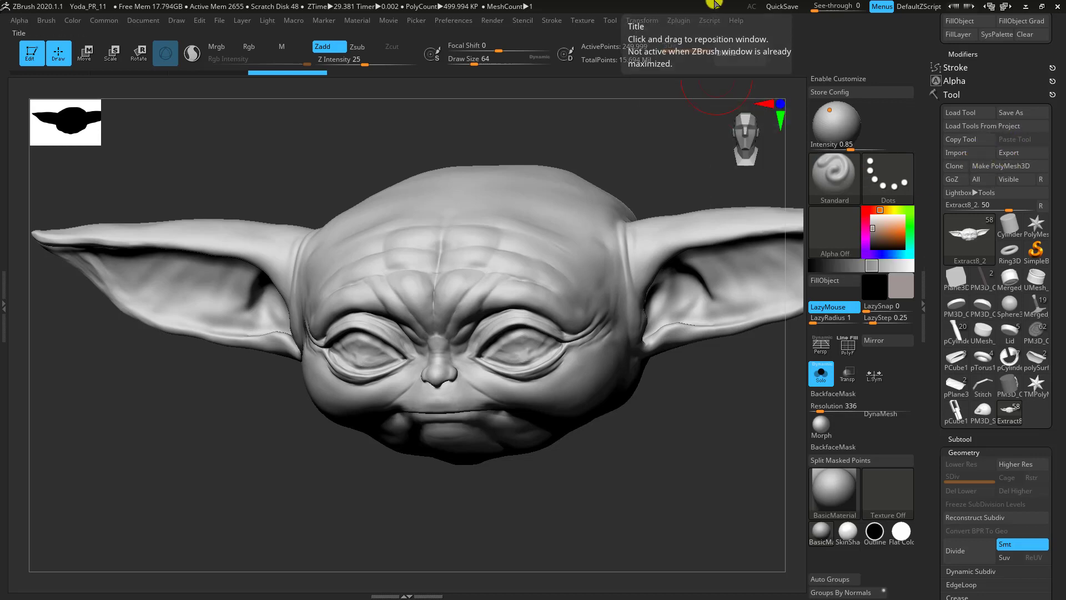
pyautogui.moveTo(678, 27)
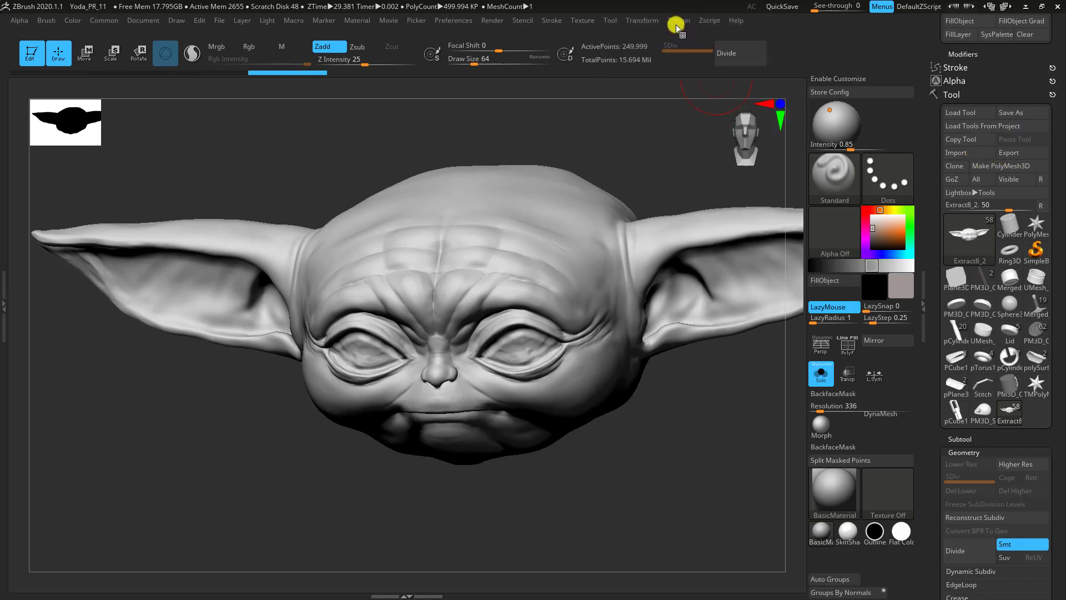
pyautogui.moveTo(677, 26)
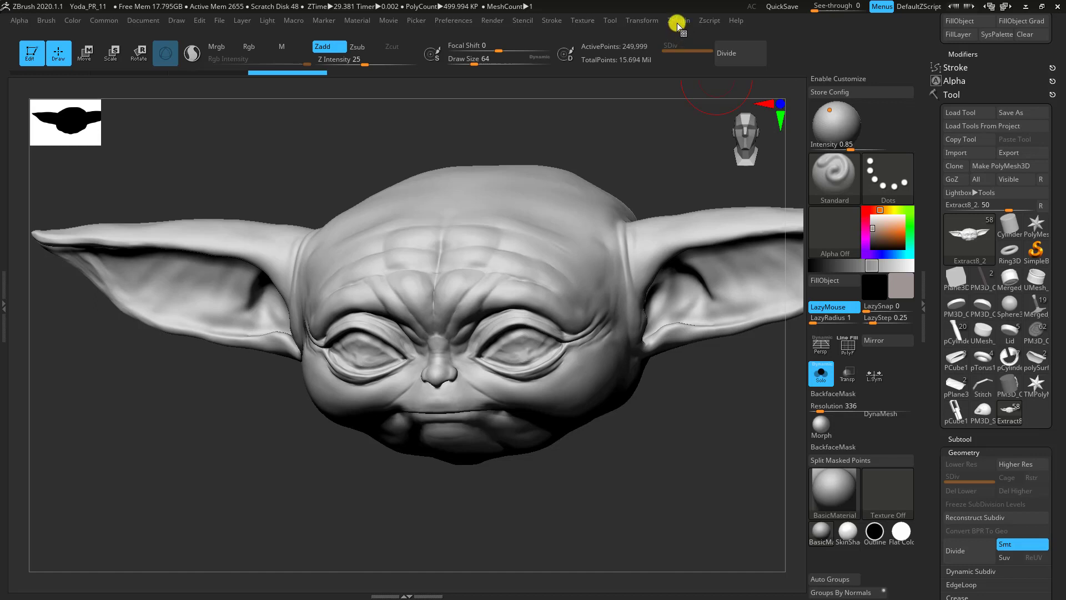
pyautogui.moveTo(676, 27)
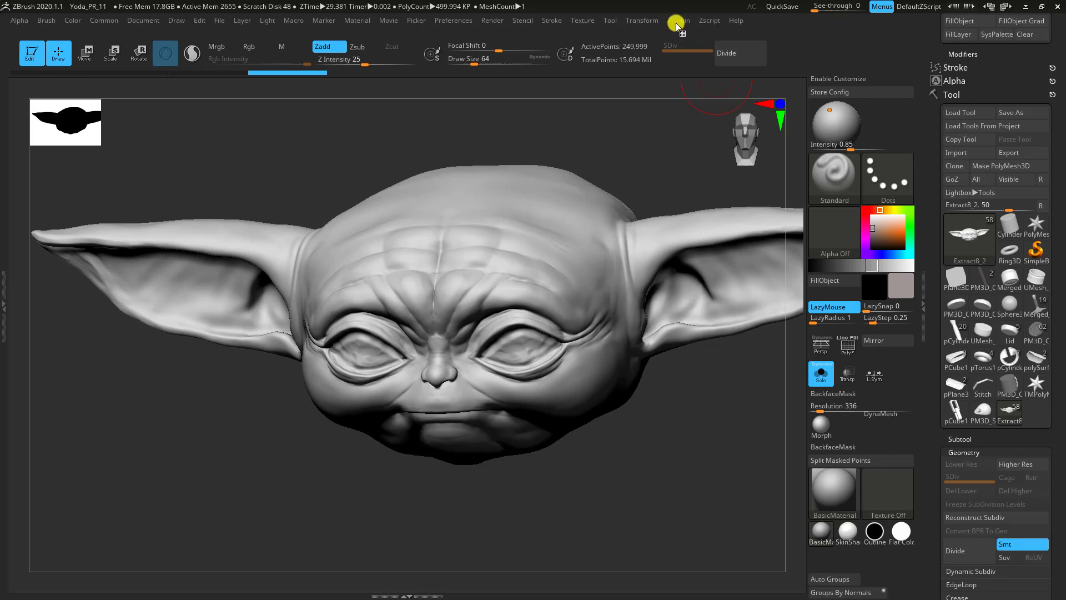
# - Start an FBX 2019 export of the decimated head via Zplugin > FBX ExportImport
pyautogui.click(677, 20)
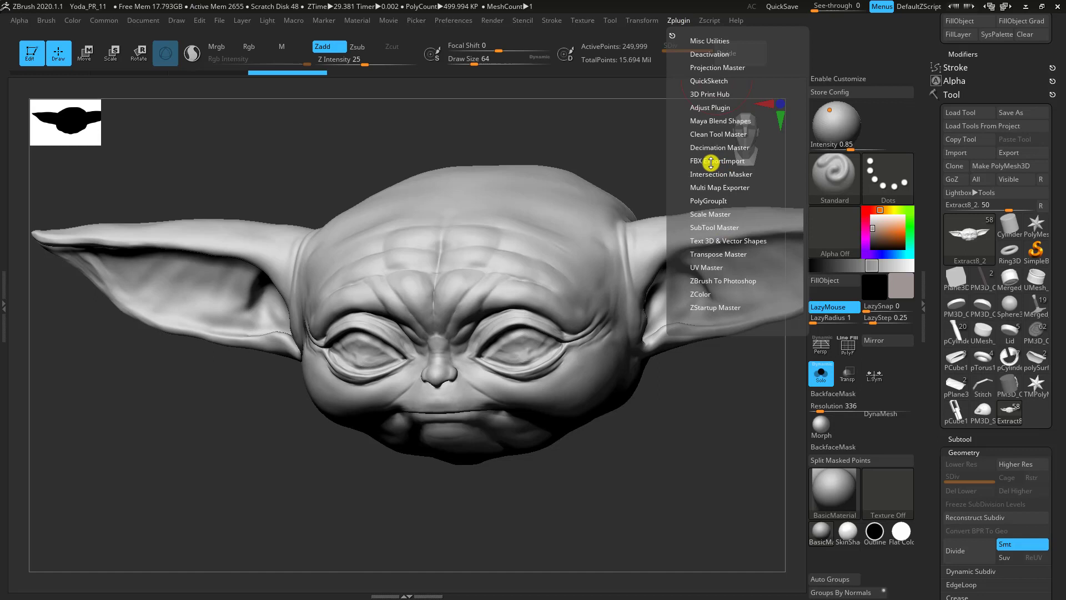
pyautogui.click(718, 160)
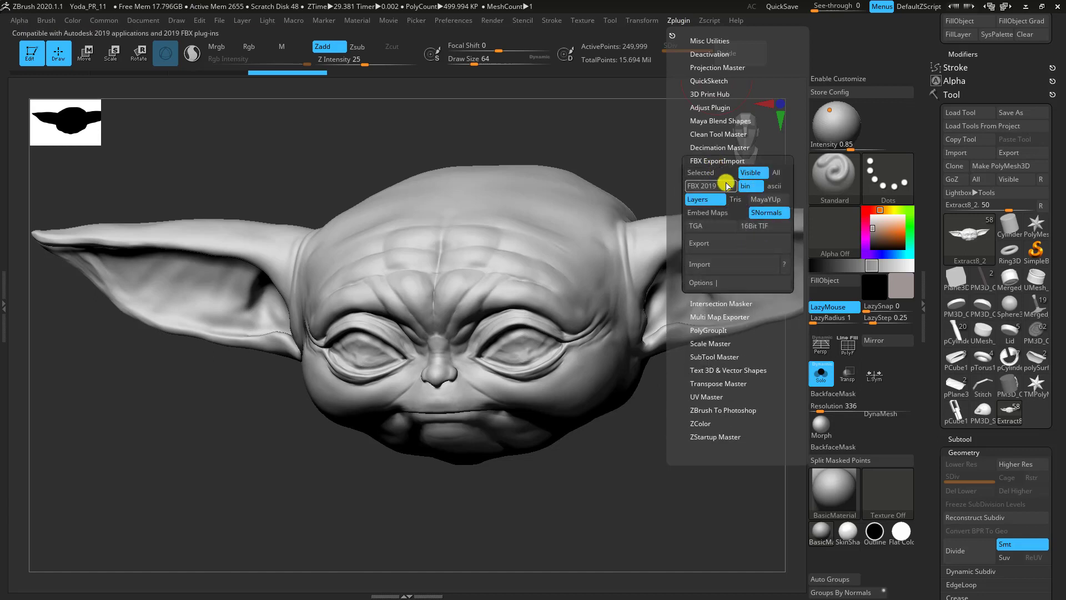
pyautogui.moveTo(701, 172)
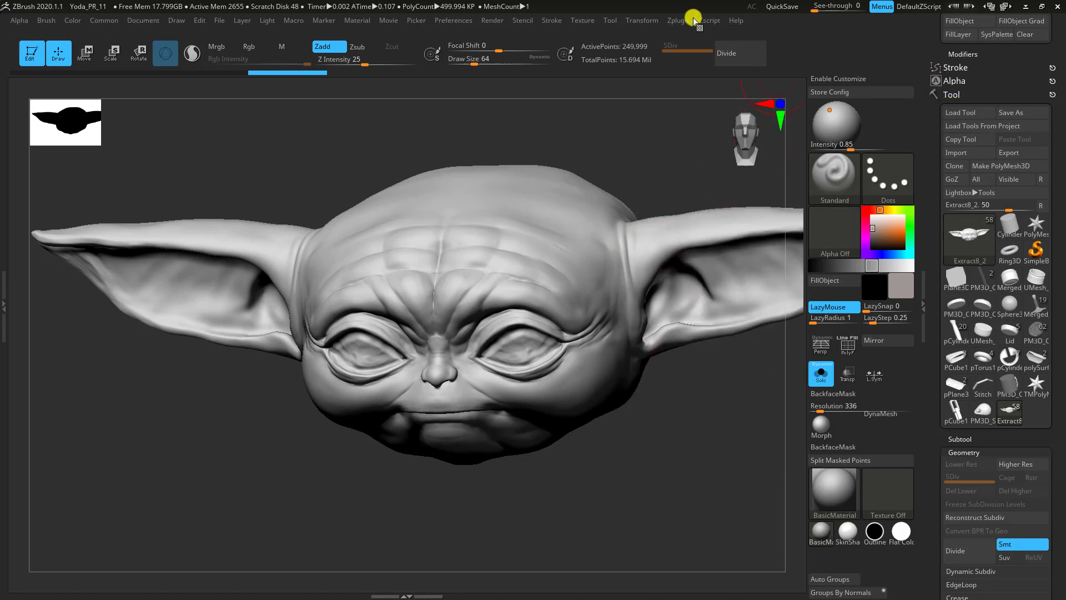
pyautogui.click(677, 20)
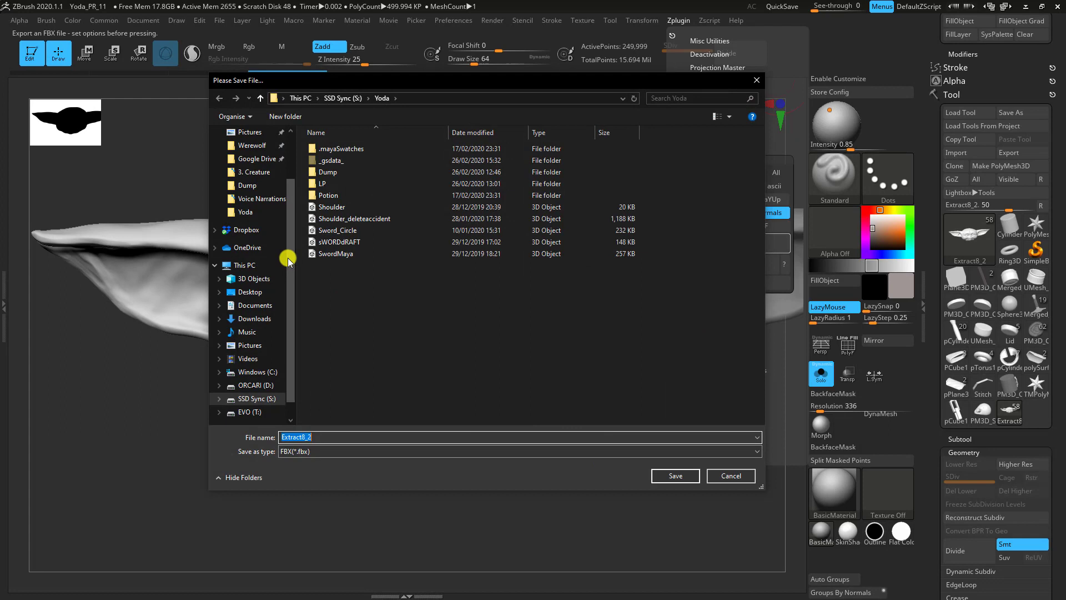
# - Save the head to the Desktop as an FBX file named Guide
pyautogui.click(250, 277)
pyautogui.write('Gu')
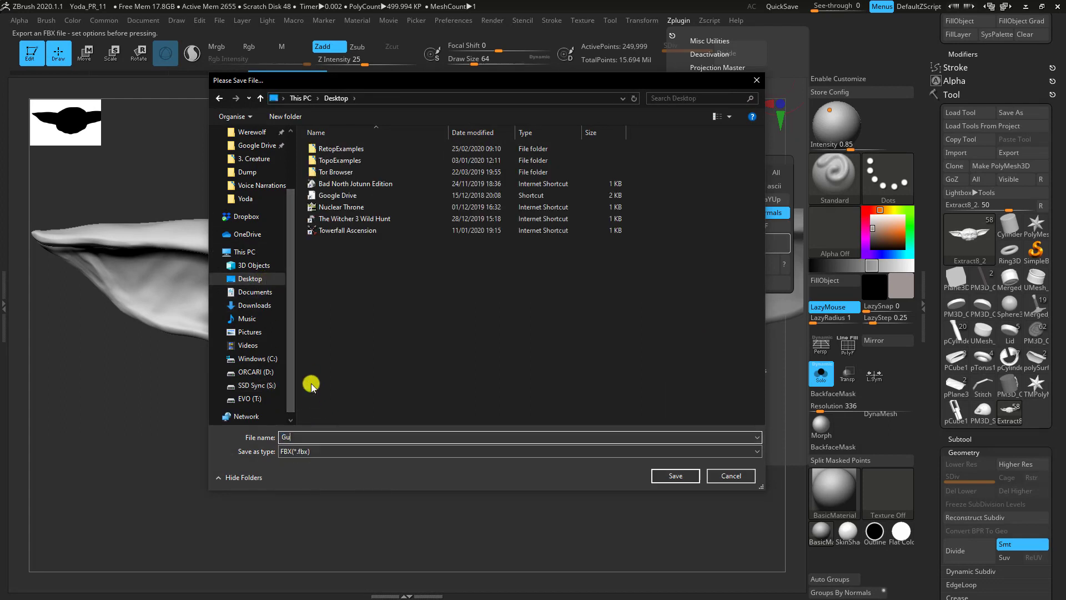
pyautogui.write('ide')
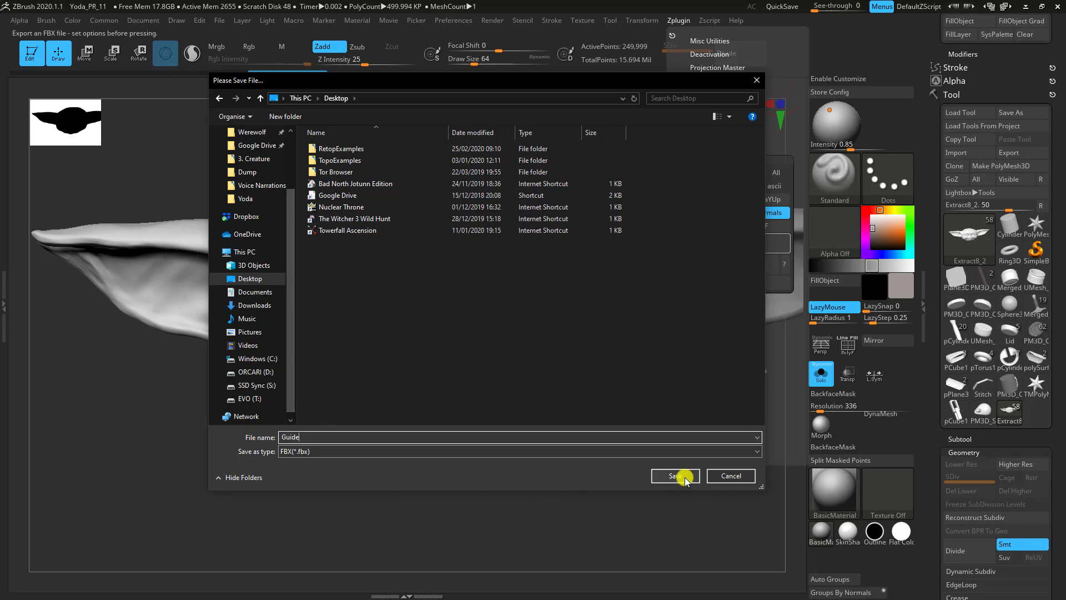
pyautogui.click(673, 475)
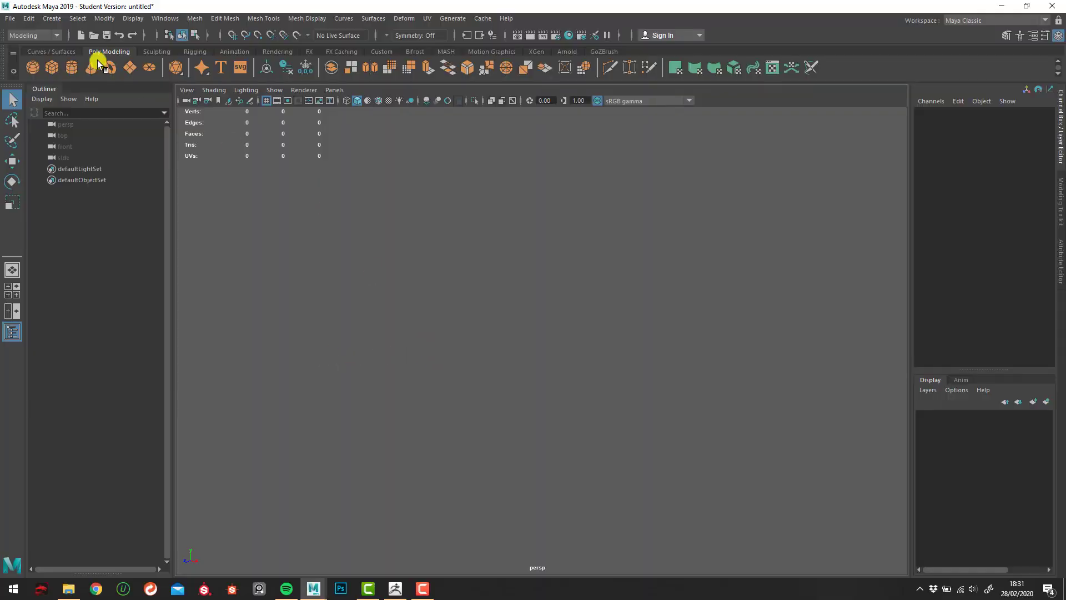
# - Bring up Maya's Import window in the empty scene
pyautogui.click(10, 19)
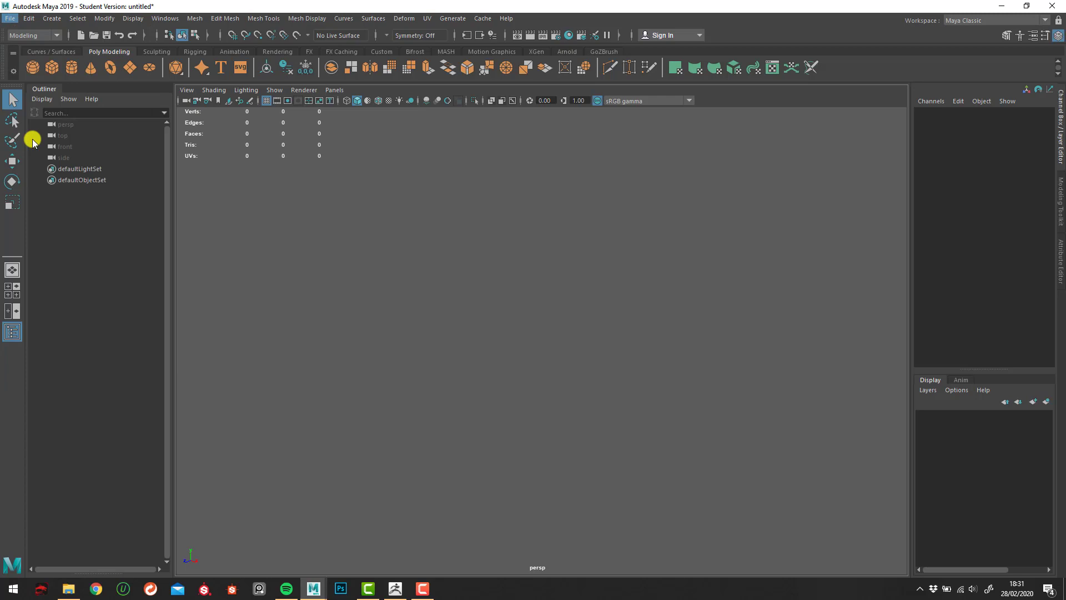
pyautogui.click(10, 19)
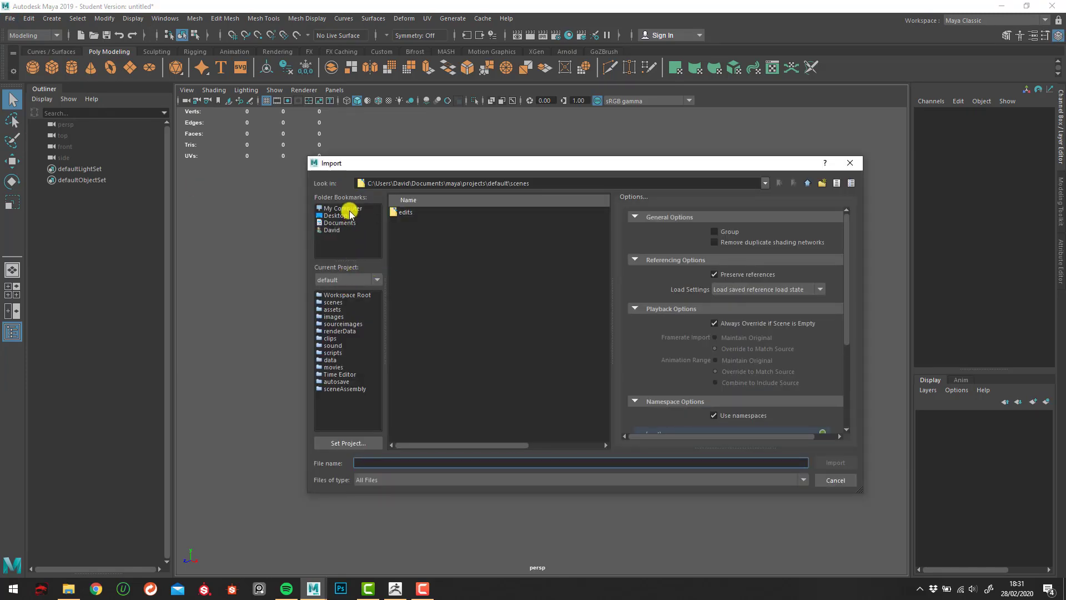
# - Point the Import window at the Desktop, then cancel without importing
pyautogui.click(334, 216)
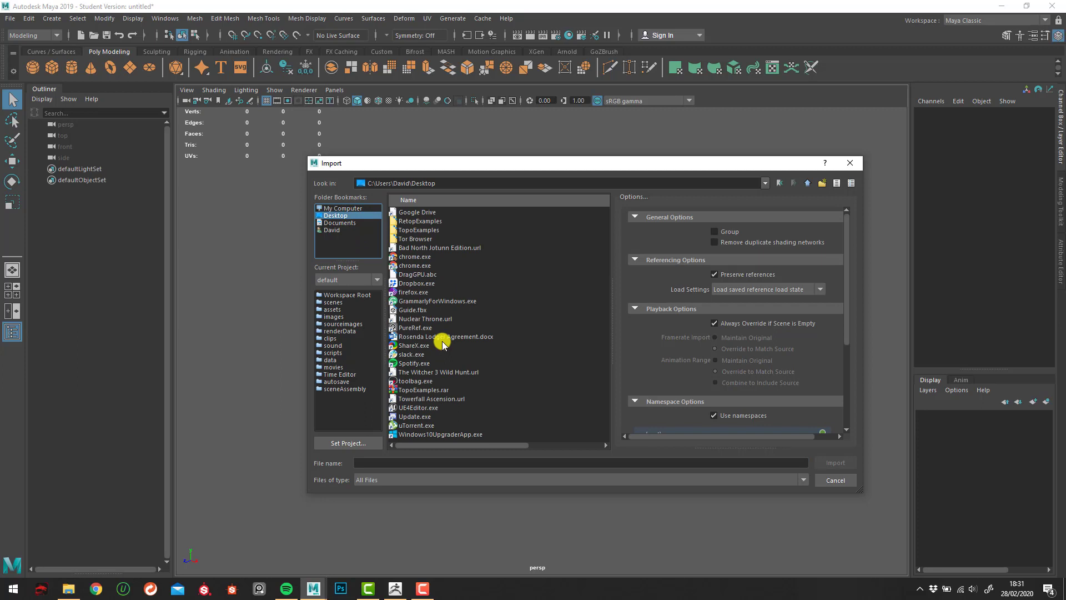
pyautogui.moveTo(416, 310)
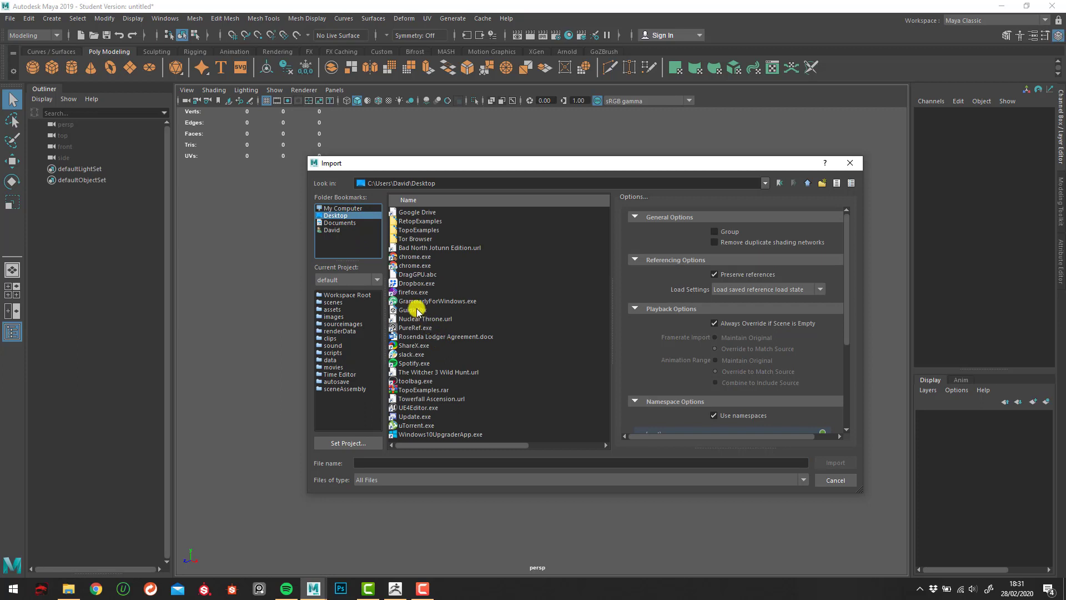
pyautogui.click(835, 480)
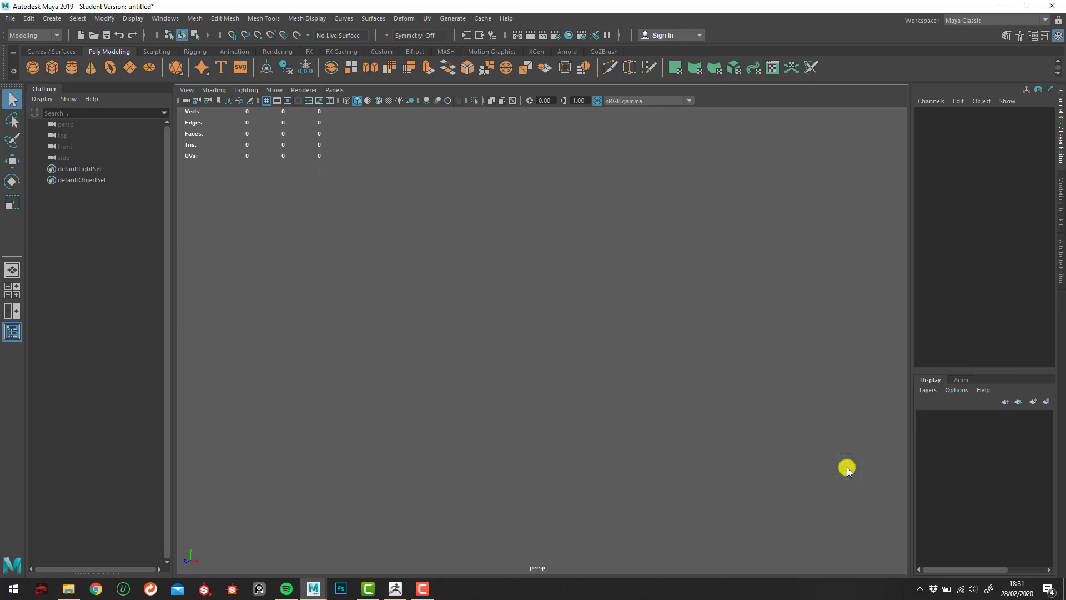
pyautogui.moveTo(637, 407)
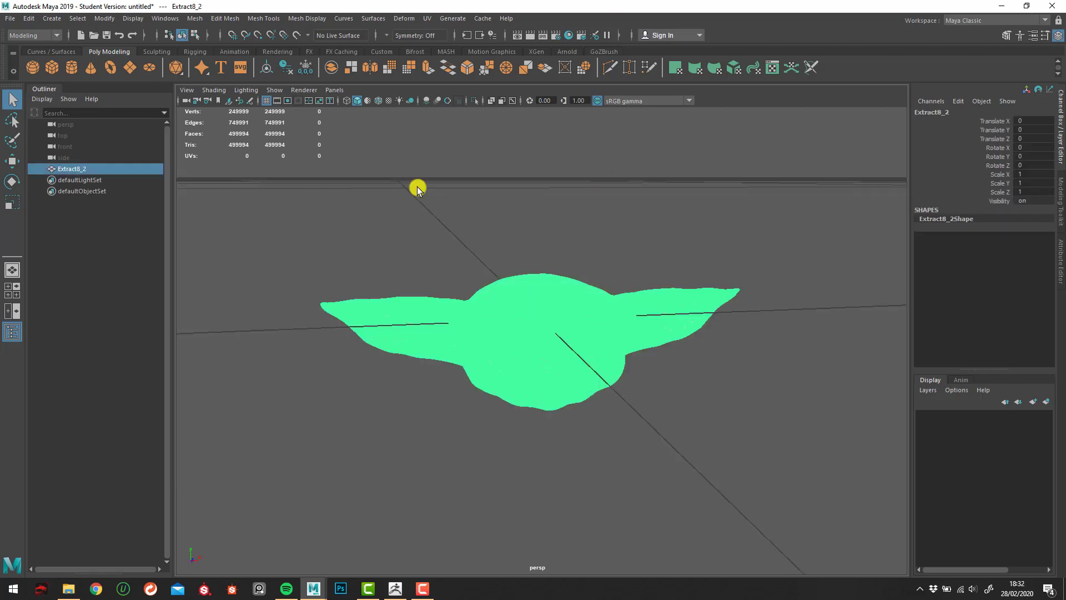
pyautogui.moveTo(420, 32)
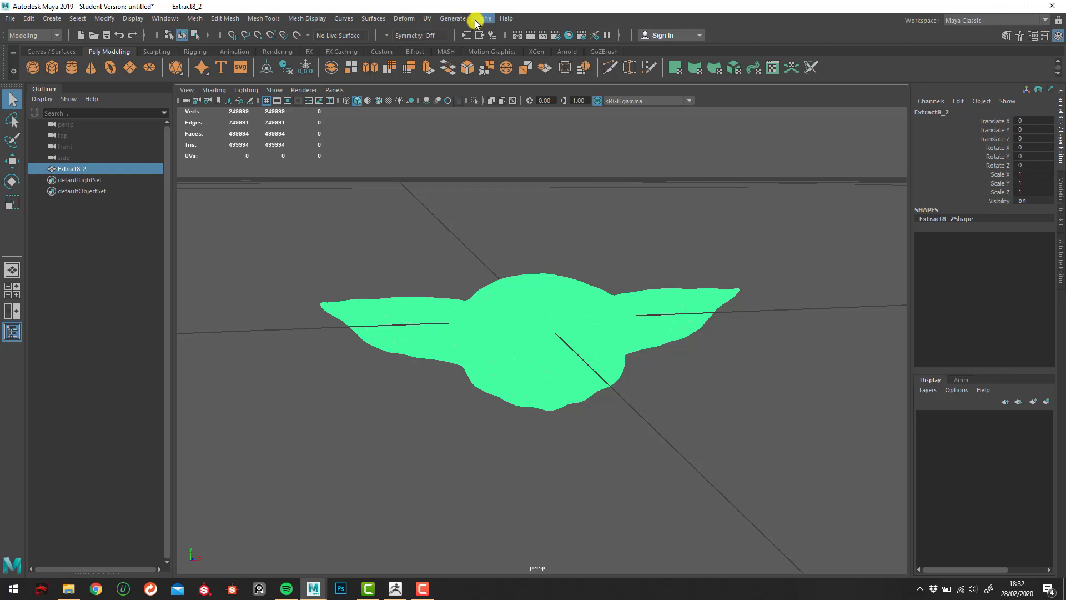
# - Browse the Cache and Modify menus, then reach Windows > Settings/Preferences
pyautogui.click(482, 18)
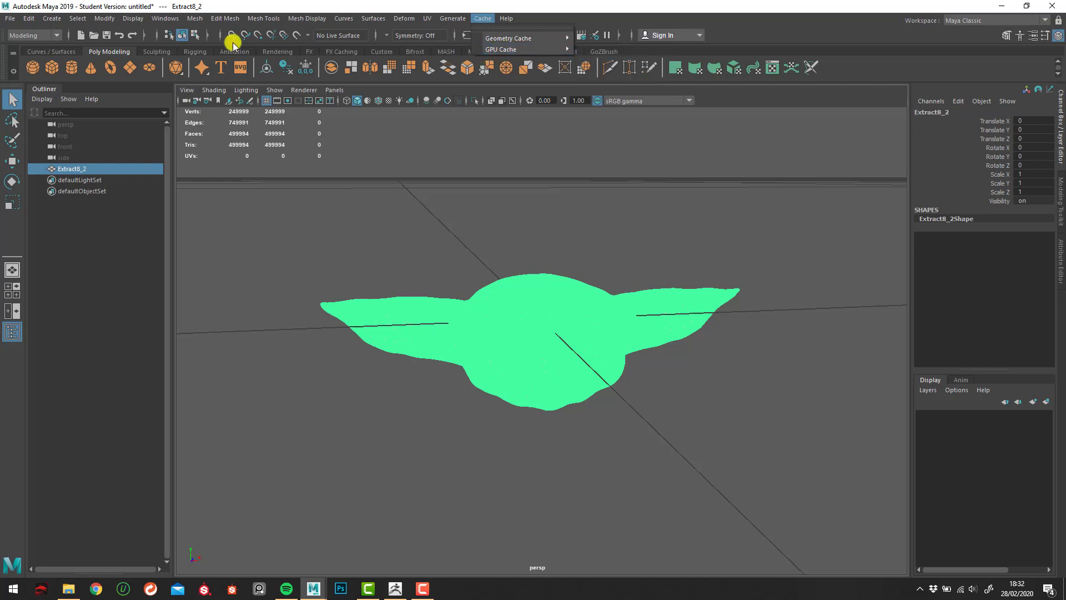
pyautogui.click(103, 19)
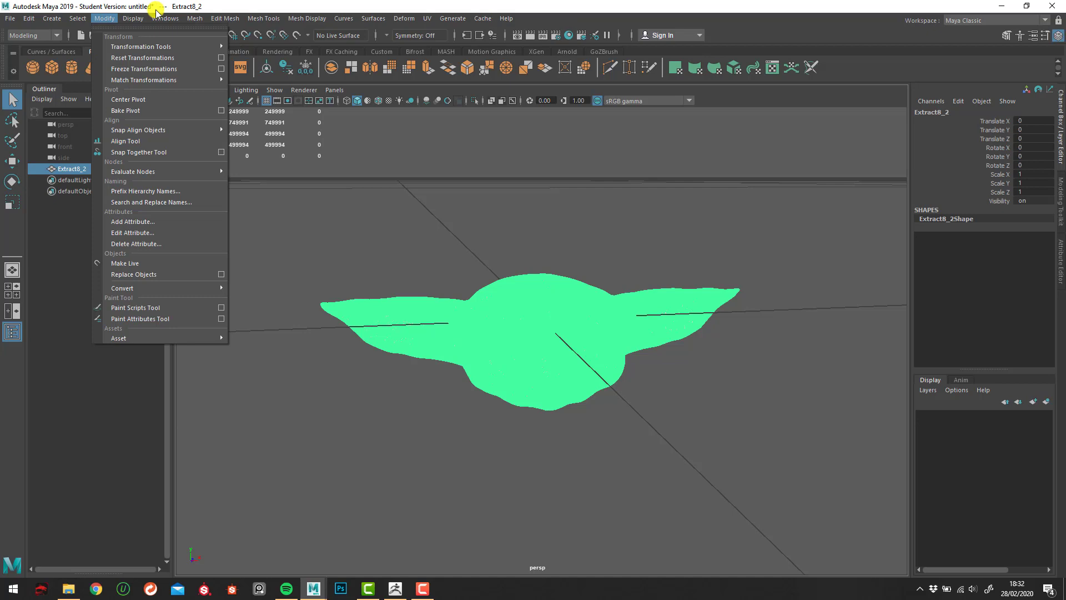
pyautogui.click(165, 19)
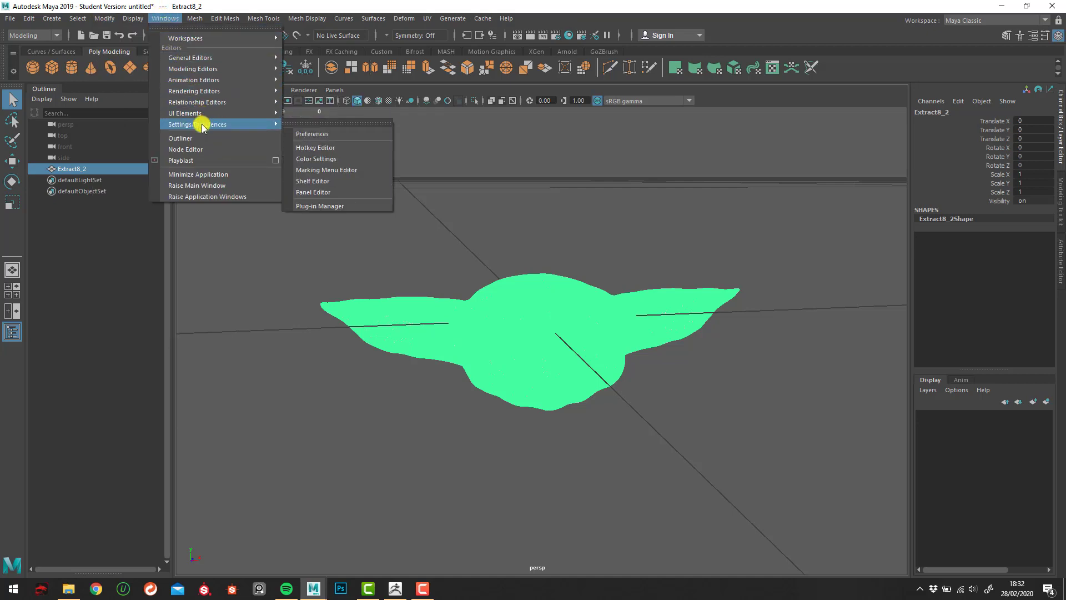
pyautogui.moveTo(333, 207)
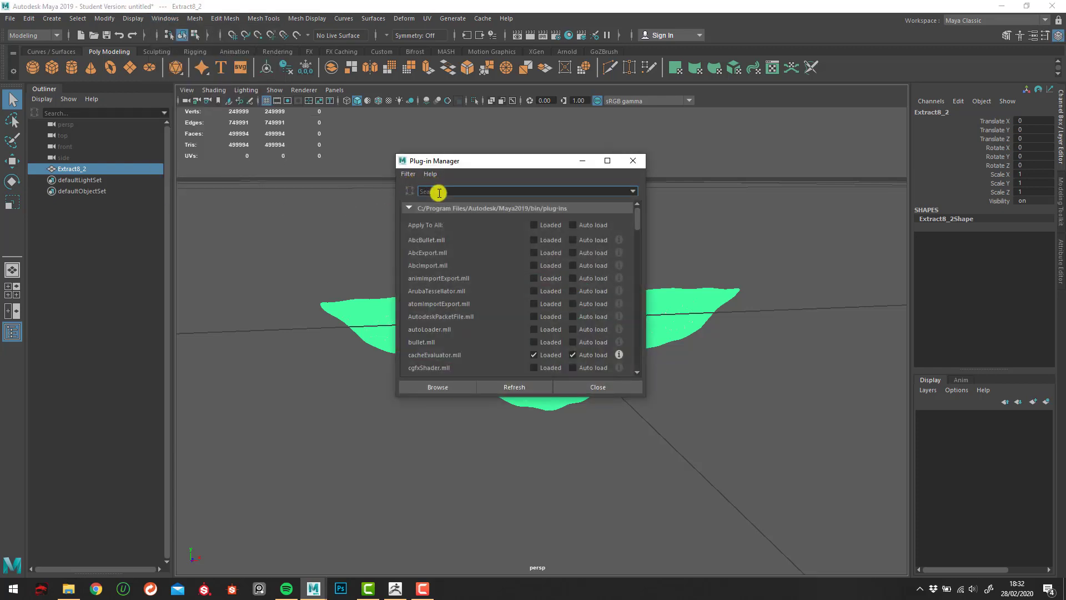
# - Filter the Plug-in Manager for 'cac', load gpuCache.mll with Auto load, and close it
pyautogui.write('ca')
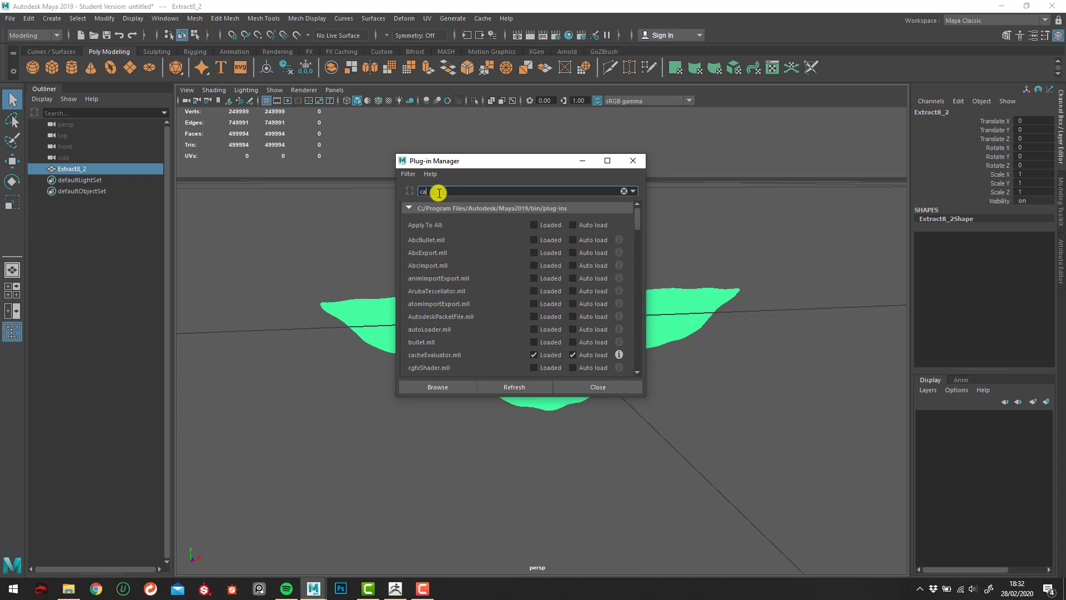
pyautogui.write('d')
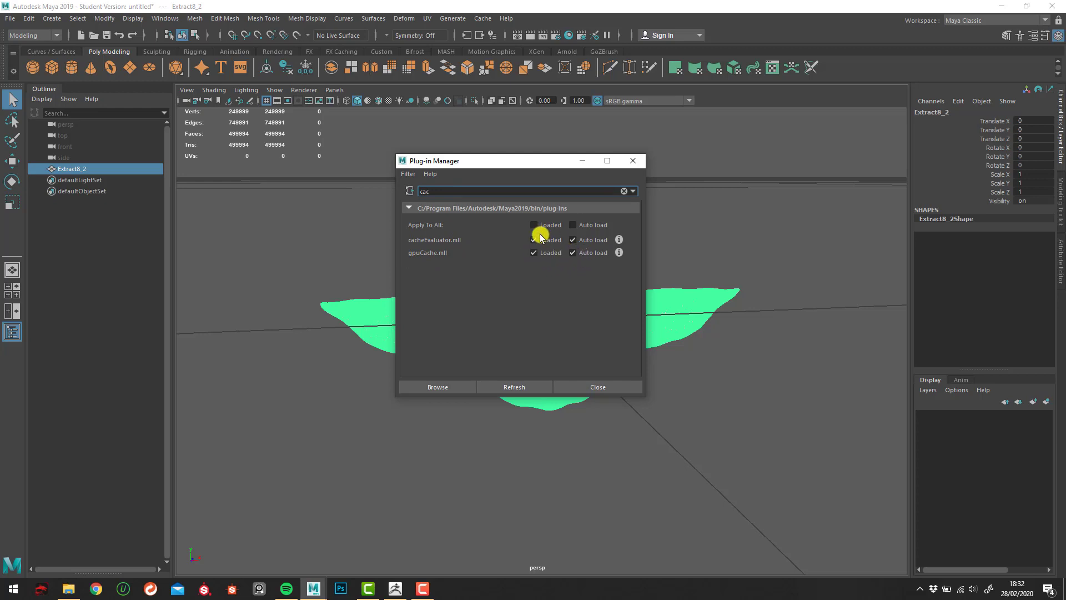
pyautogui.moveTo(584, 387)
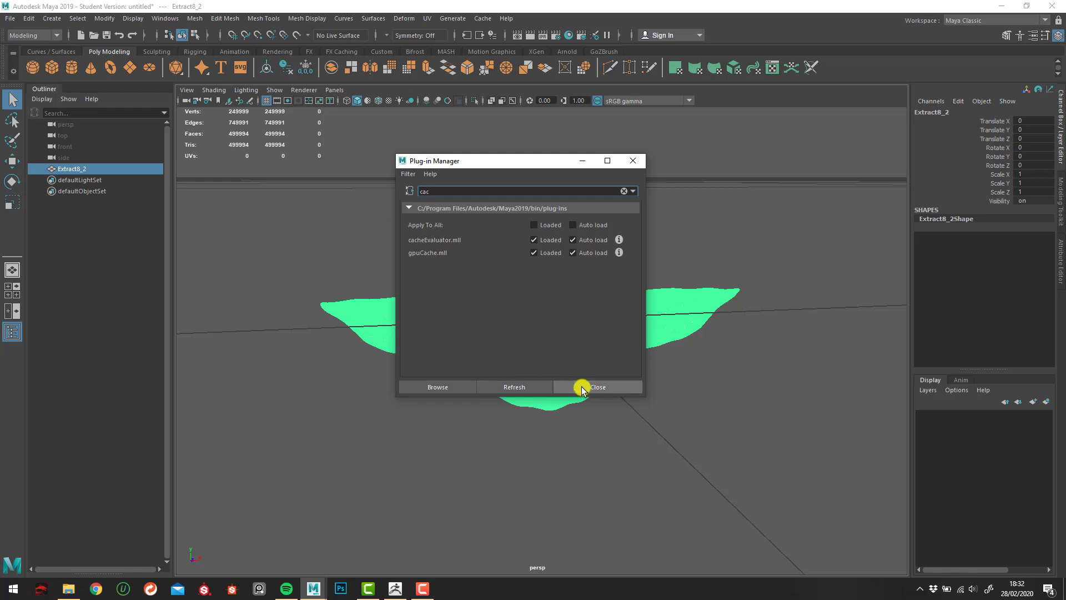
pyautogui.click(597, 386)
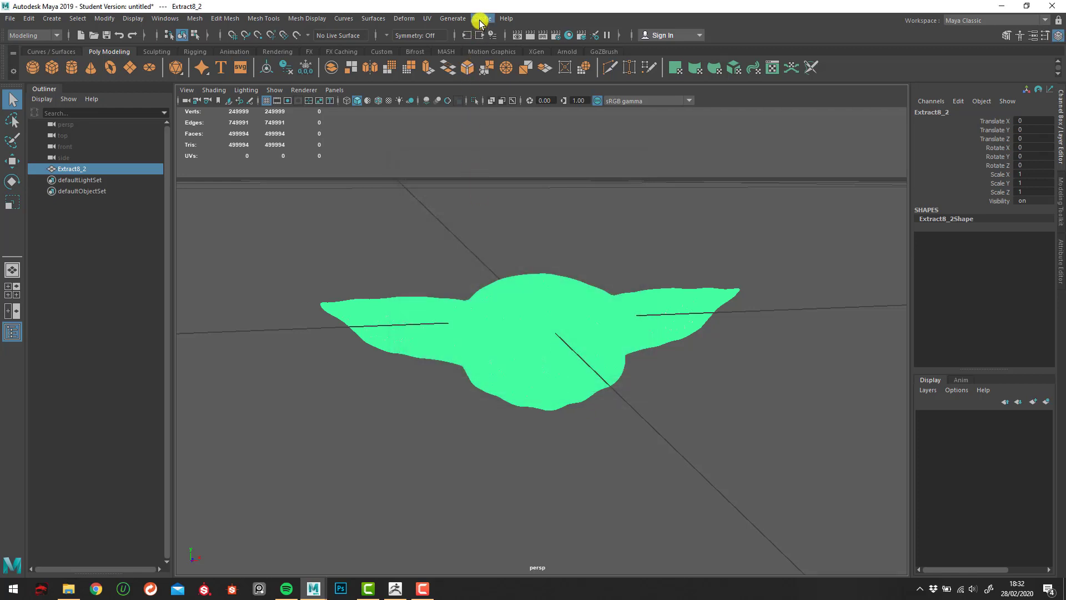
# - Export the selected Extract8_2 head to the Desktop as GPU cache 'gpuguide'
pyautogui.click(482, 18)
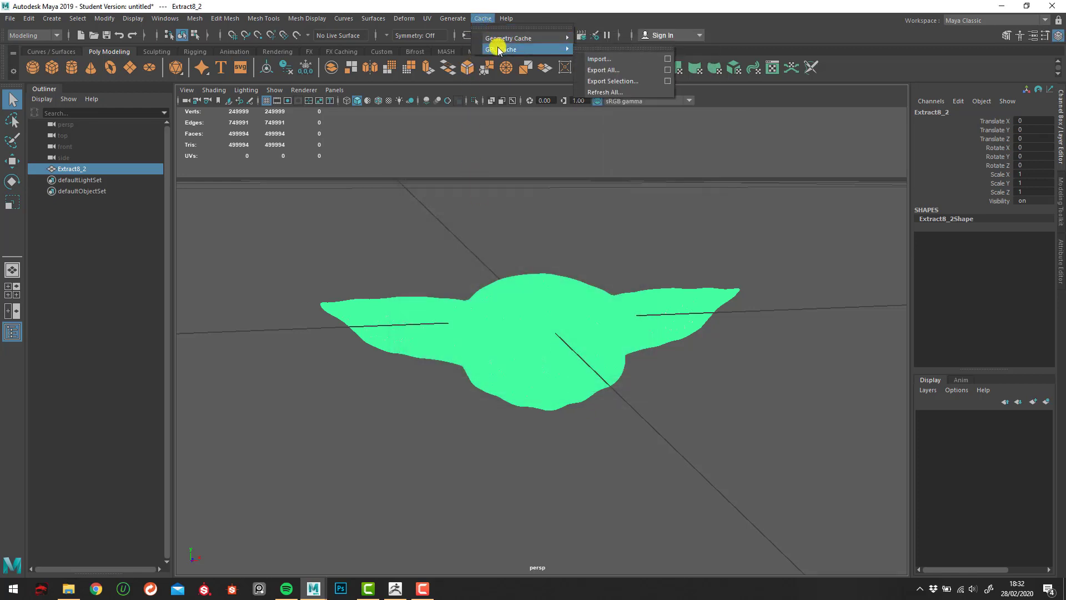
pyautogui.moveTo(619, 81)
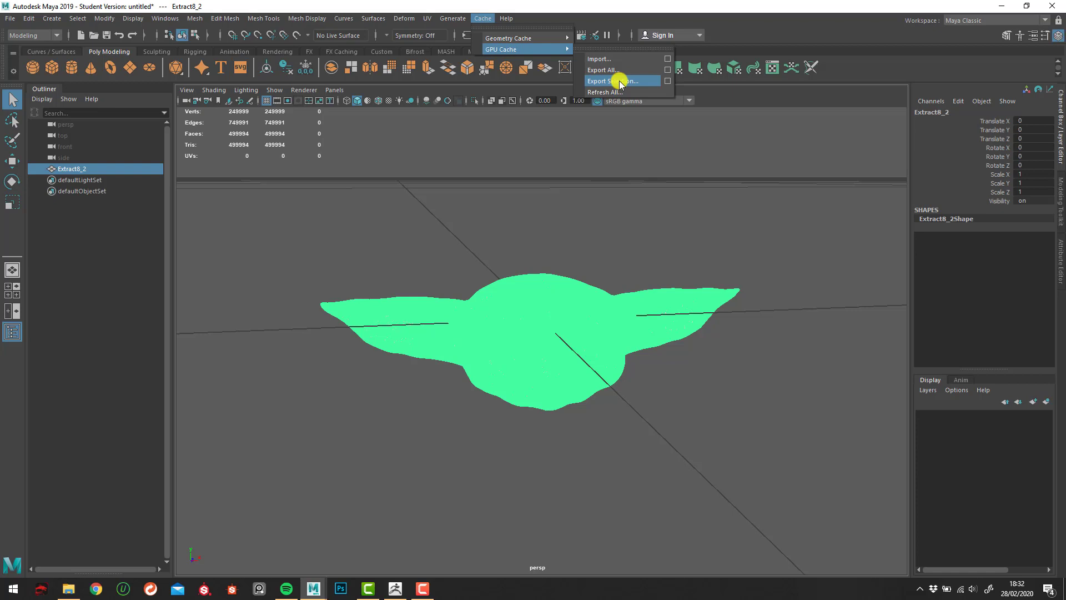
pyautogui.moveTo(636, 82)
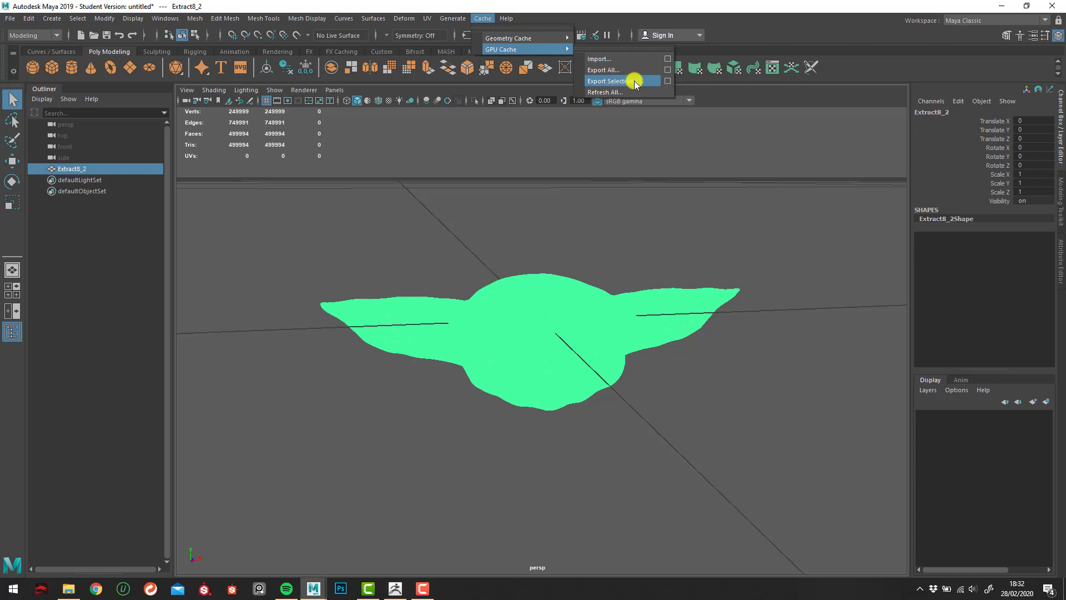
pyautogui.click(608, 81)
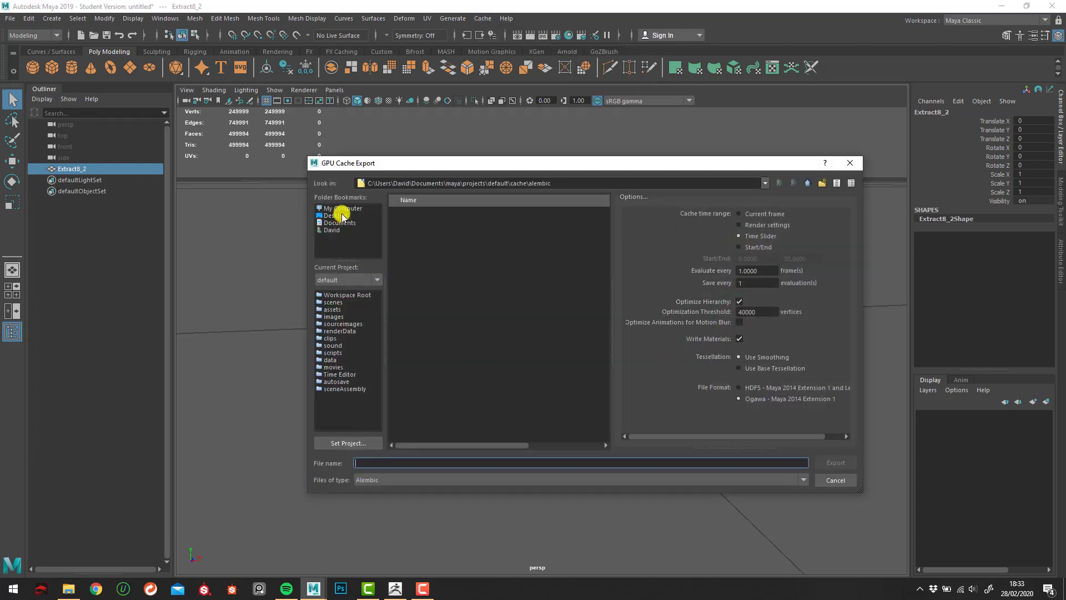
pyautogui.click(335, 216)
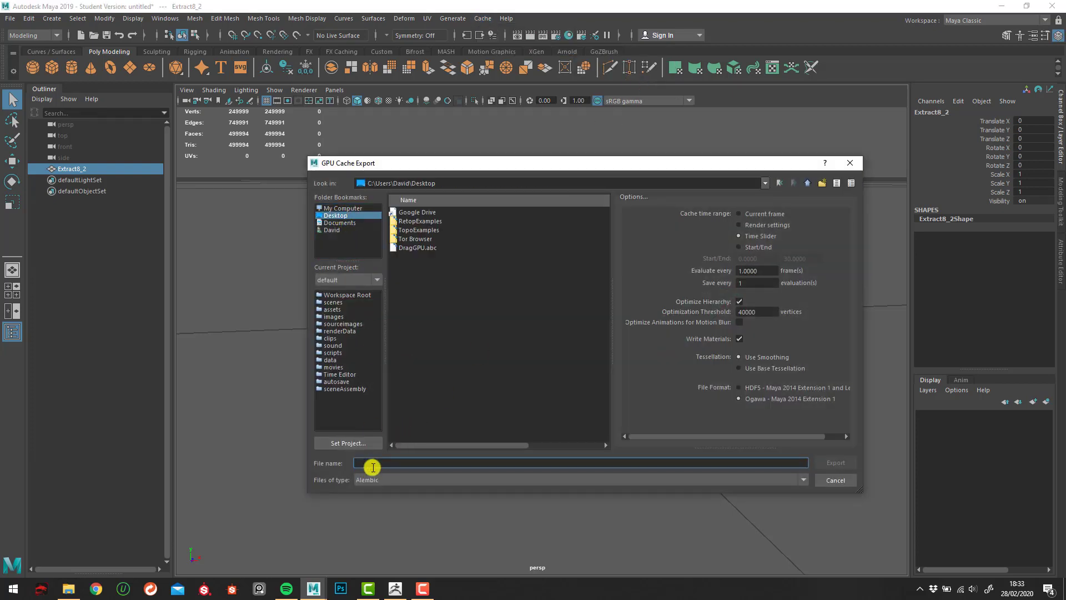
pyautogui.write('gpuguide')
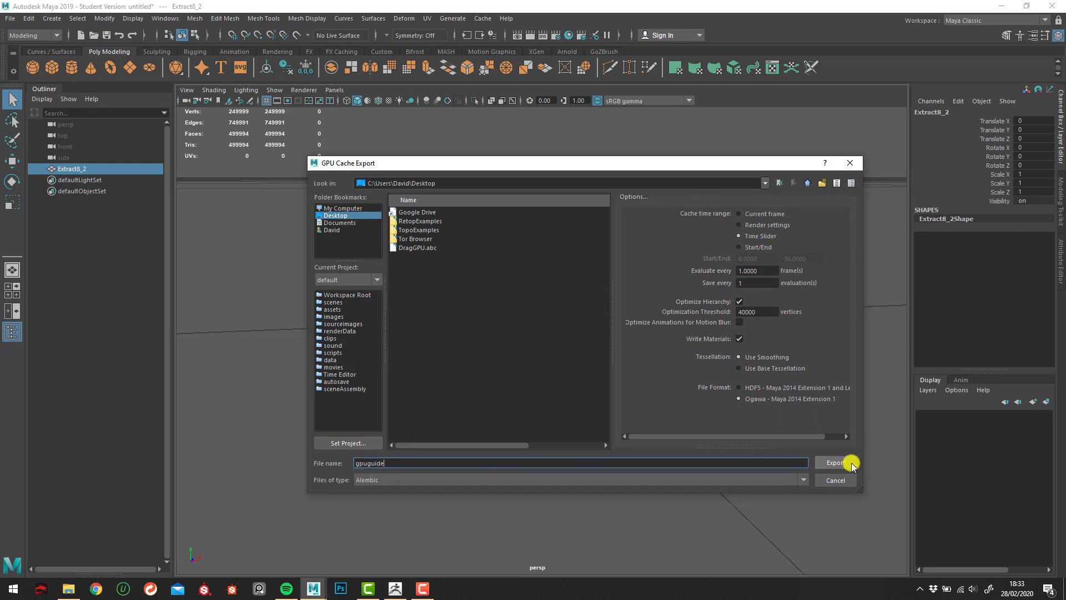
pyautogui.click(835, 462)
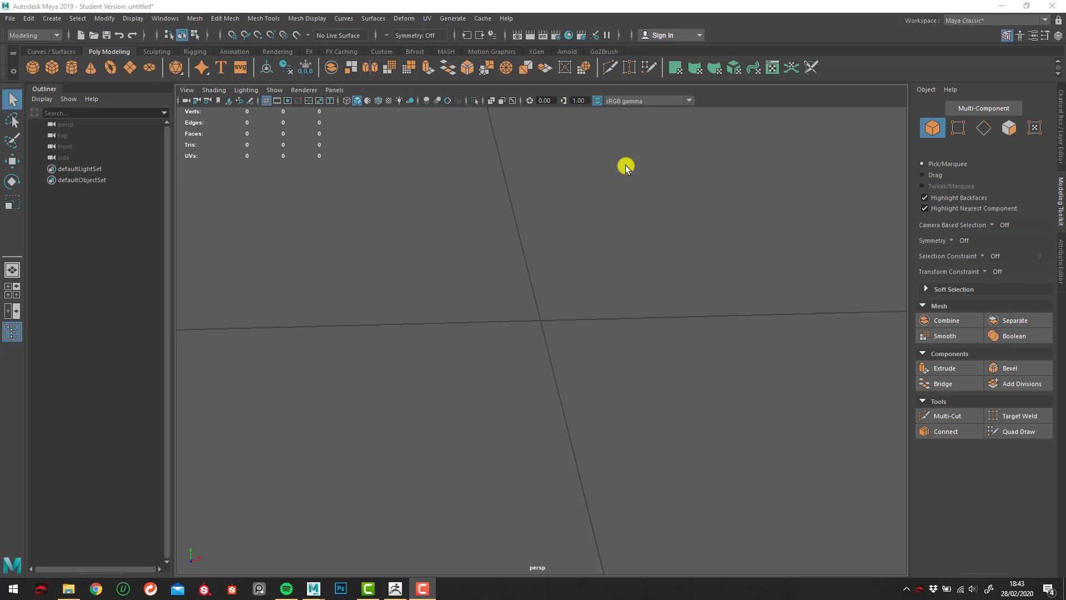
pyautogui.moveTo(483, 23)
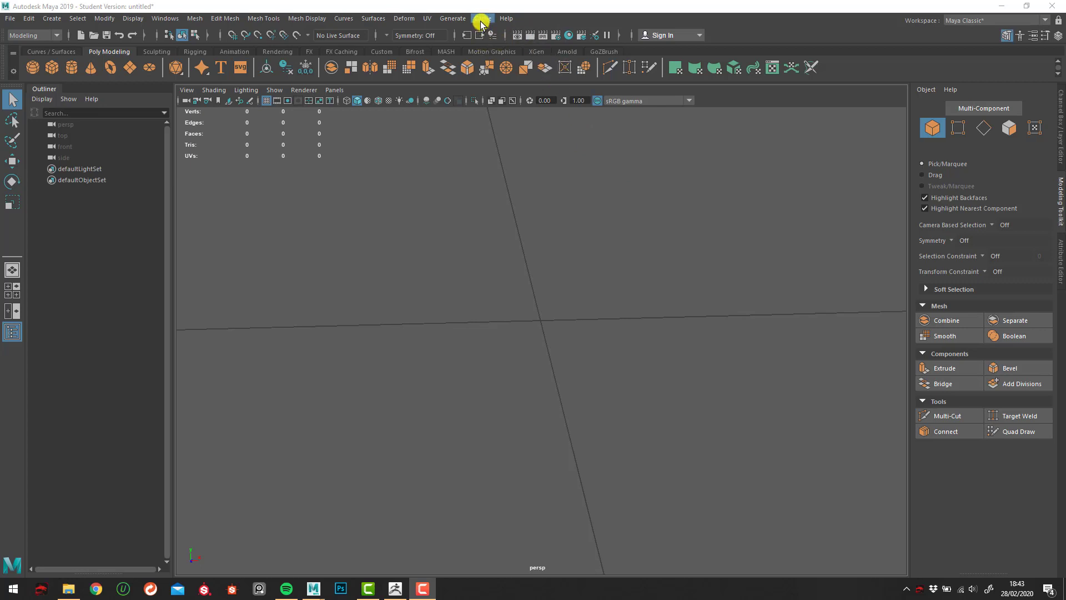
# - Import gpuguide.abc from the Desktop as a GPU-cached head guide
pyautogui.click(482, 19)
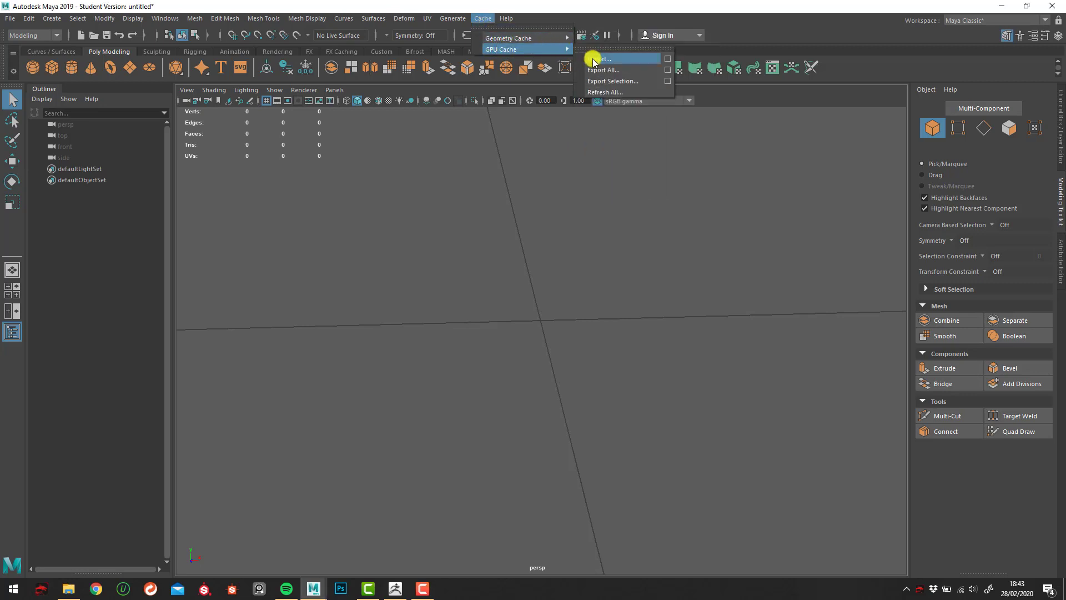
pyautogui.click(601, 57)
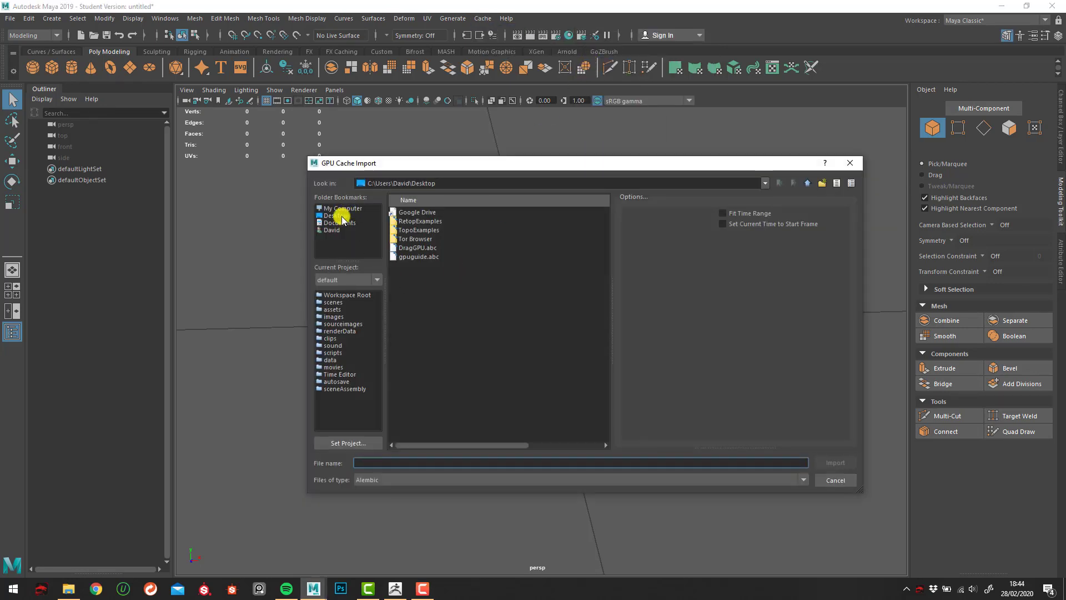
pyautogui.click(419, 257)
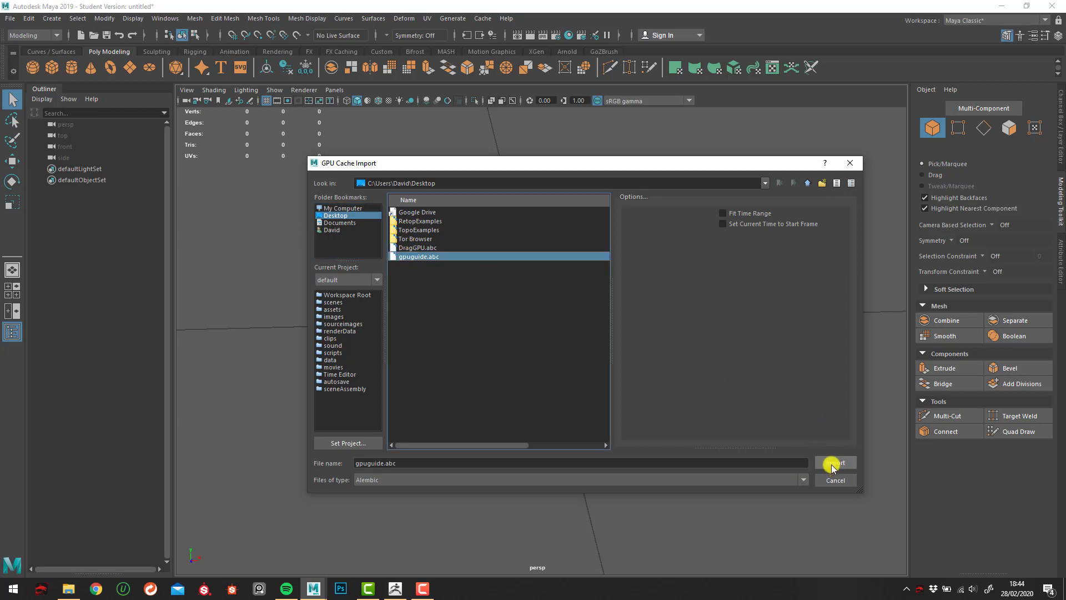
pyautogui.click(835, 463)
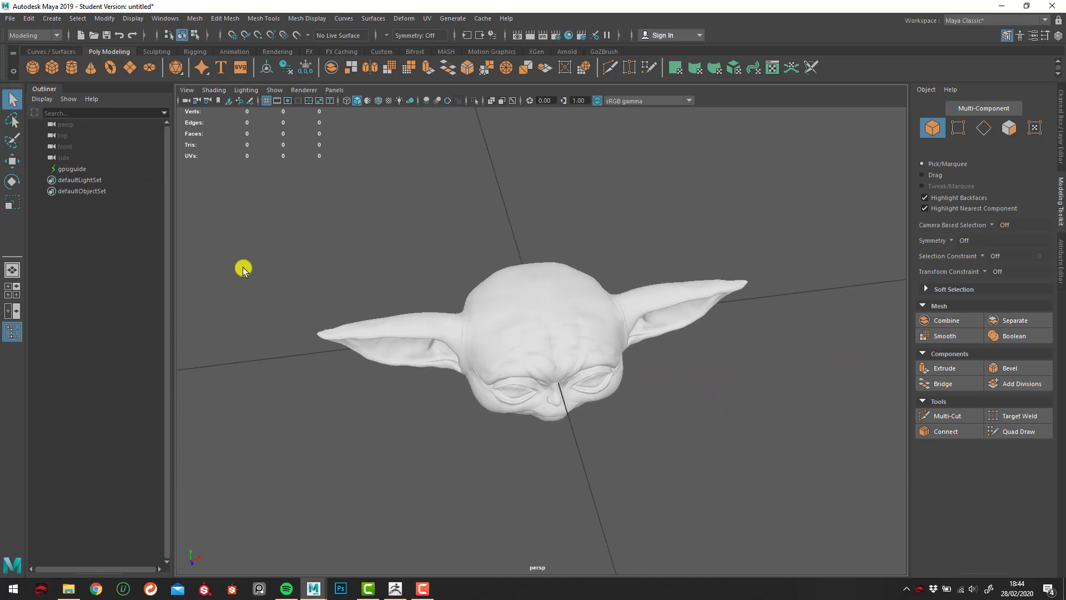
pyautogui.moveTo(23, 339)
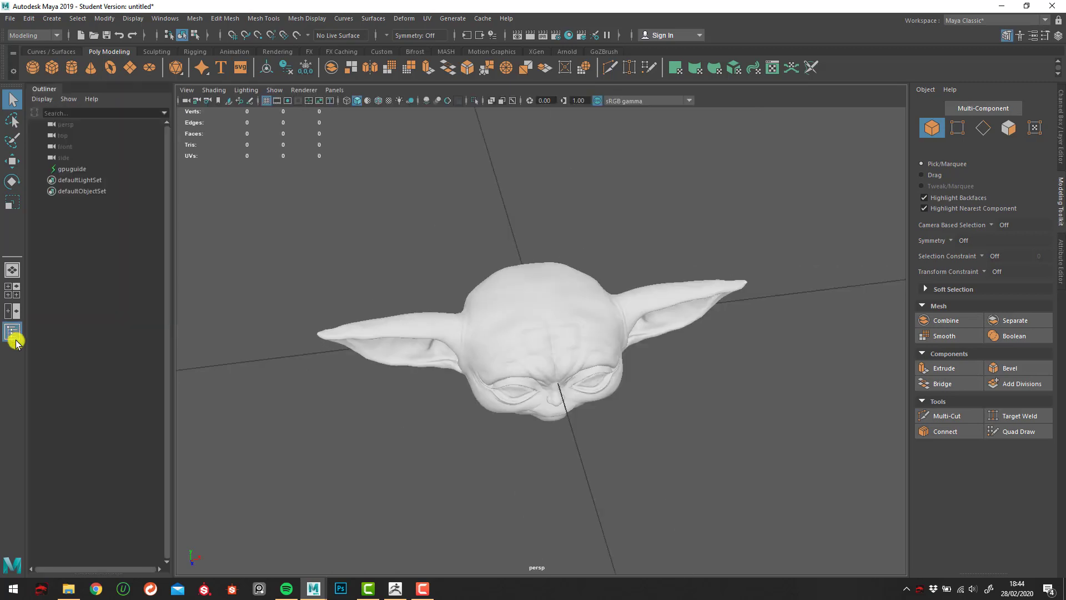
pyautogui.moveTo(13, 234)
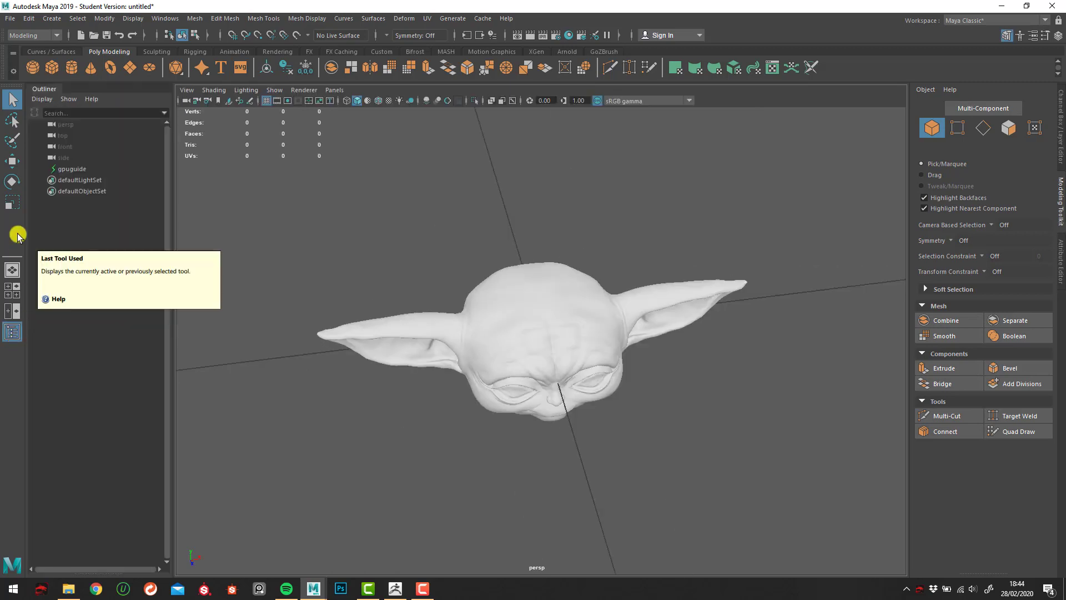
pyautogui.moveTo(81, 181)
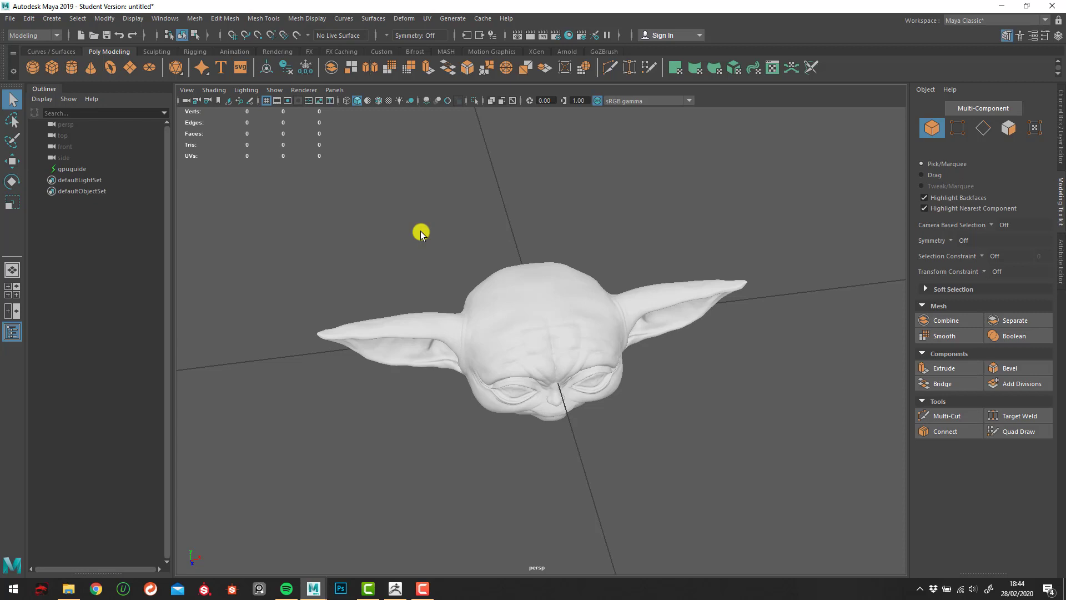
pyautogui.moveTo(511, 282)
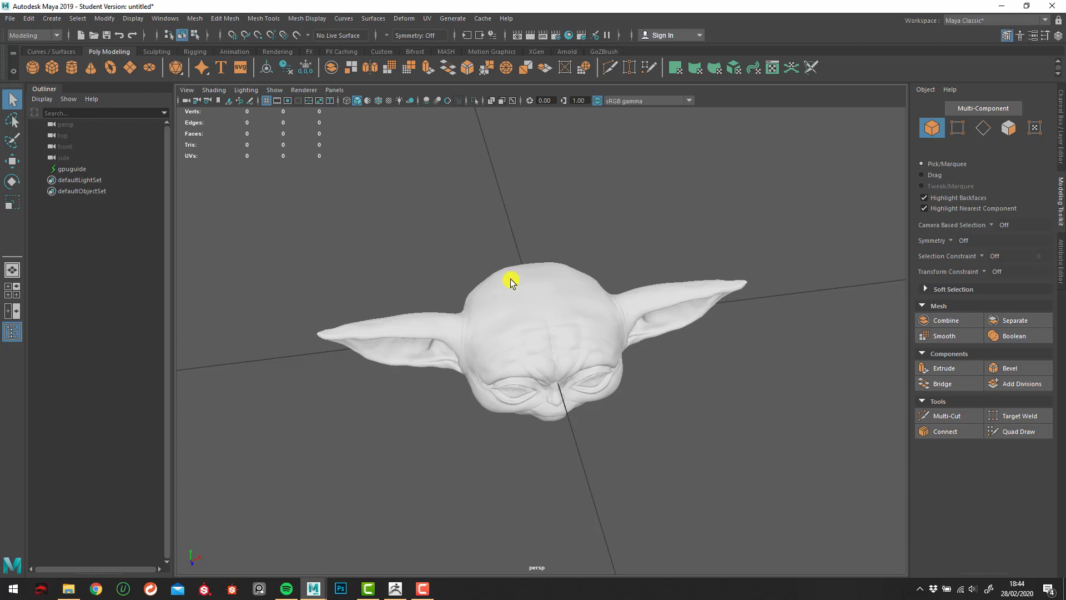
pyautogui.moveTo(549, 377)
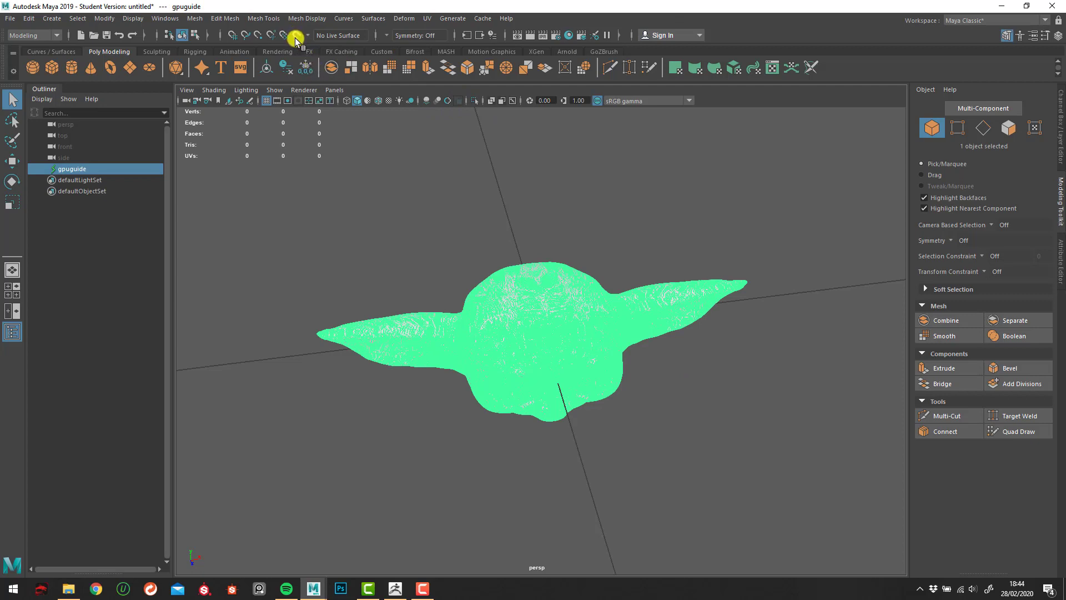
pyautogui.click(296, 35)
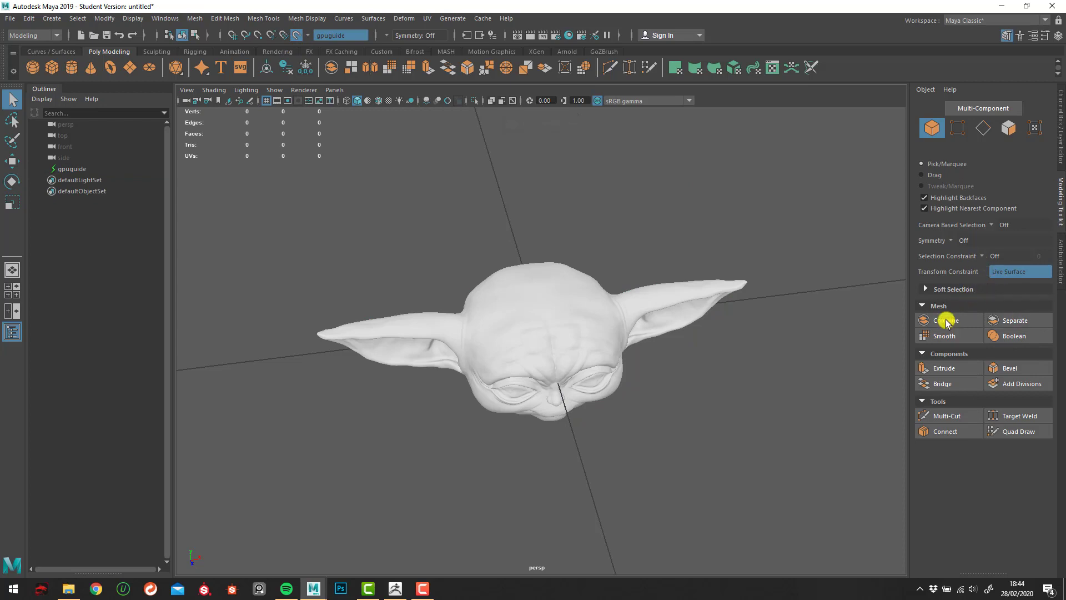
pyautogui.moveTo(577, 404)
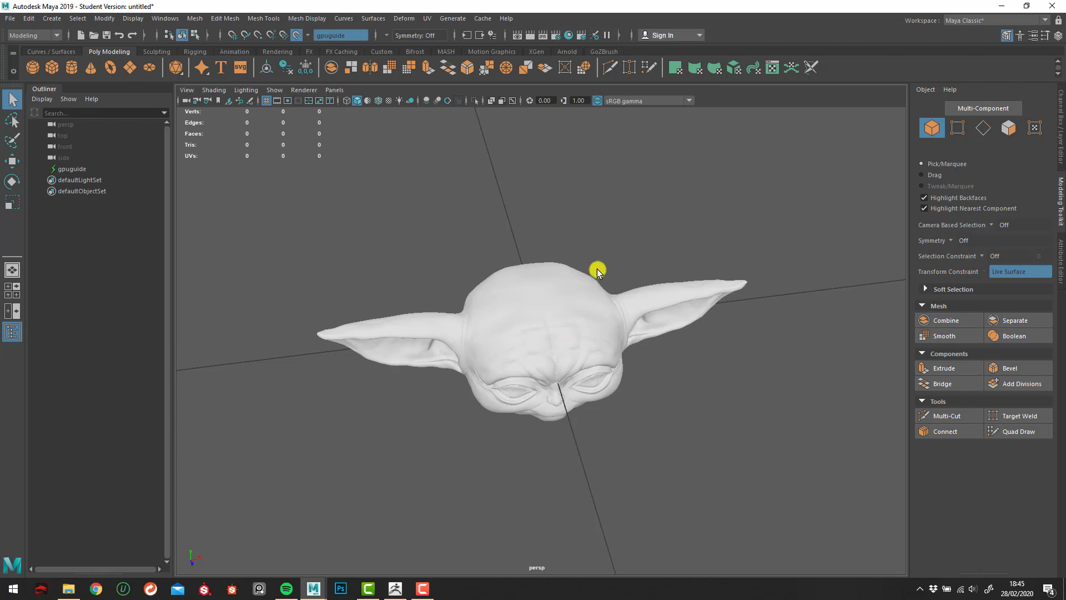
pyautogui.moveTo(330, 65)
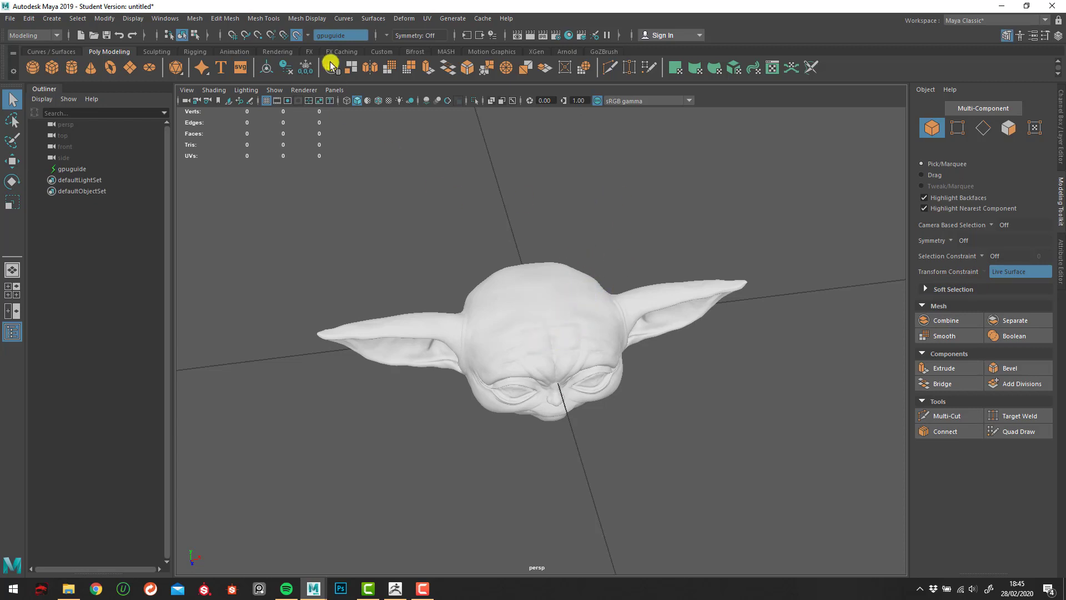
pyautogui.moveTo(320, 42)
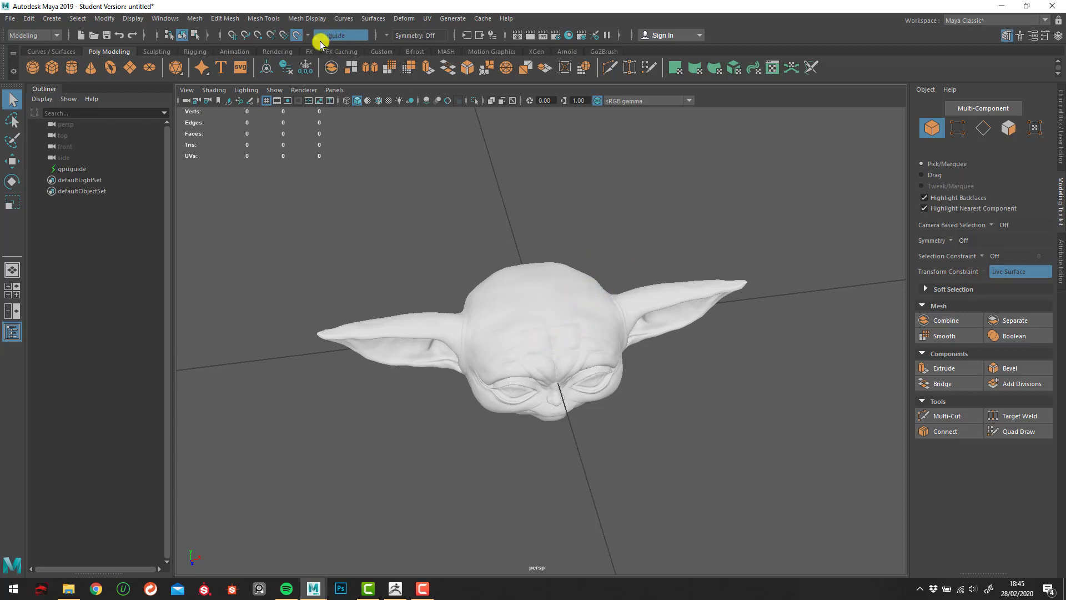
pyautogui.moveTo(423, 143)
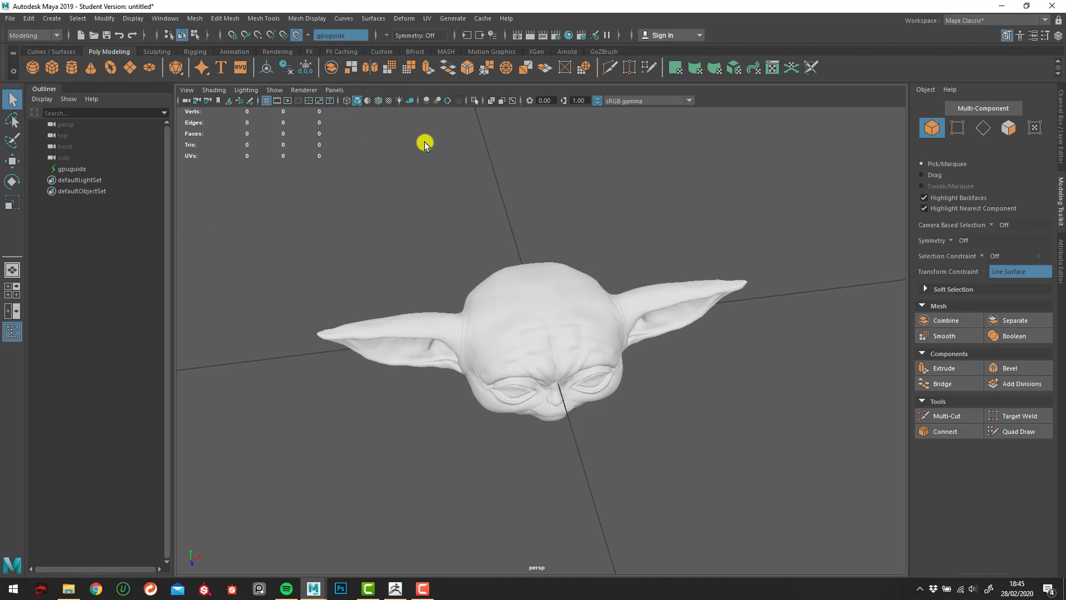
pyautogui.moveTo(975, 61)
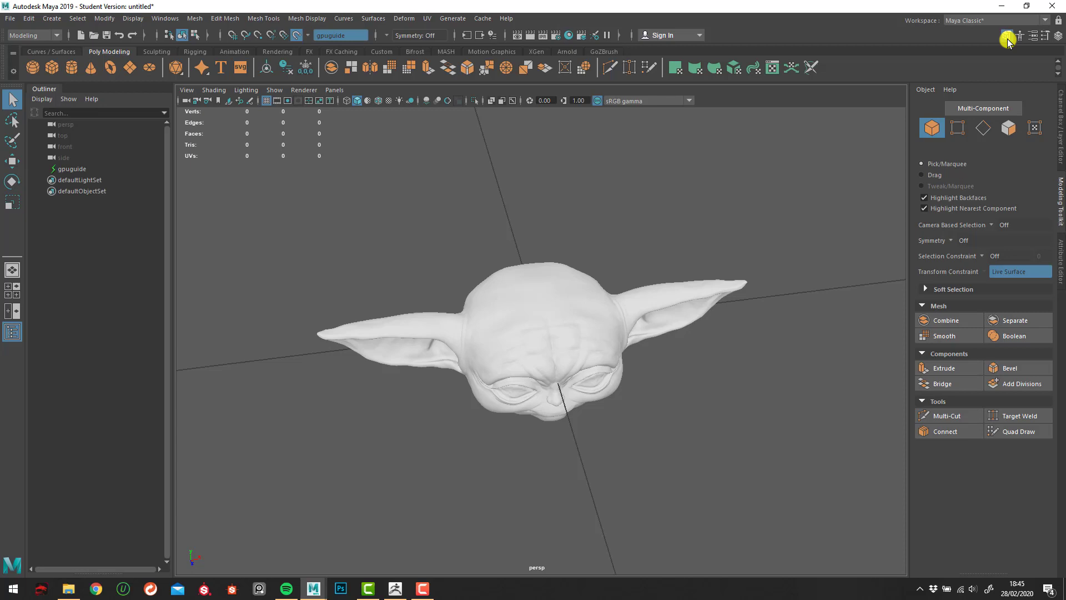
pyautogui.click(1033, 37)
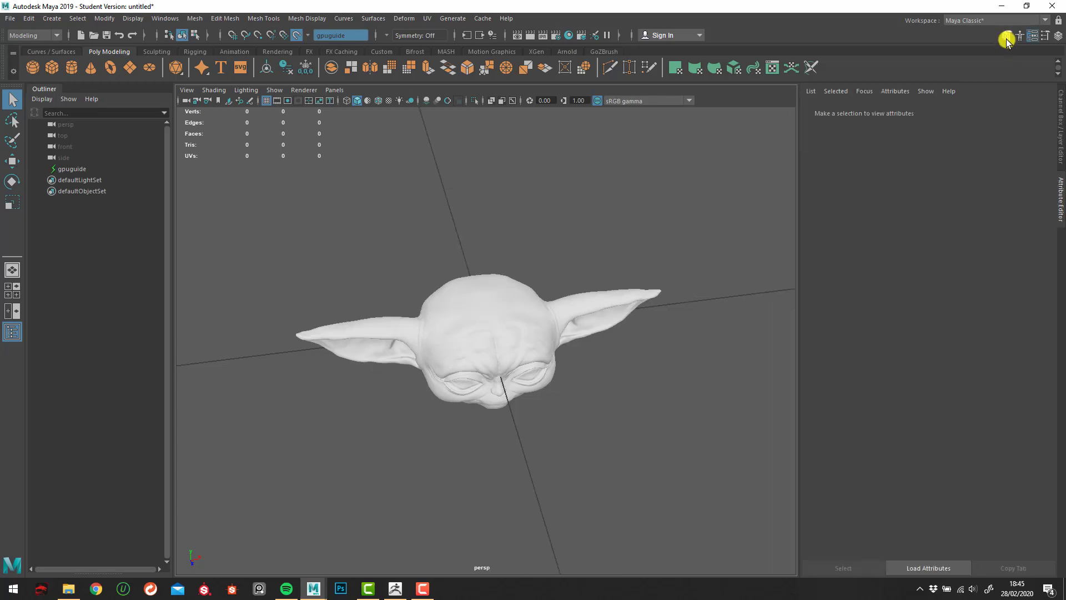
pyautogui.click(1008, 39)
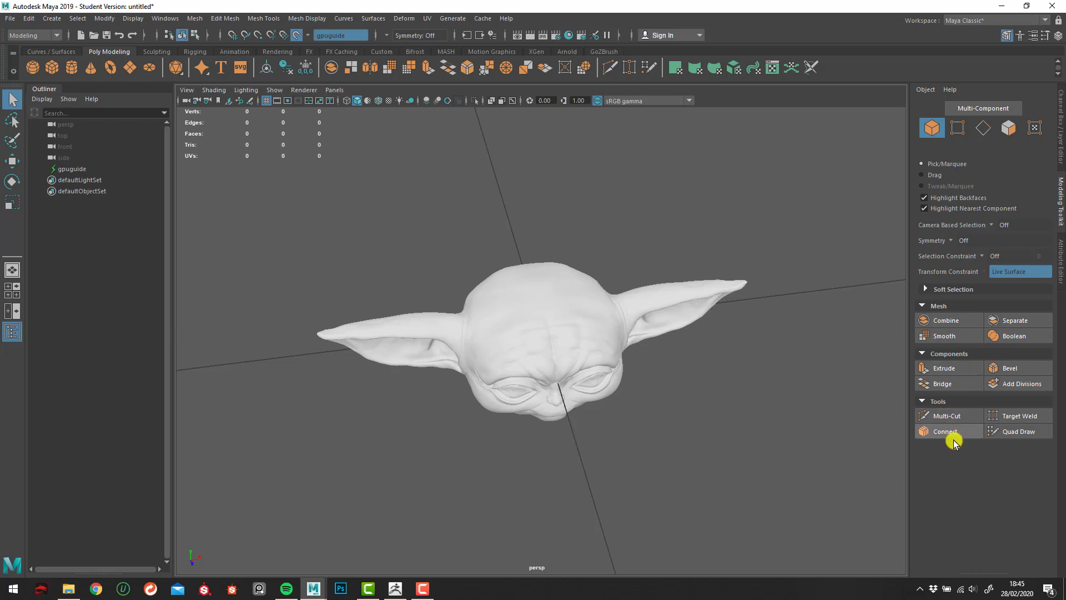
pyautogui.moveTo(976, 441)
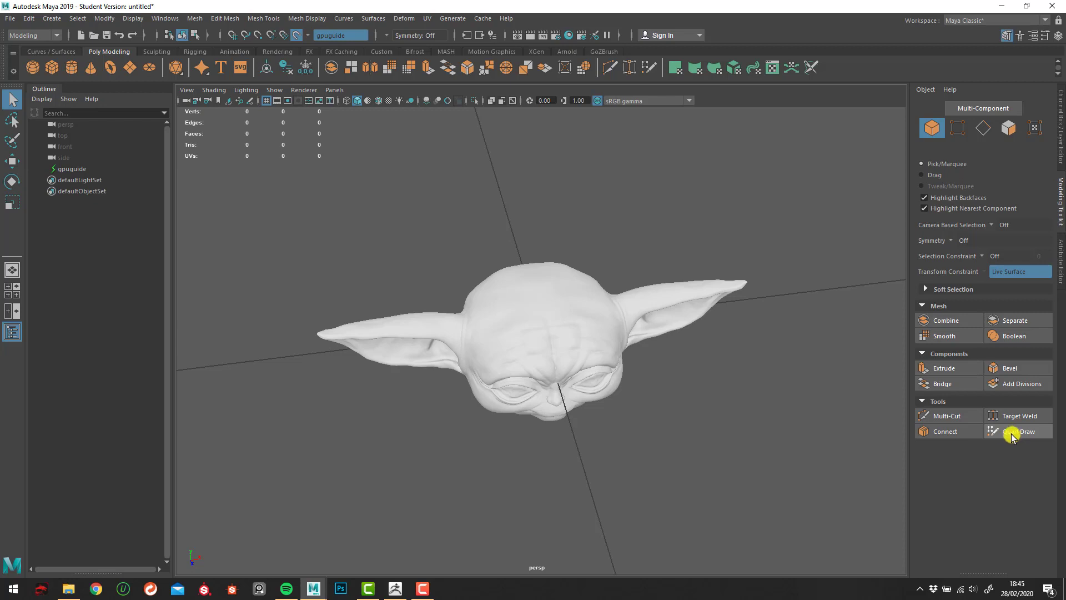
pyautogui.moveTo(1013, 438)
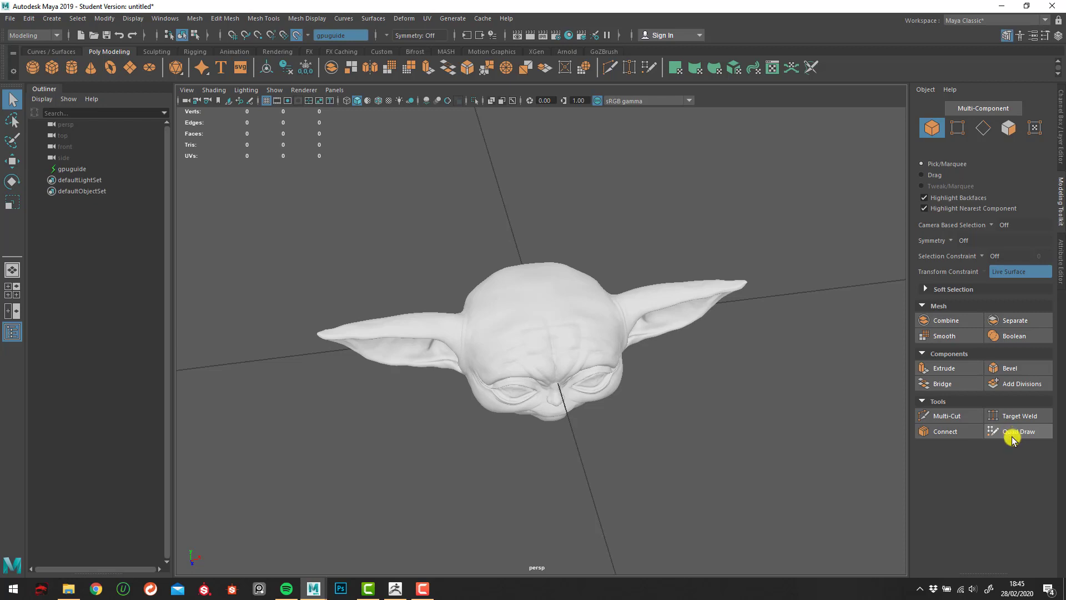
# - Activate Quad Draw and create the first quad face polySurface1 on the forehead
pyautogui.click(1019, 431)
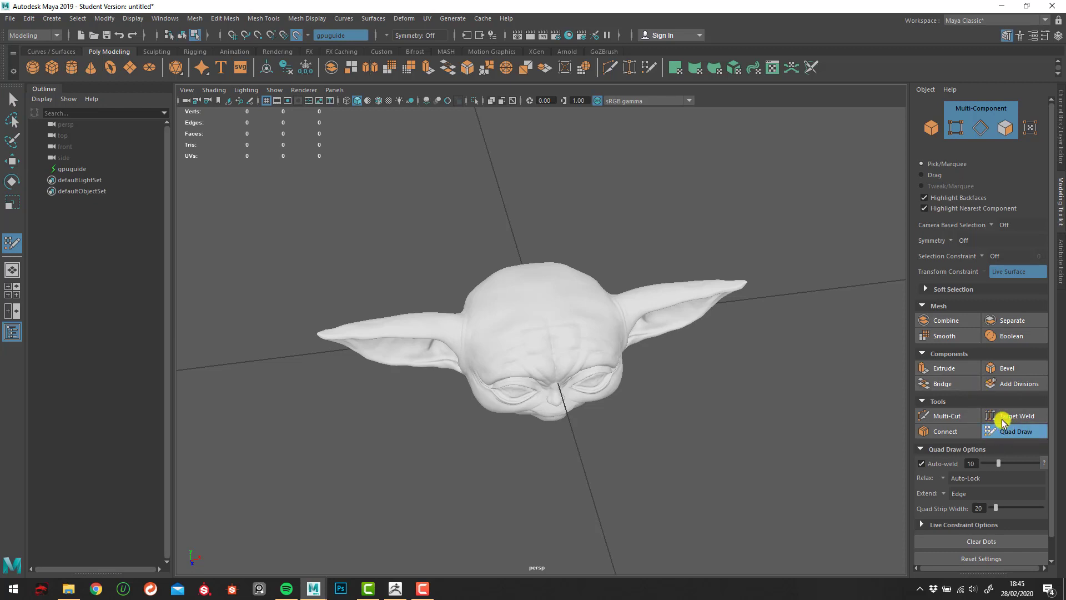
pyautogui.moveTo(92, 198)
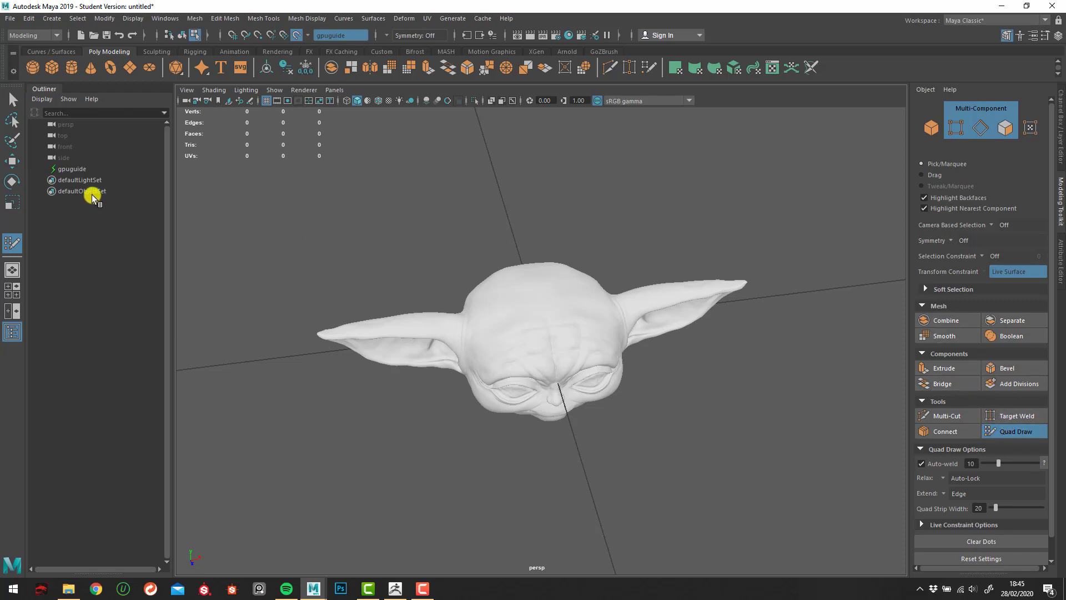
pyautogui.moveTo(90, 192)
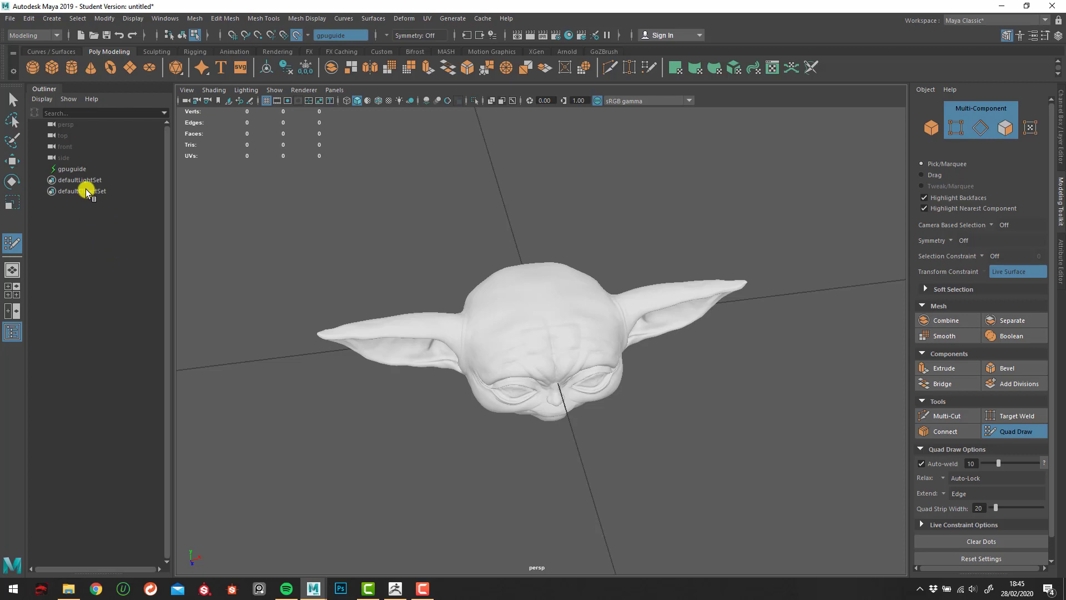
pyautogui.moveTo(86, 192)
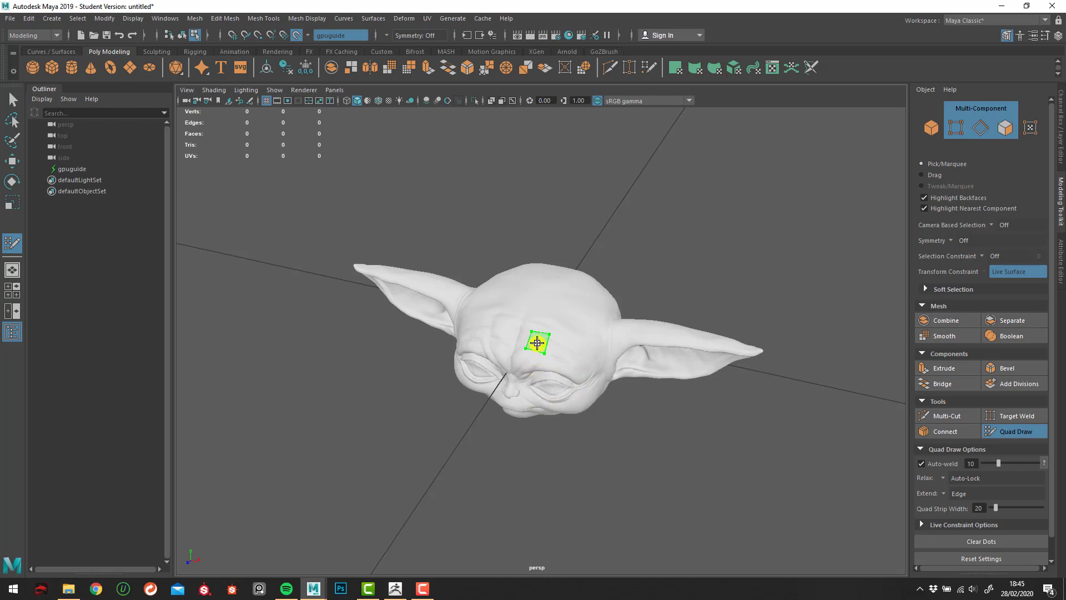
pyautogui.click(540, 343)
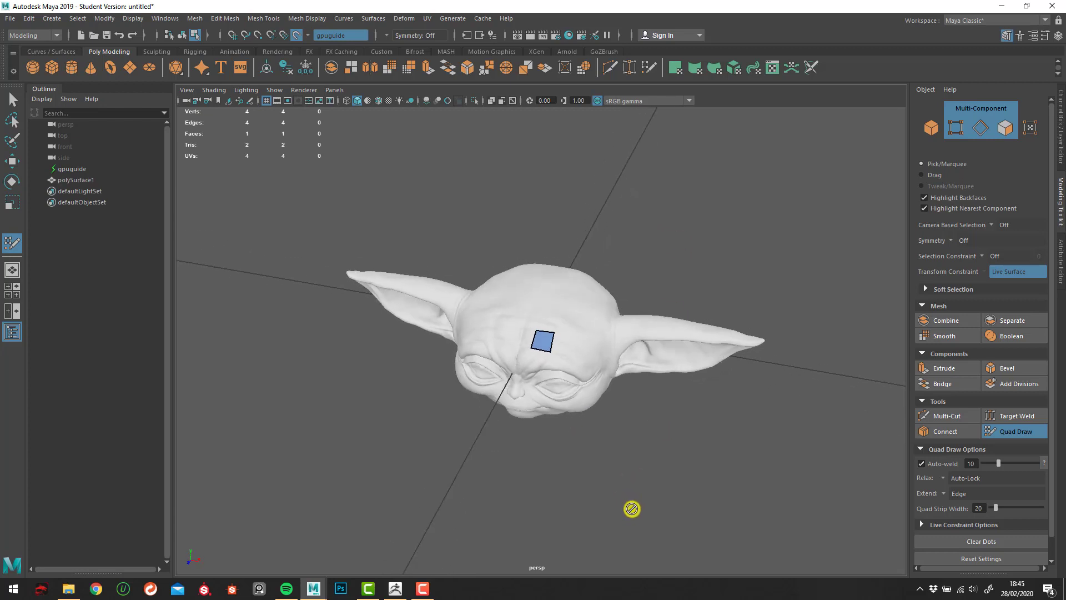
pyautogui.moveTo(604, 285)
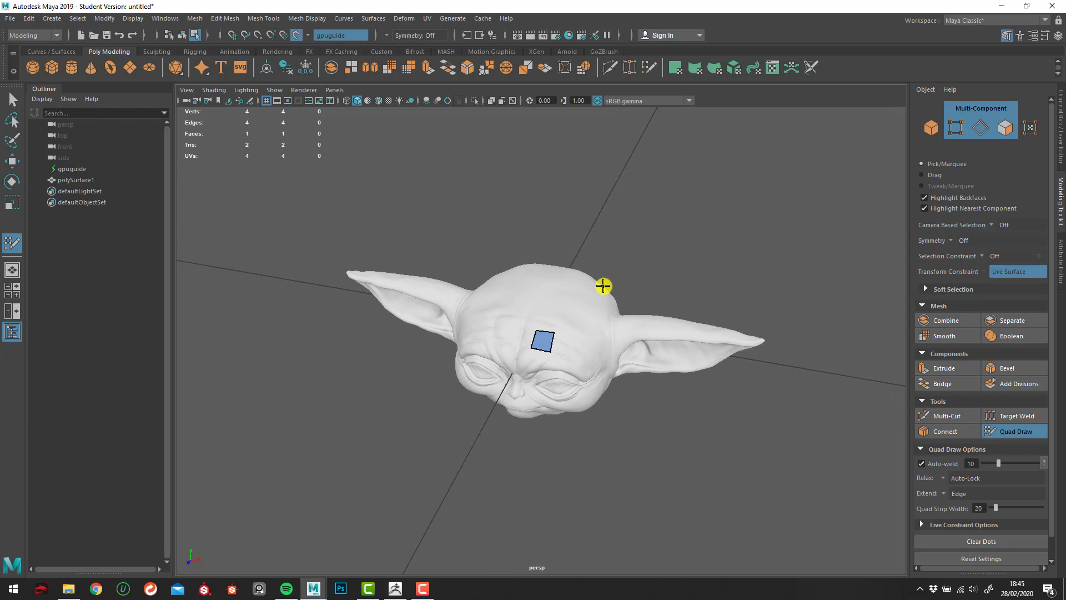
pyautogui.moveTo(70, 196)
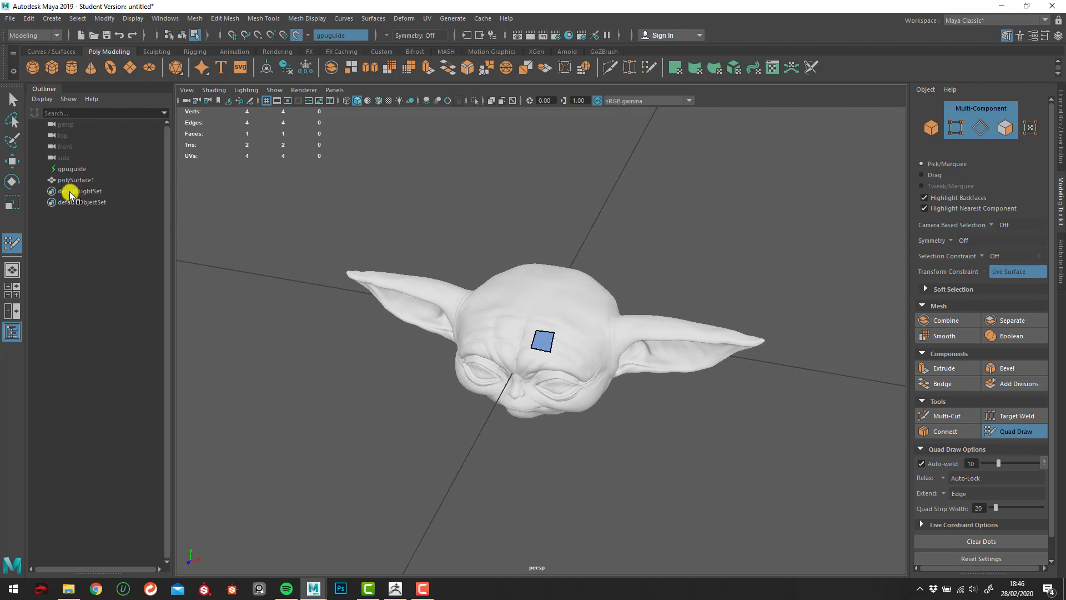
pyautogui.moveTo(96, 141)
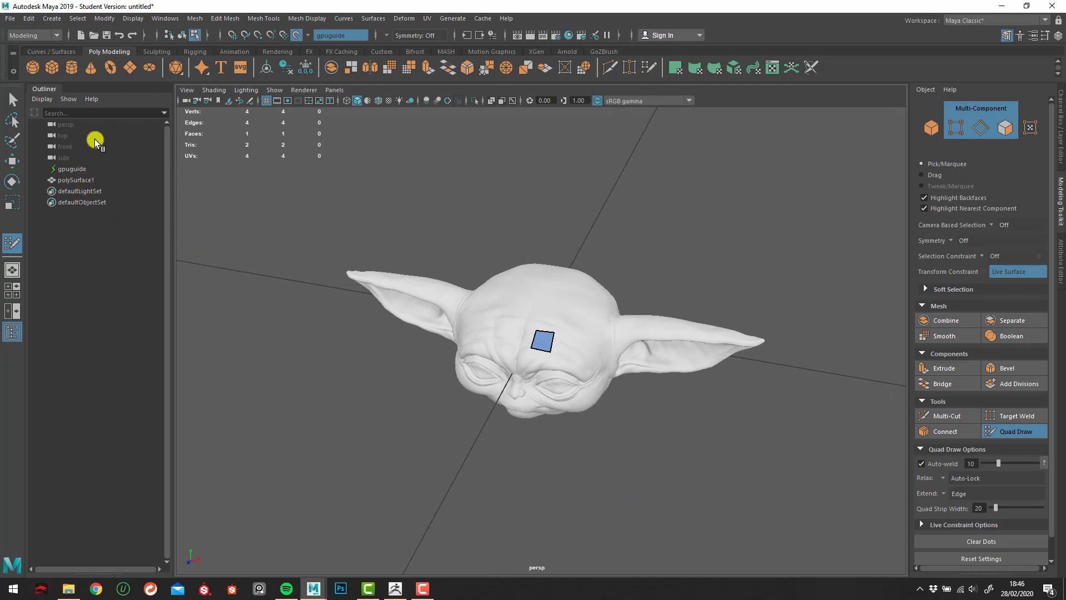
pyautogui.moveTo(96, 140)
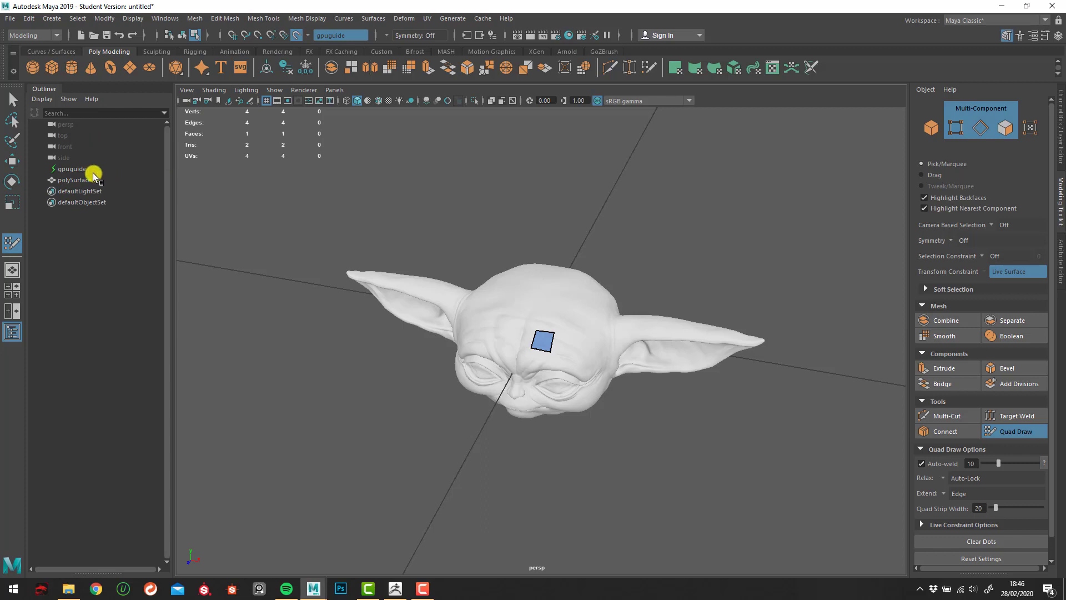
pyautogui.moveTo(83, 181)
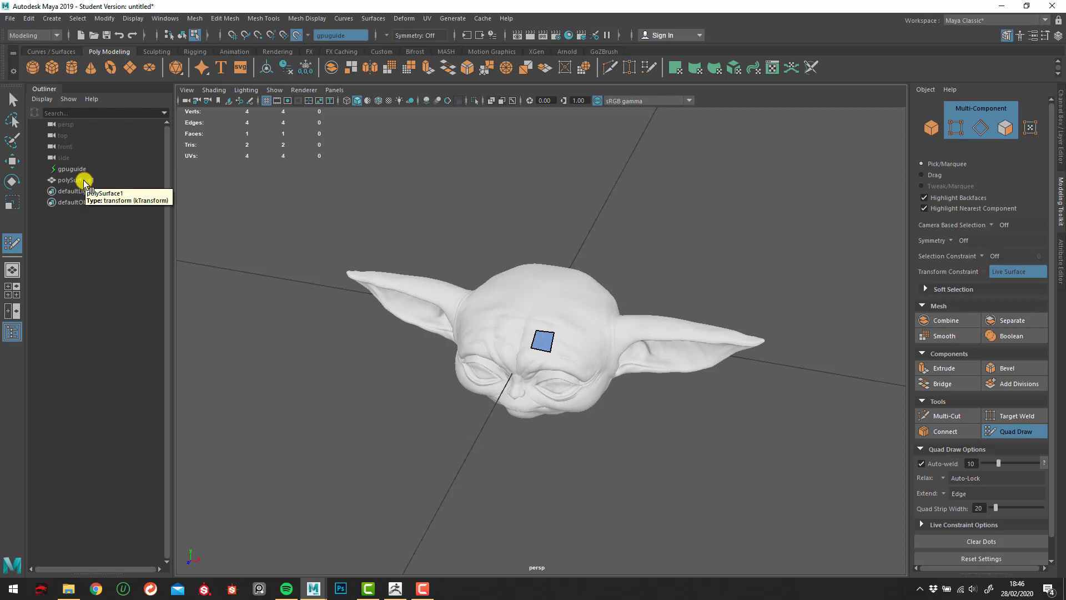
# - Rename polySurface1 to LowPoly in the Outliner
pyautogui.click(67, 180)
pyautogui.write('LowPoly')
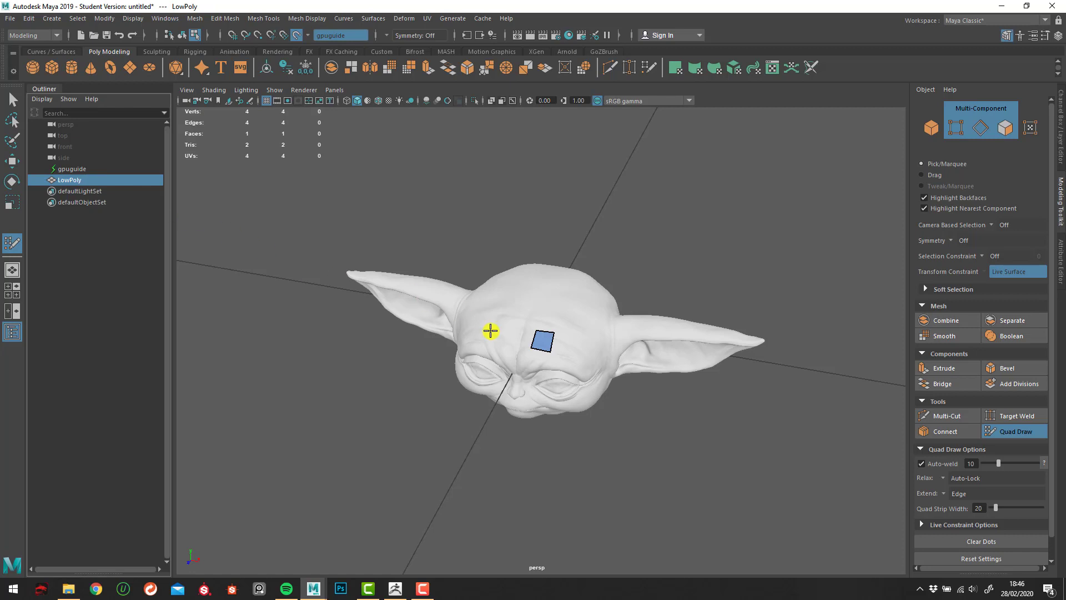
pyautogui.moveTo(583, 313)
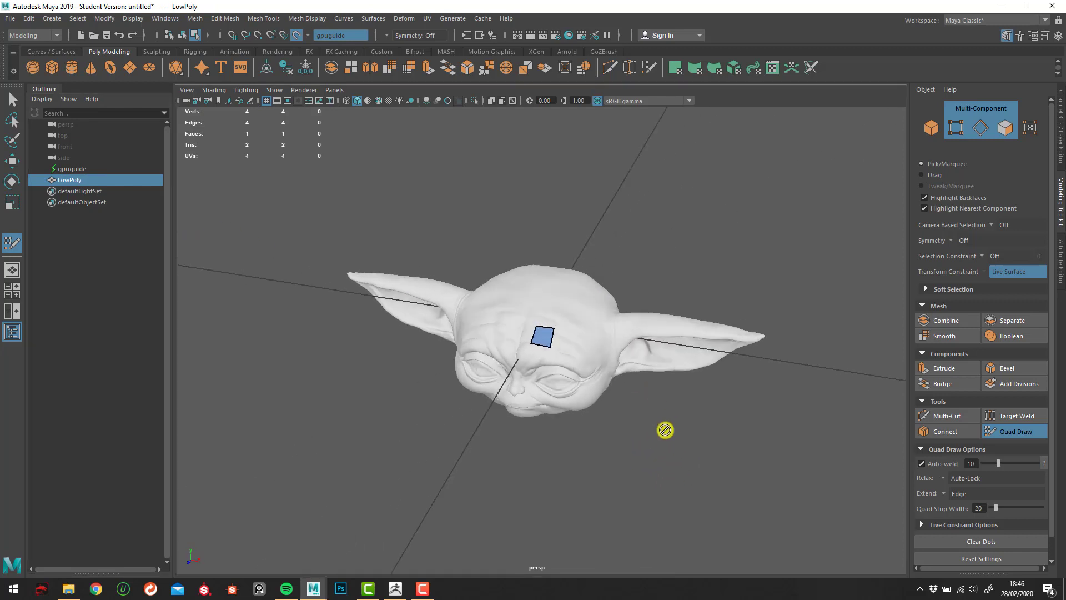
pyautogui.moveTo(566, 347)
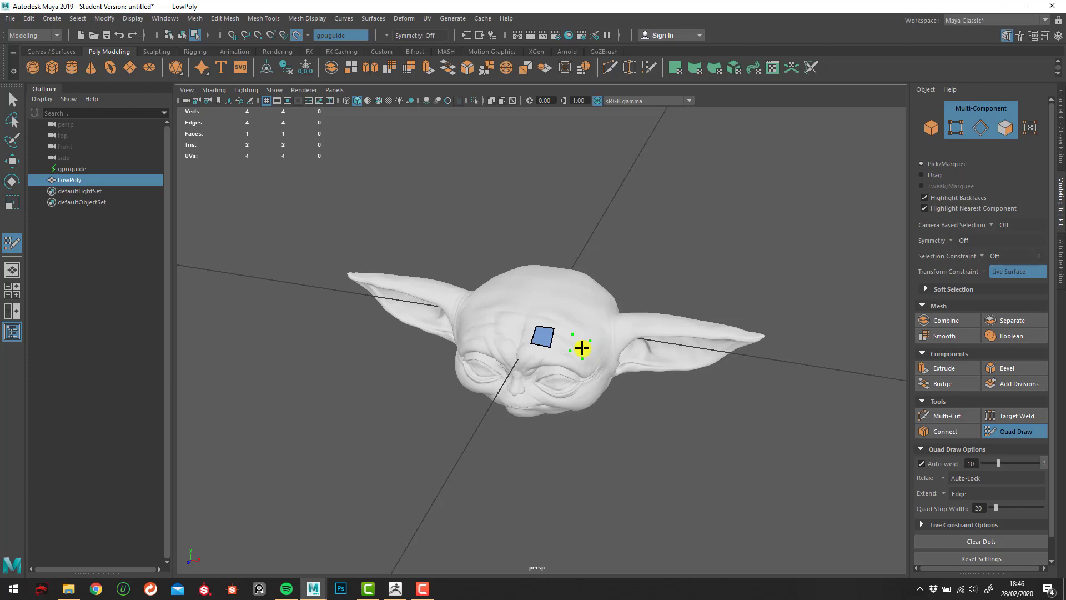
# - Place Quad Draw points on the forehead to grow LowPoly to four connected quads
pyautogui.click(581, 349)
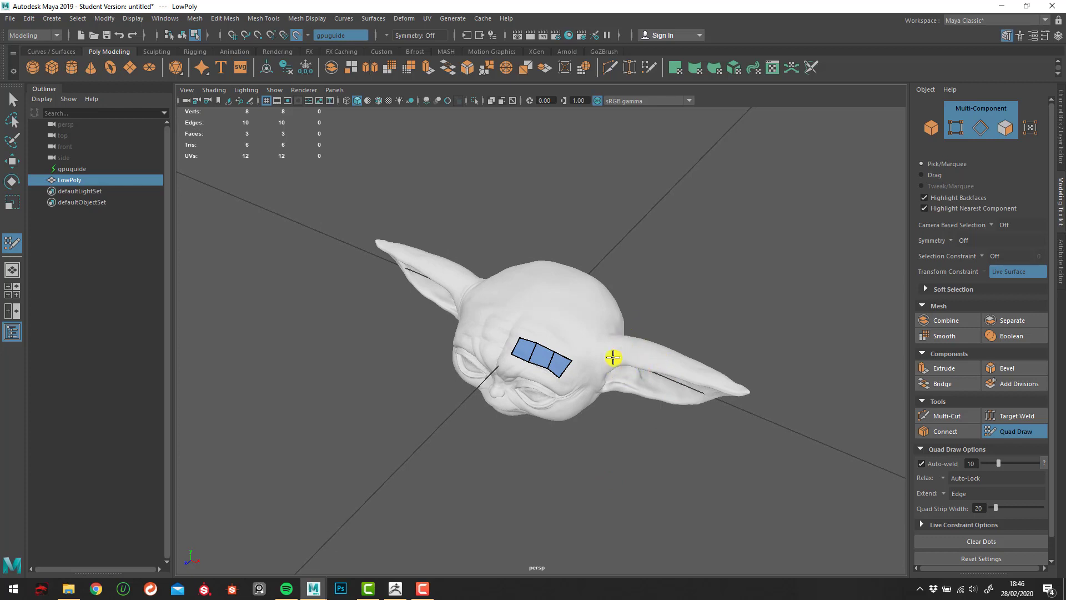
pyautogui.moveTo(608, 369)
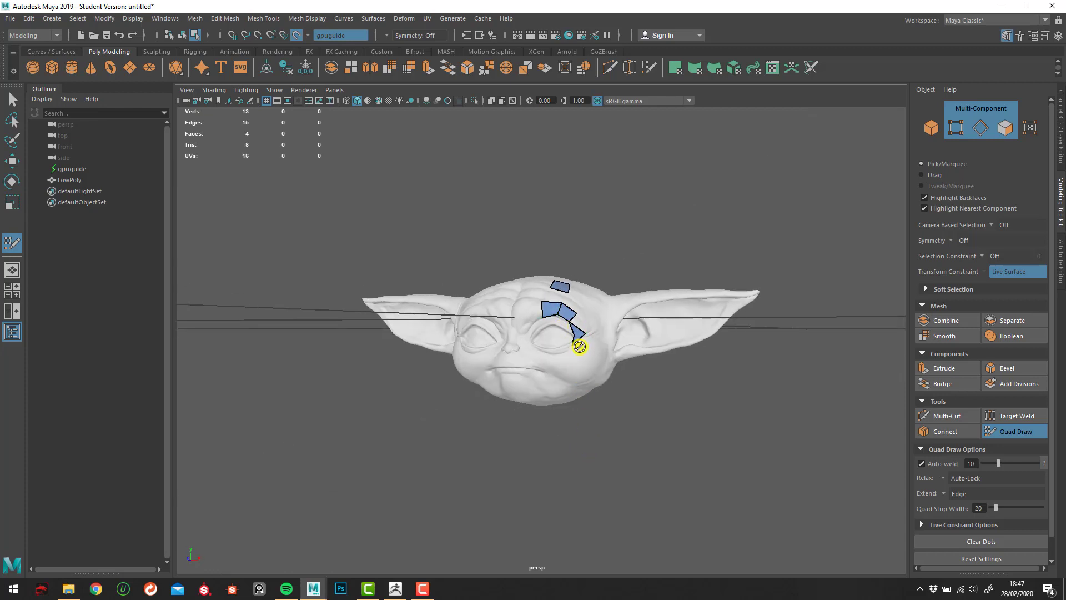
pyautogui.click(577, 347)
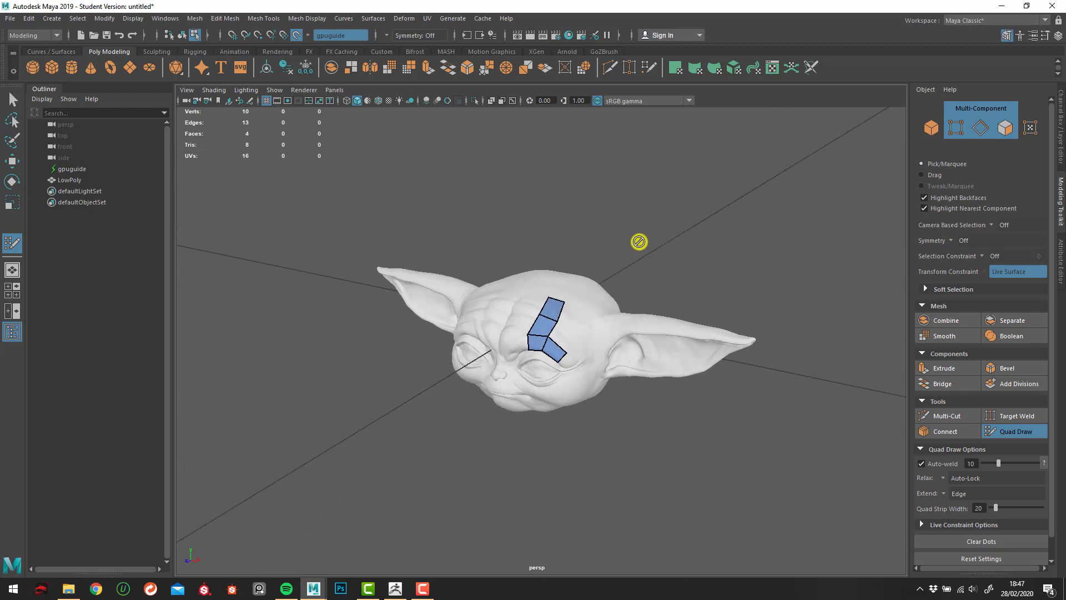
pyautogui.moveTo(565, 341)
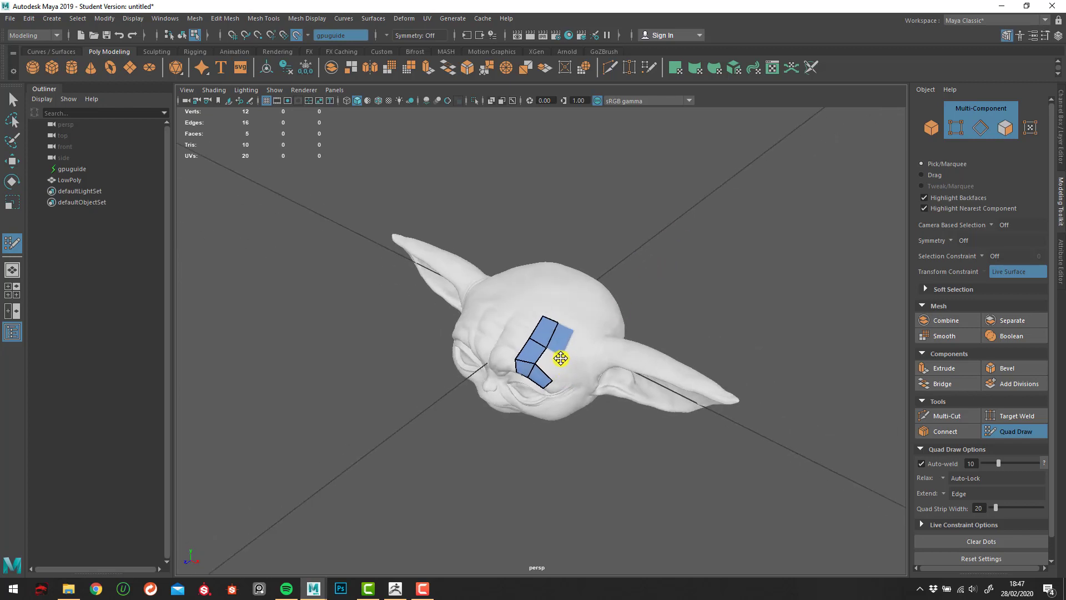
pyautogui.moveTo(552, 352)
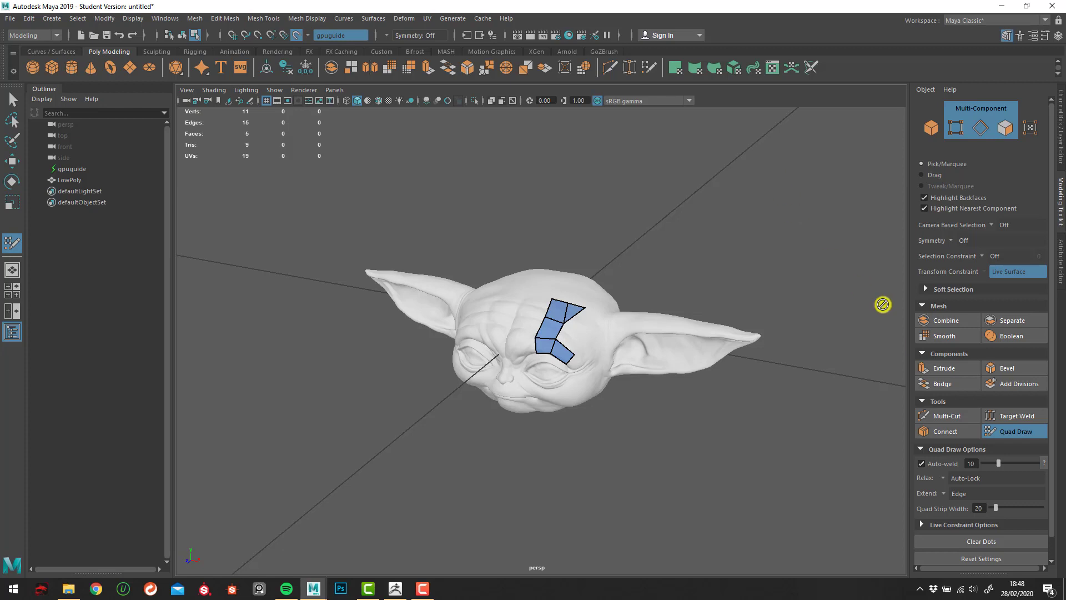
pyautogui.moveTo(896, 405)
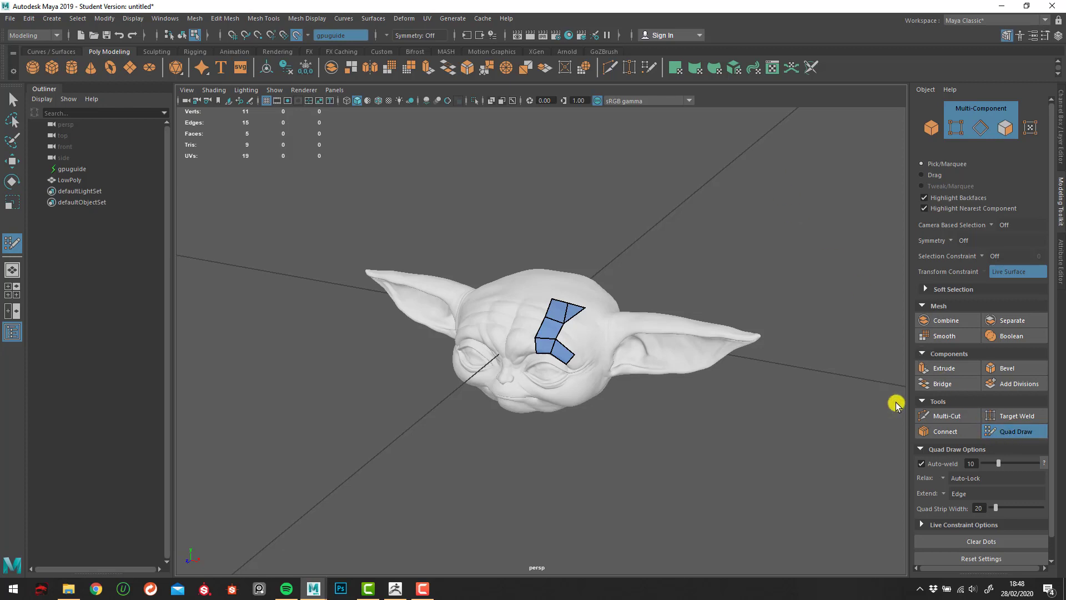
pyautogui.moveTo(302, 280)
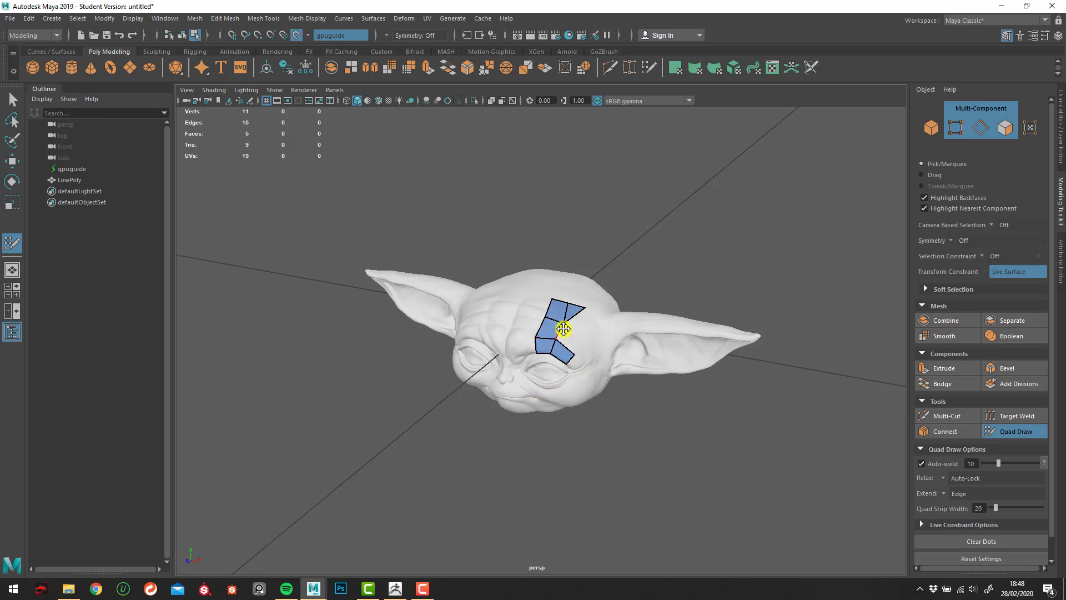
pyautogui.moveTo(880, 443)
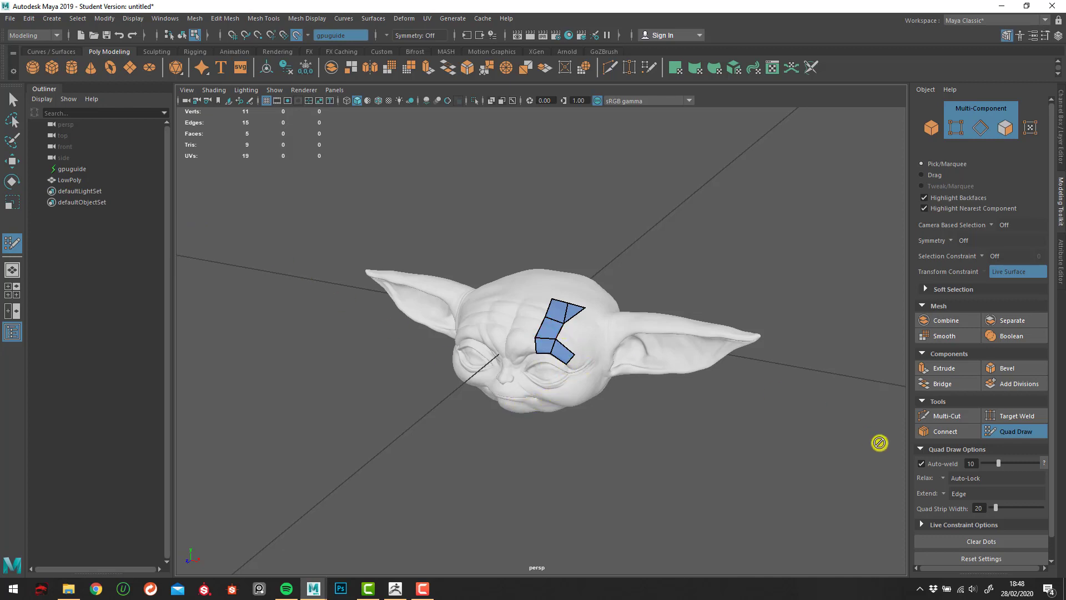
pyautogui.moveTo(1003, 438)
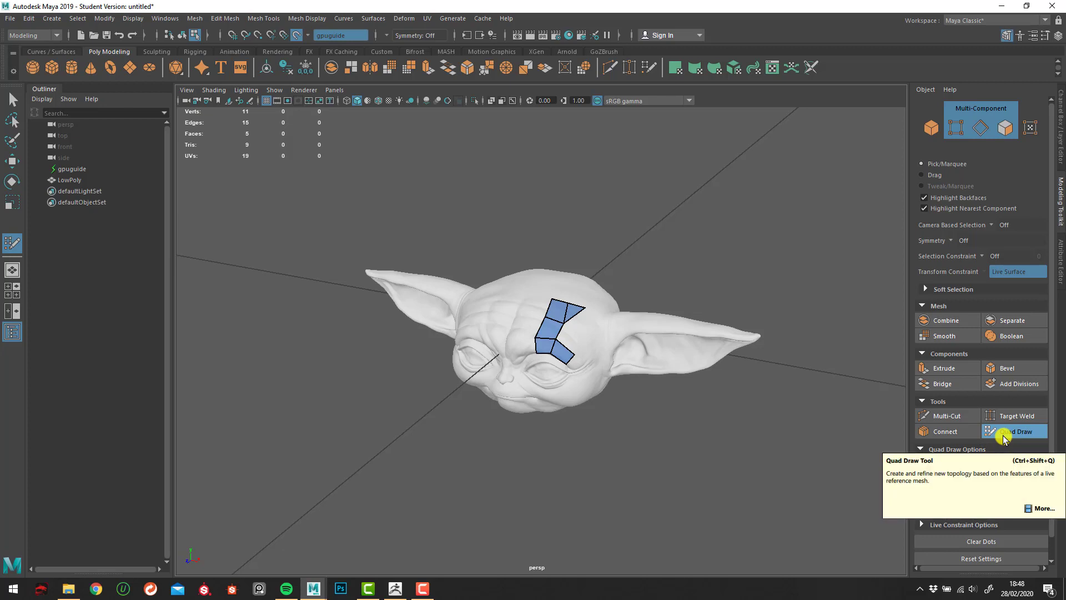
pyautogui.moveTo(876, 402)
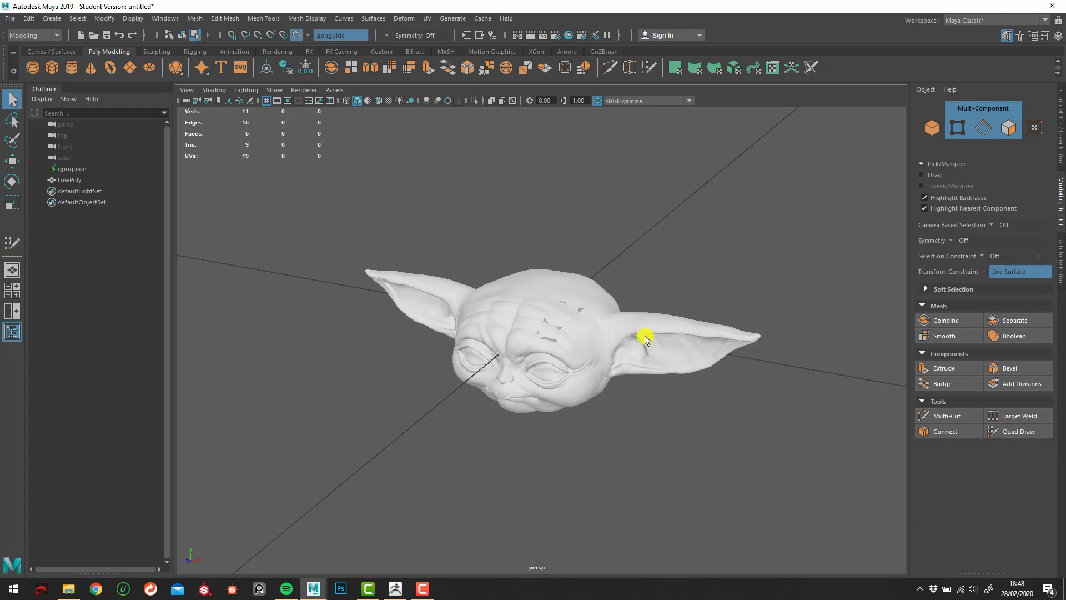
pyautogui.moveTo(580, 313)
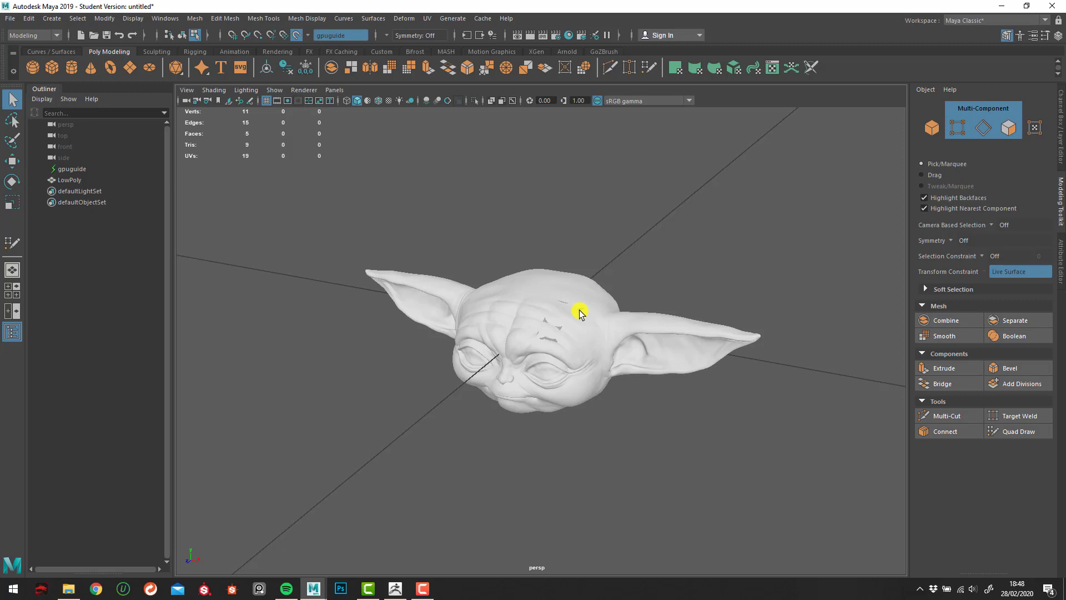
pyautogui.moveTo(596, 282)
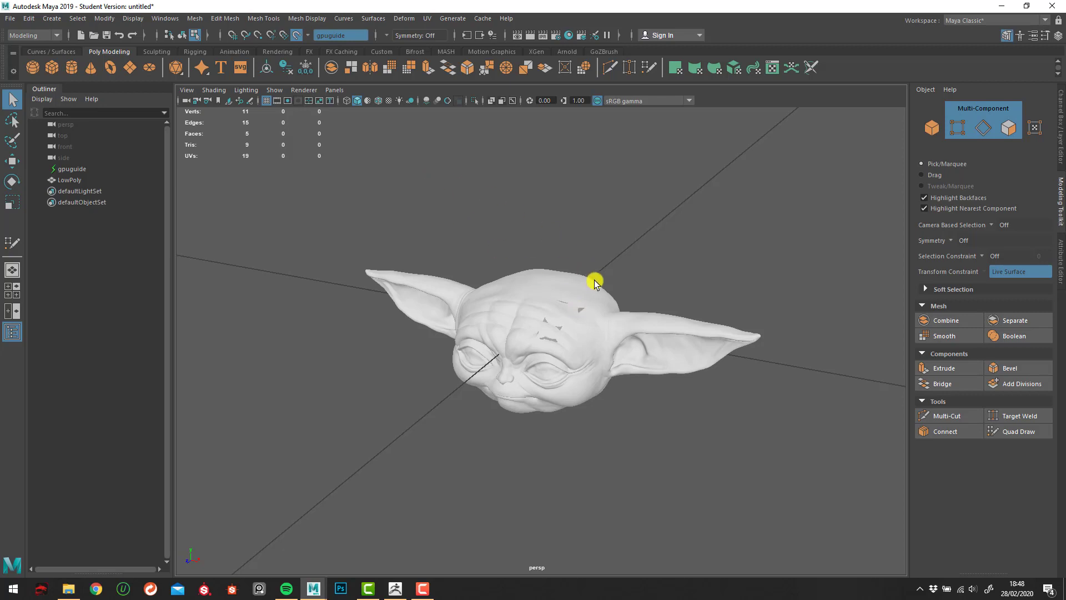
pyautogui.moveTo(580, 314)
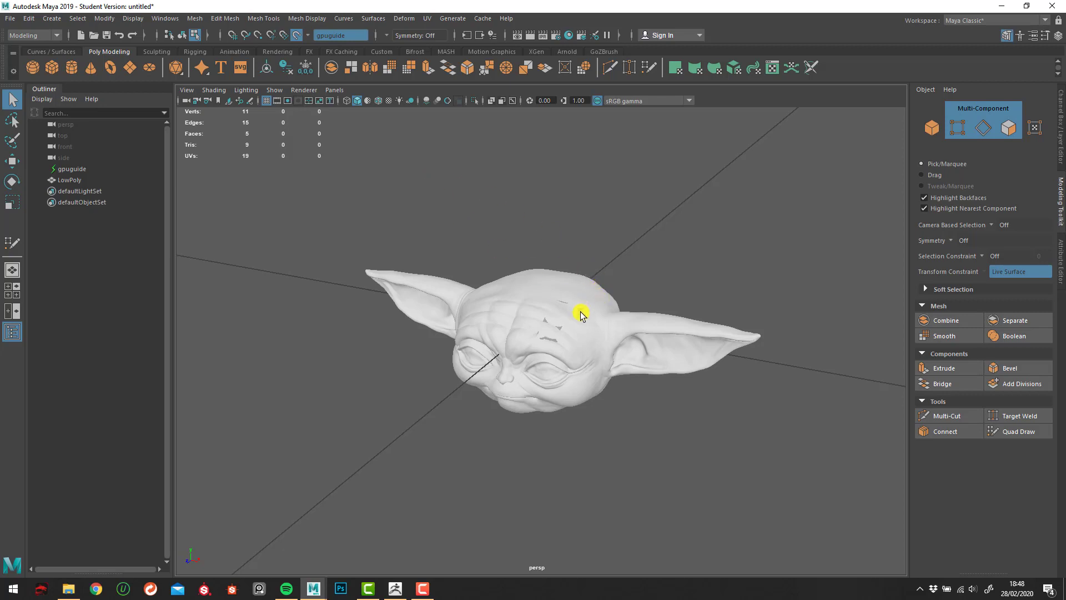
pyautogui.moveTo(78, 189)
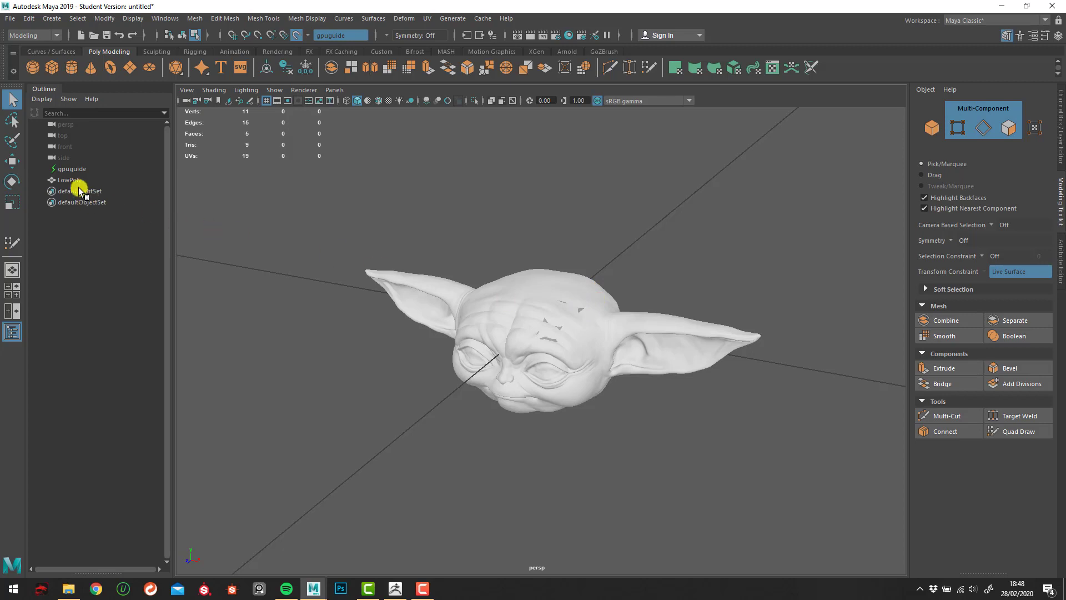
pyautogui.moveTo(69, 181)
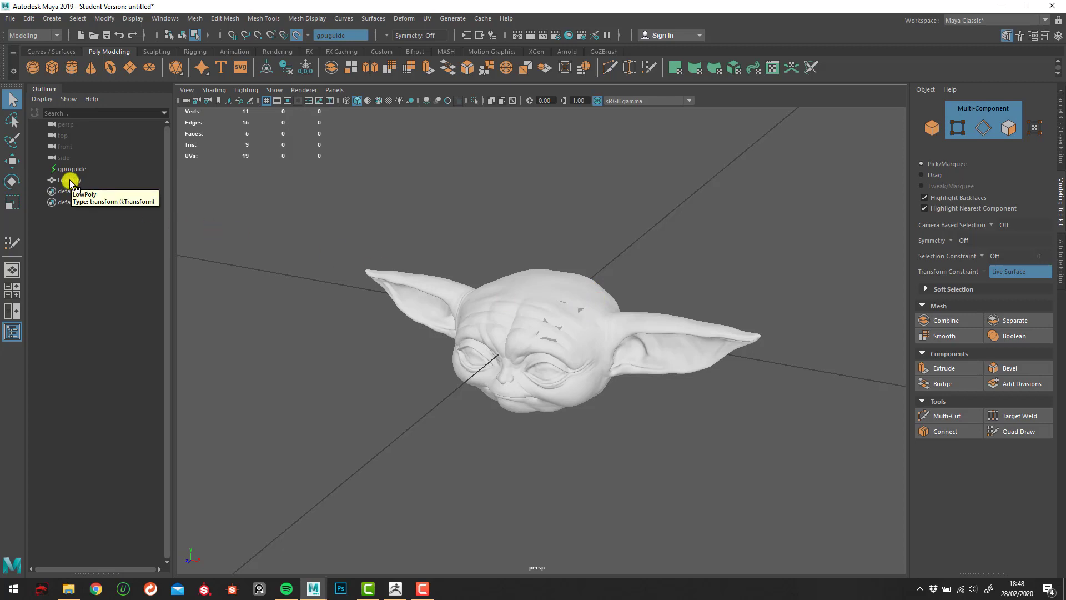
# - Reselect LowPoly and reactivate Quad Draw to continue the forehead strip
pyautogui.click(71, 180)
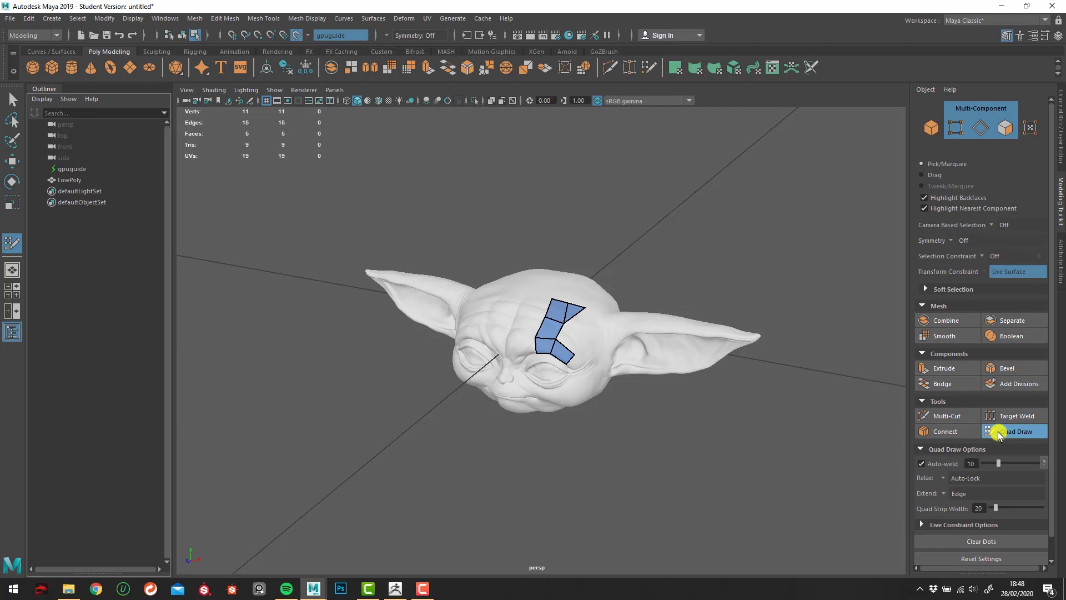
pyautogui.click(1014, 431)
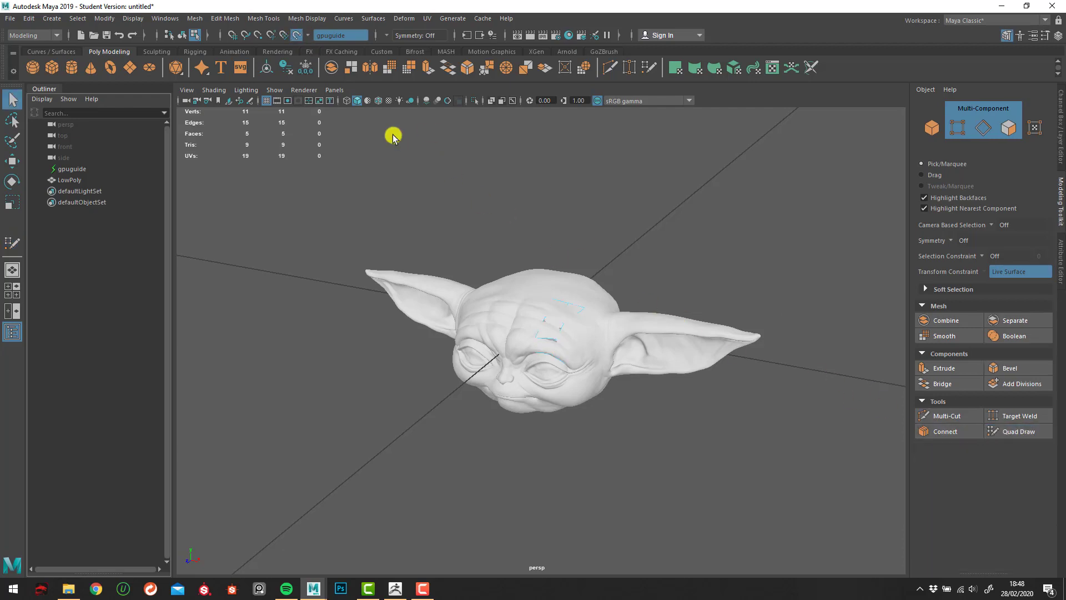
# - Reset the live surface so gpuguide is the snap target again
pyautogui.click(292, 35)
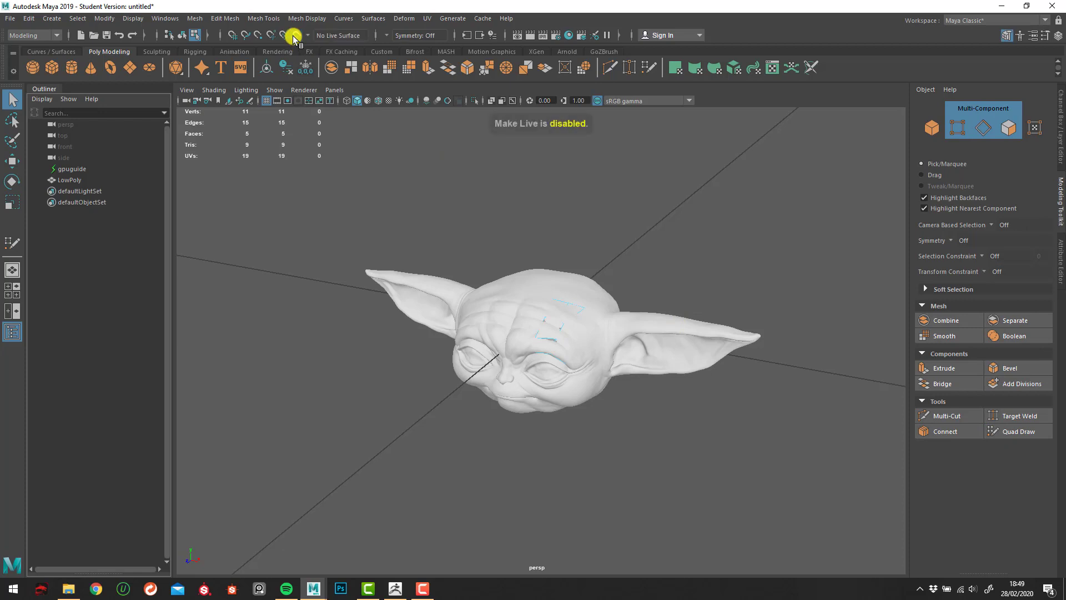
pyautogui.moveTo(498, 231)
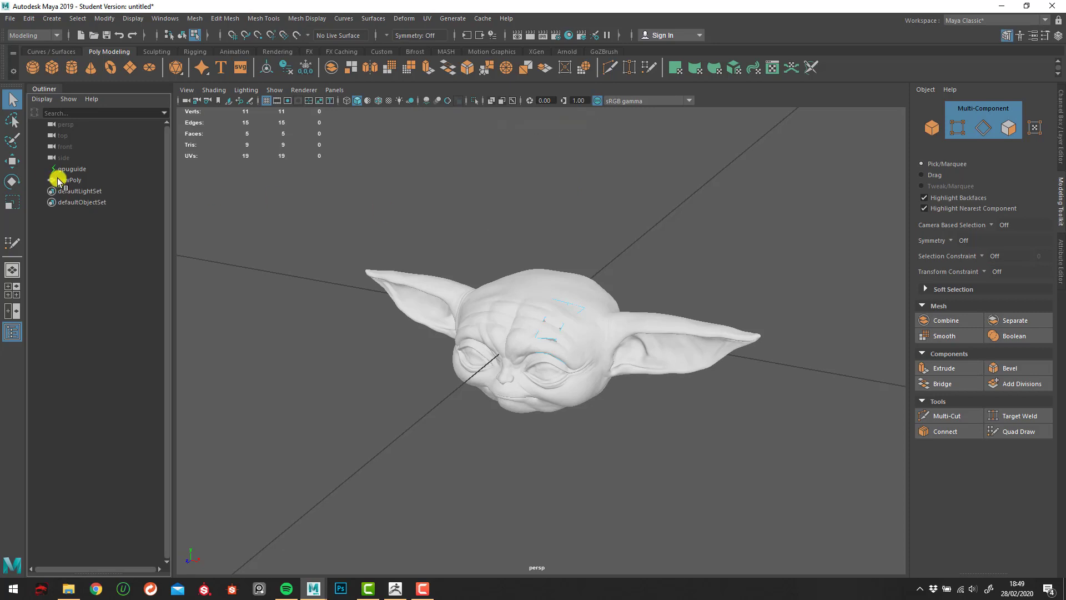
pyautogui.click(72, 169)
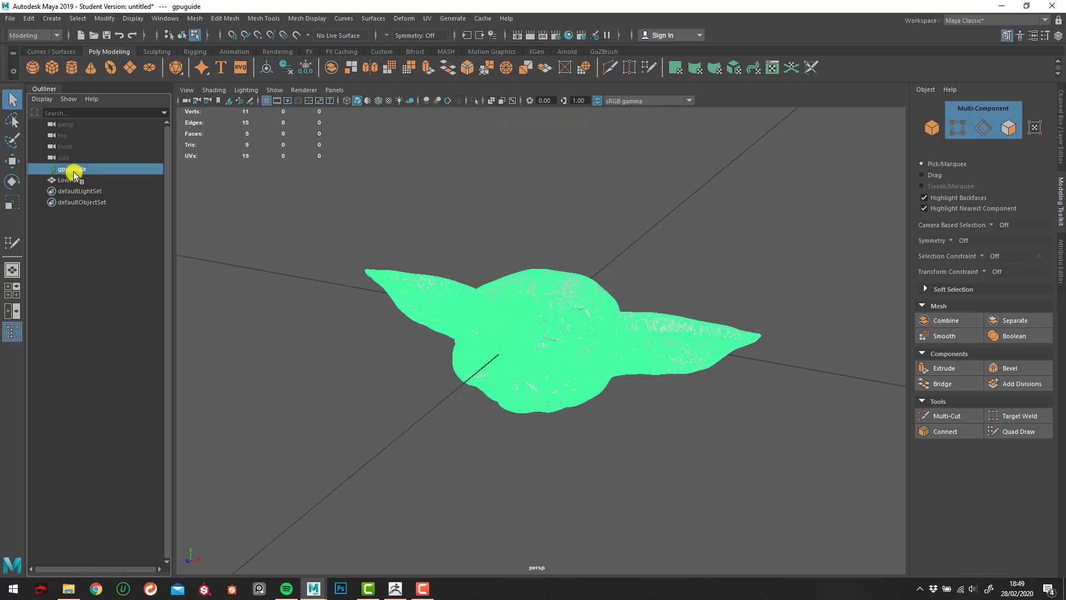
pyautogui.moveTo(299, 40)
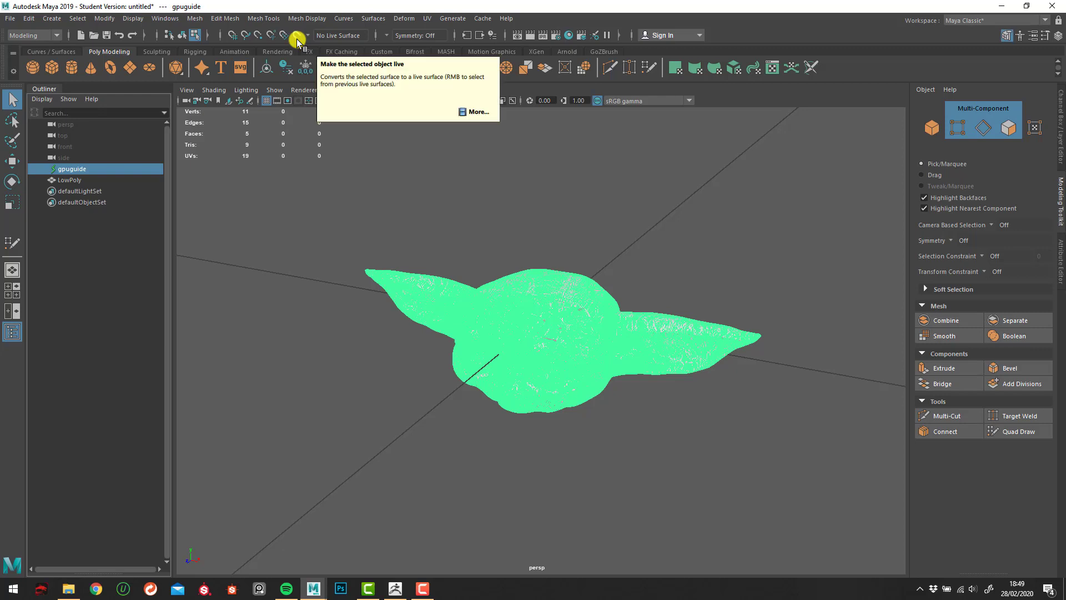
pyautogui.click(298, 36)
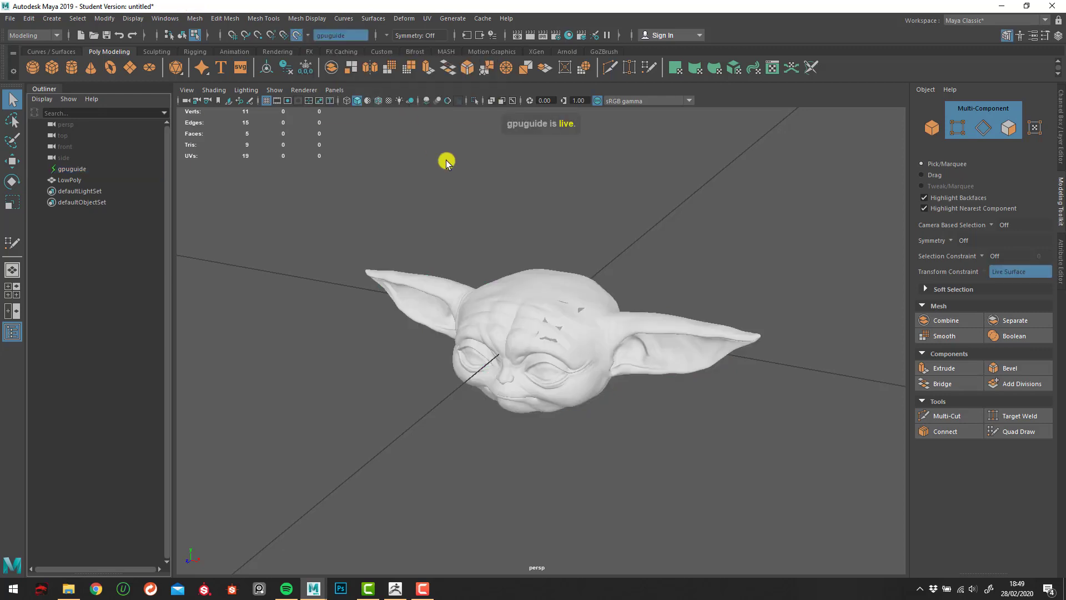
# - Reselect LowPoly and reactivate Quad Draw over its five forehead quads
pyautogui.click(68, 180)
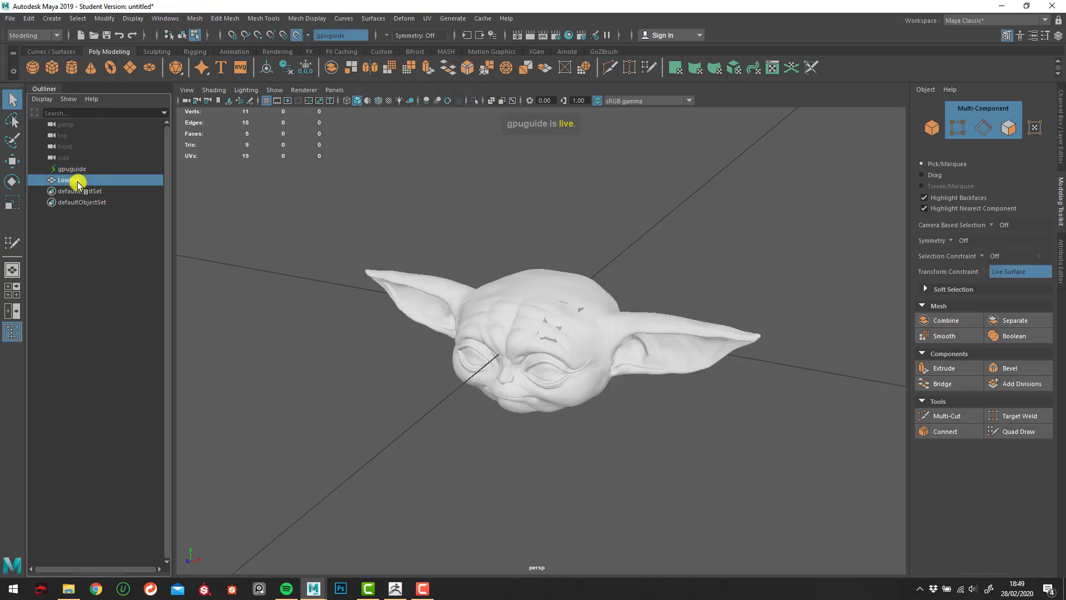
pyautogui.click(68, 180)
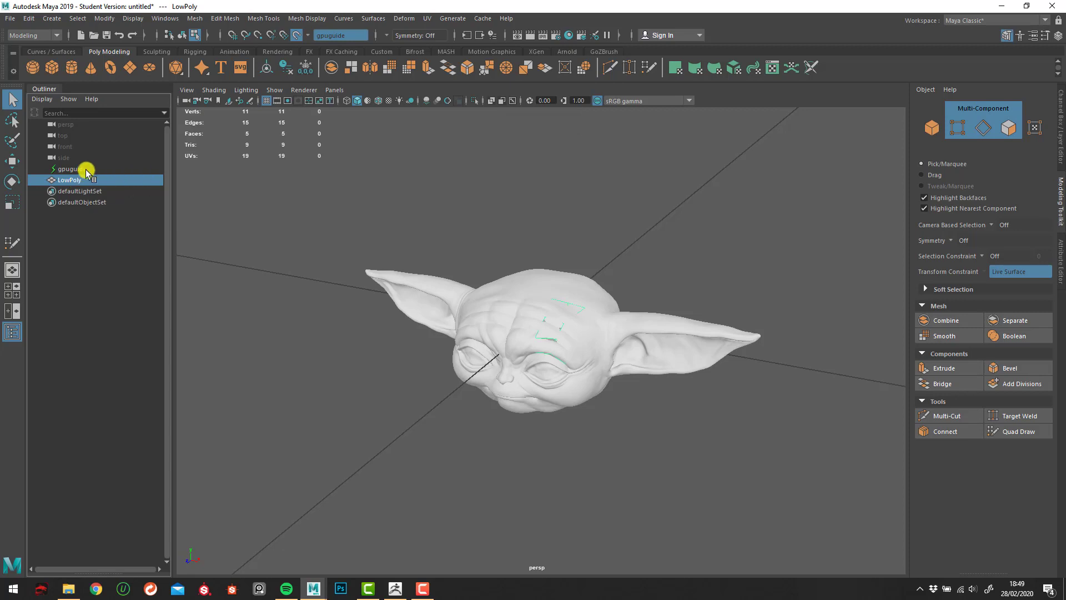
pyautogui.moveTo(99, 182)
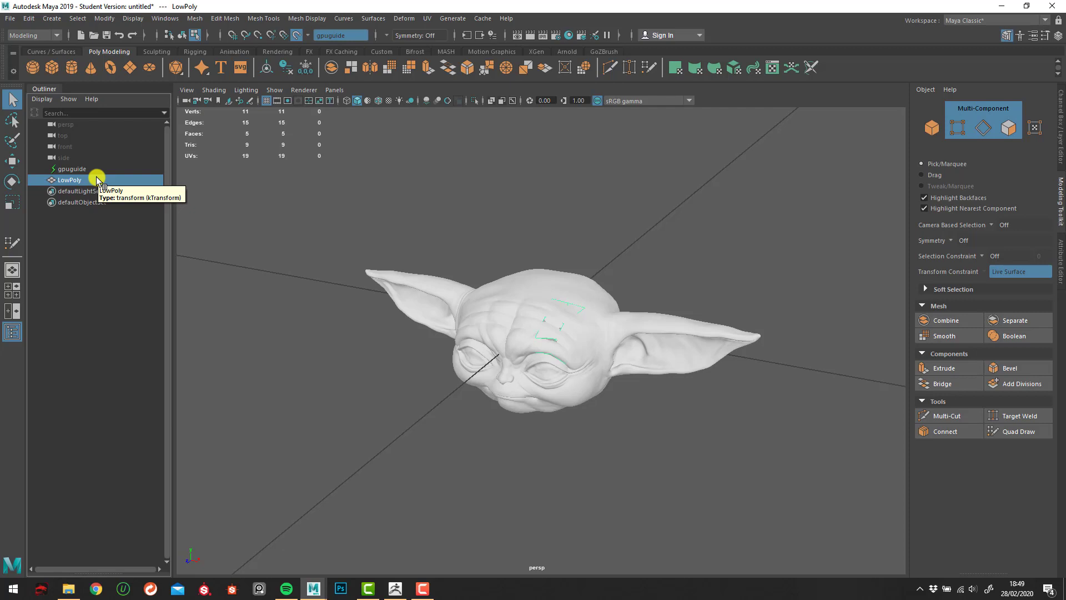
pyautogui.moveTo(773, 387)
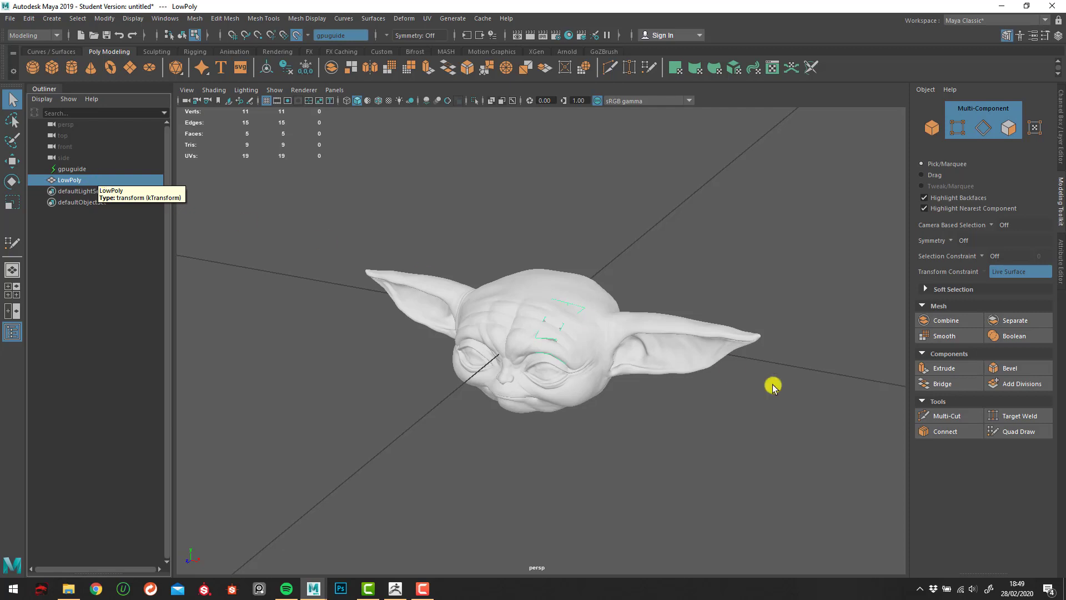
pyautogui.click(1016, 431)
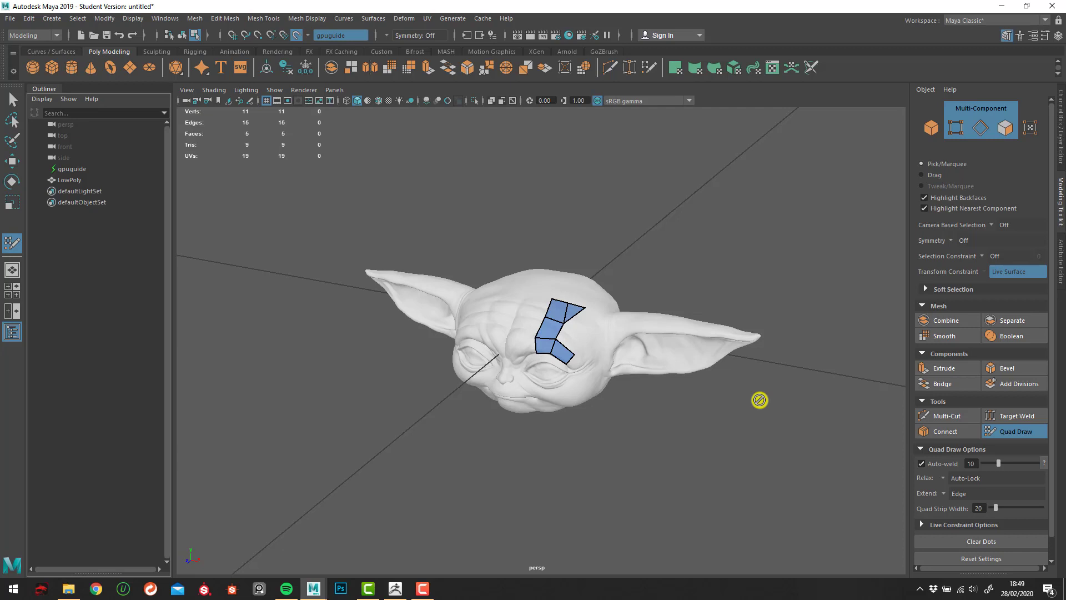
pyautogui.moveTo(937, 277)
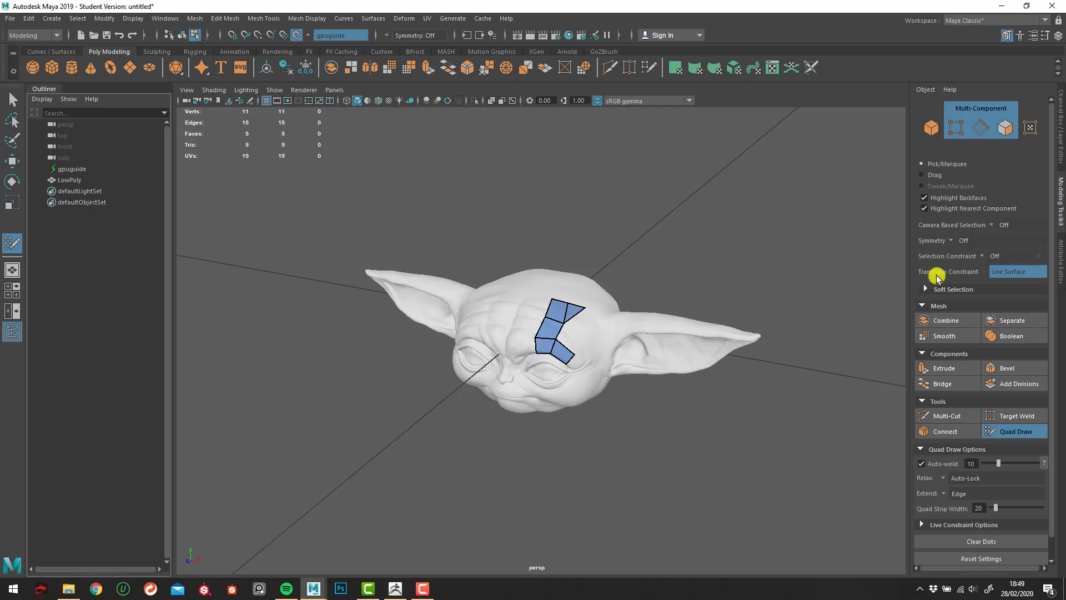
pyautogui.moveTo(949, 240)
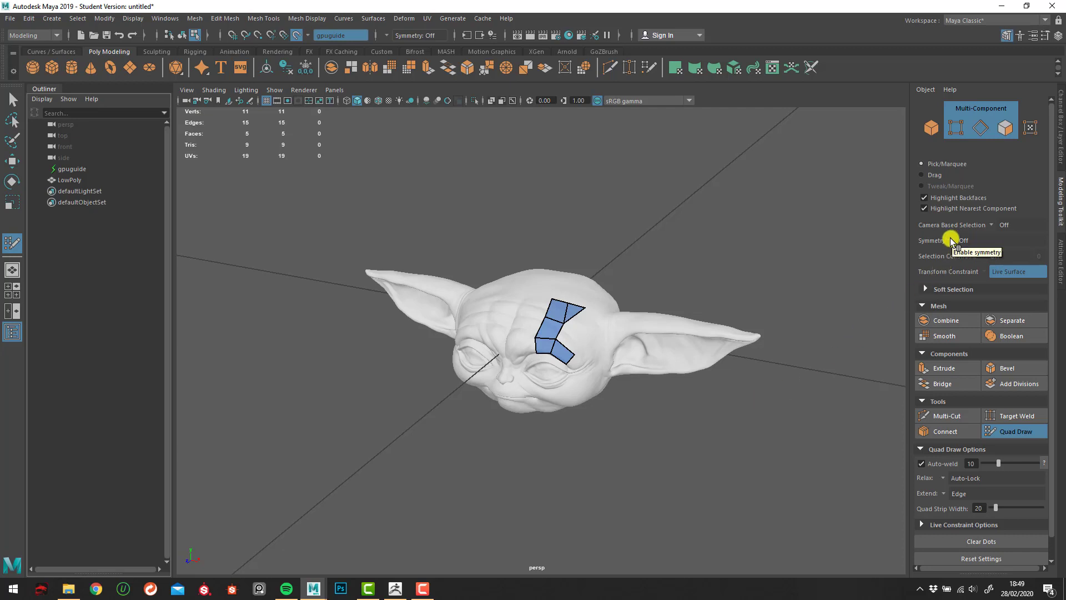
pyautogui.moveTo(792, 356)
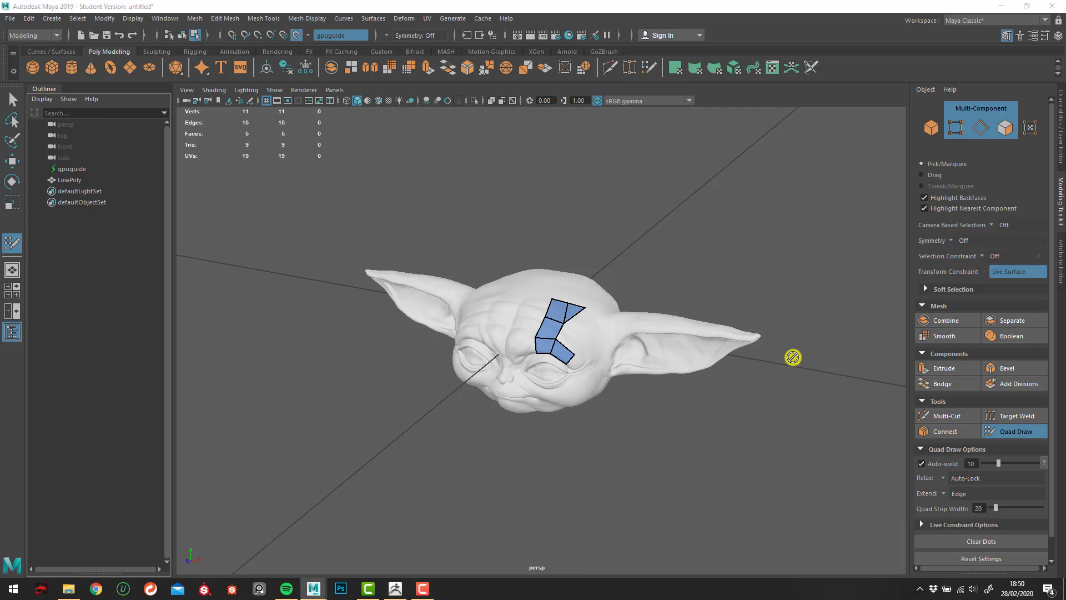
pyautogui.moveTo(740, 270)
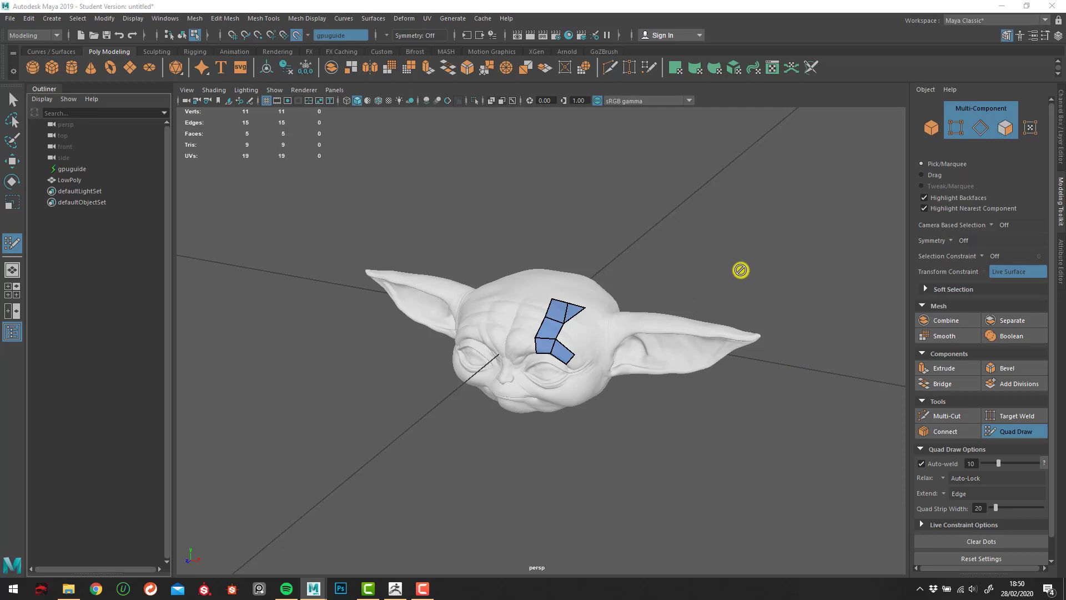
pyautogui.moveTo(789, 304)
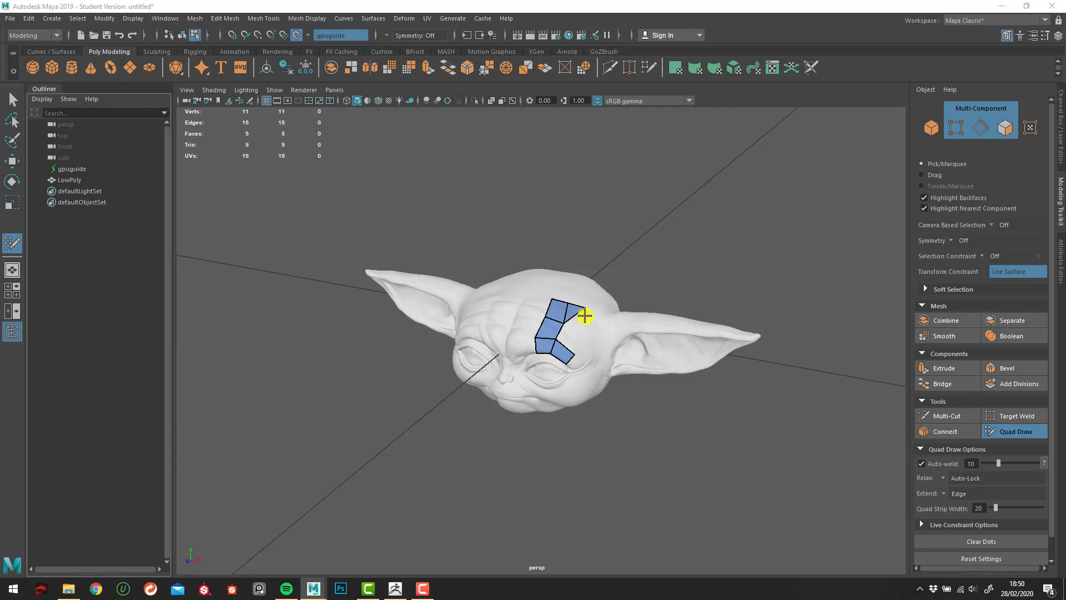
pyautogui.moveTo(623, 340)
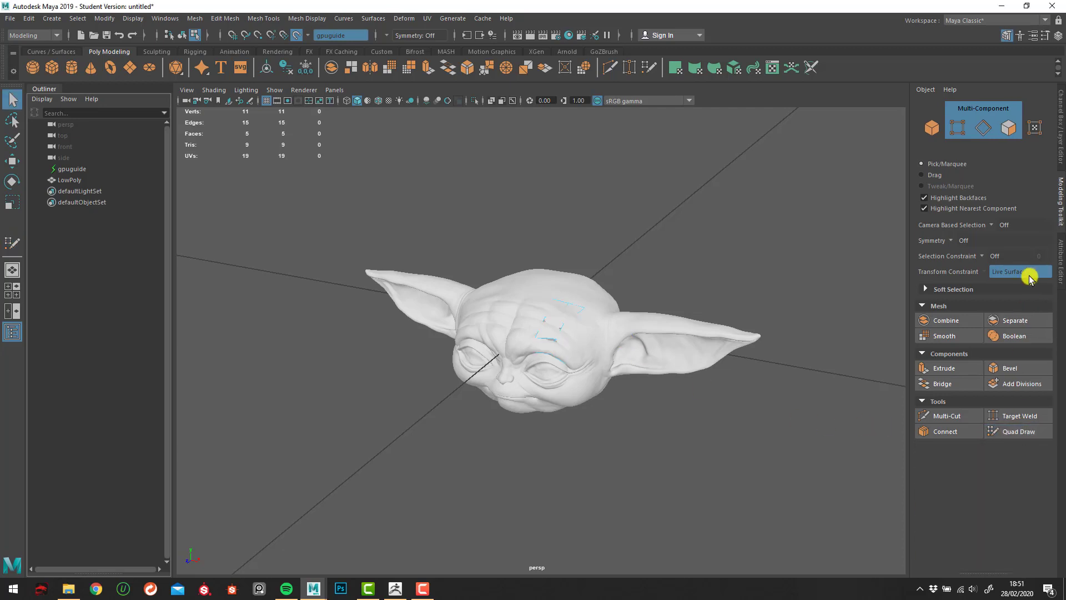
pyautogui.moveTo(1059, 42)
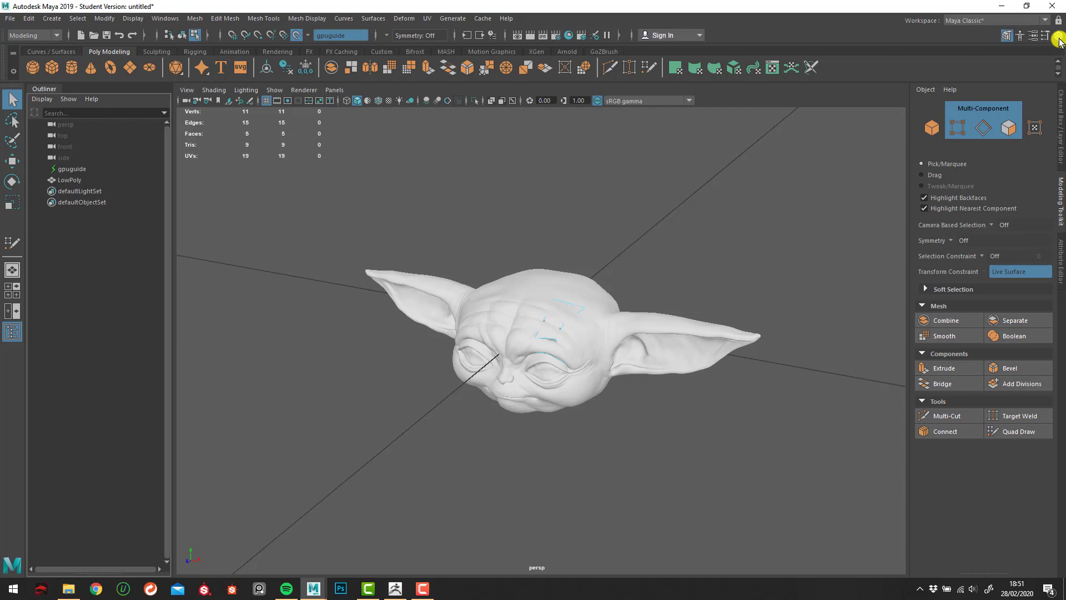
pyautogui.moveTo(1058, 36)
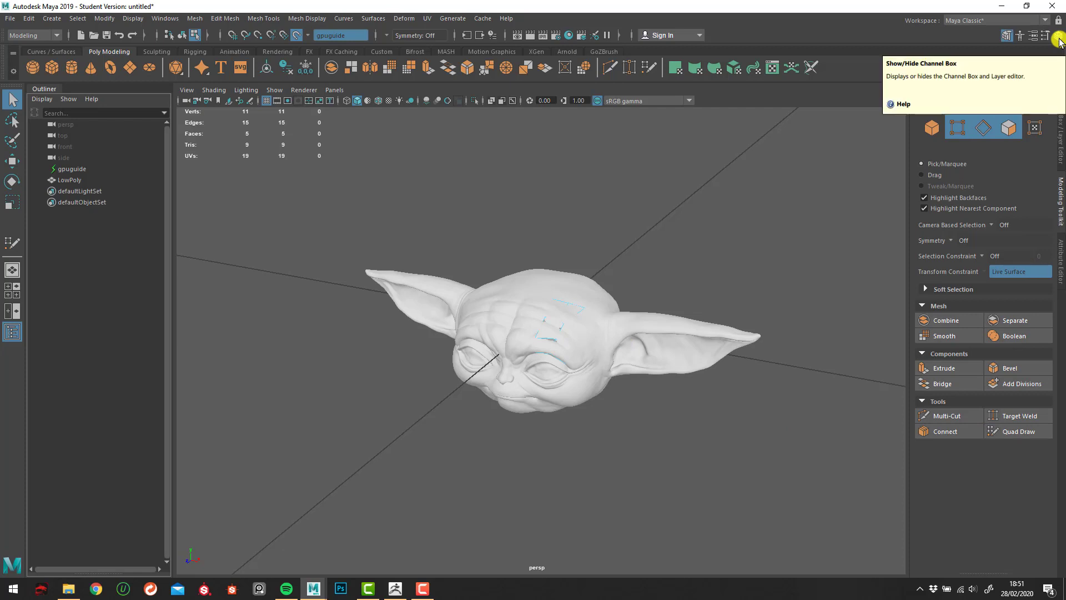
pyautogui.click(1059, 35)
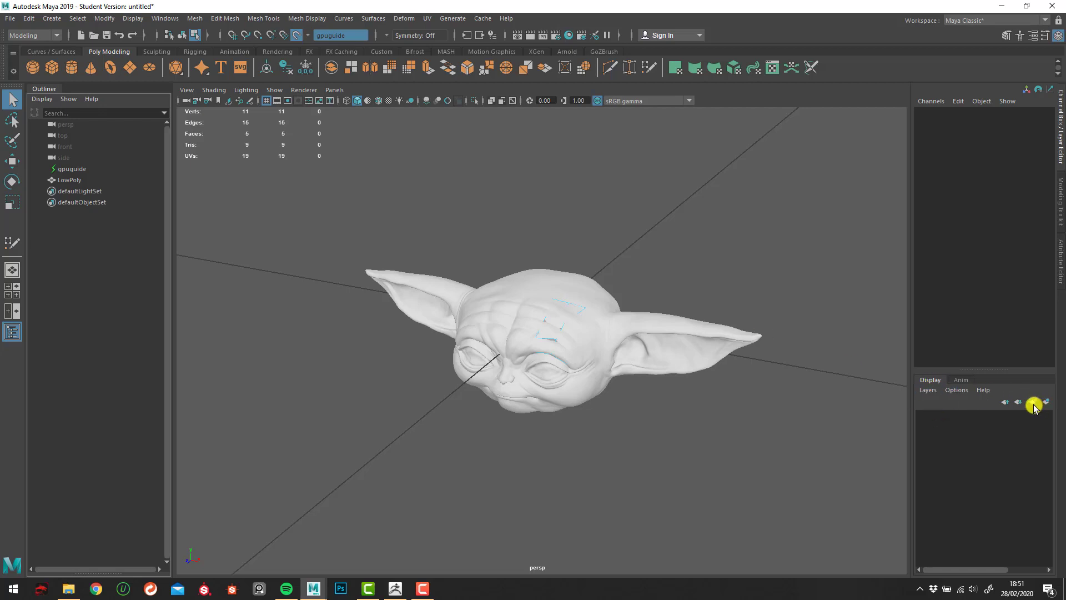
pyautogui.moveTo(639, 338)
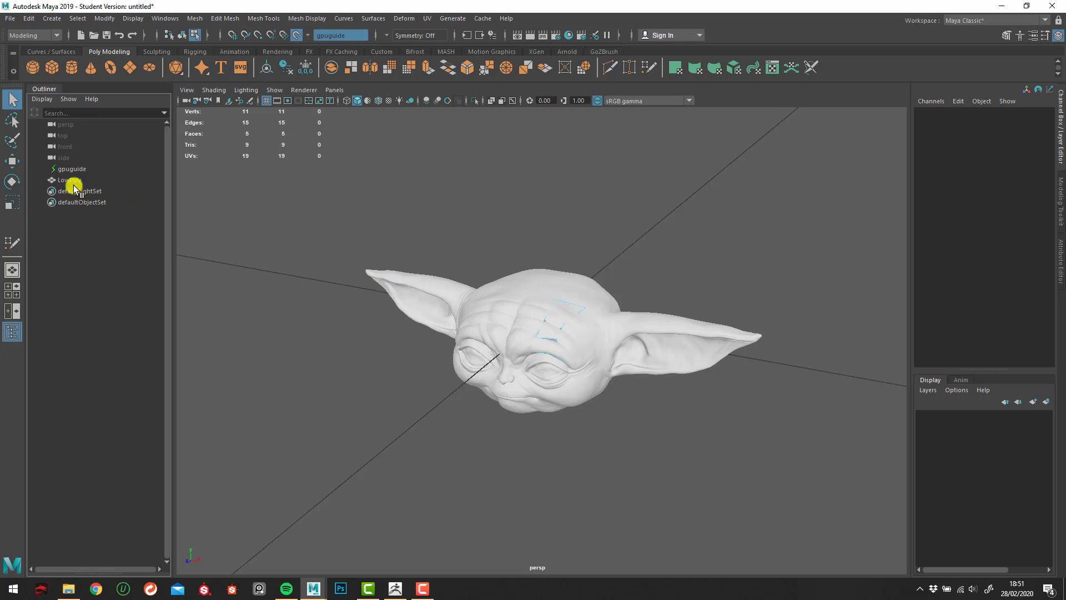
pyautogui.moveTo(70, 172)
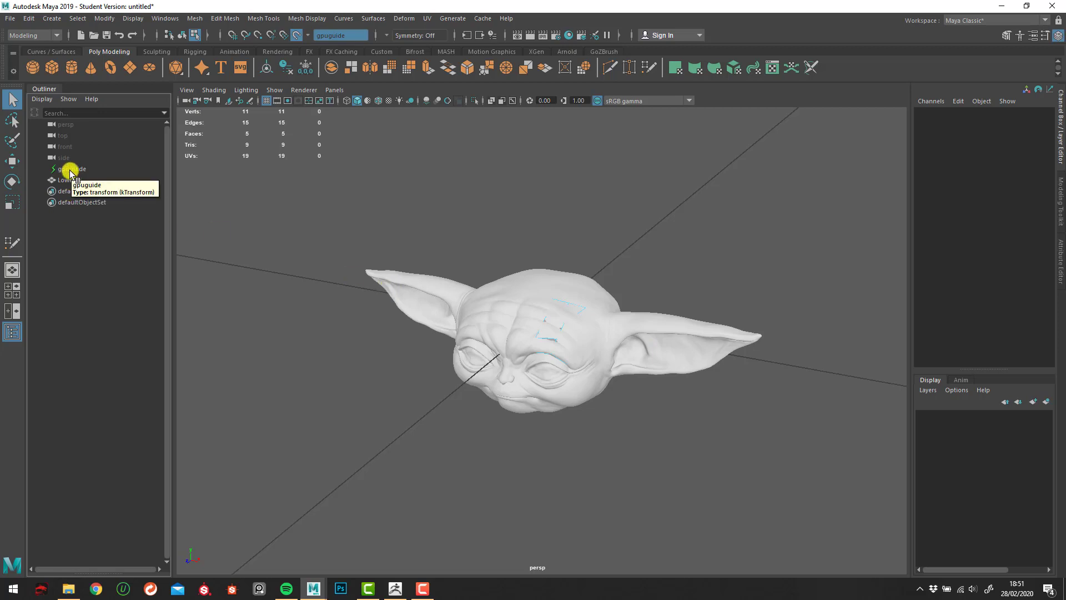
# - Assign gpuguide to a new display layer and rename it from layer1 to Guides
pyautogui.click(71, 168)
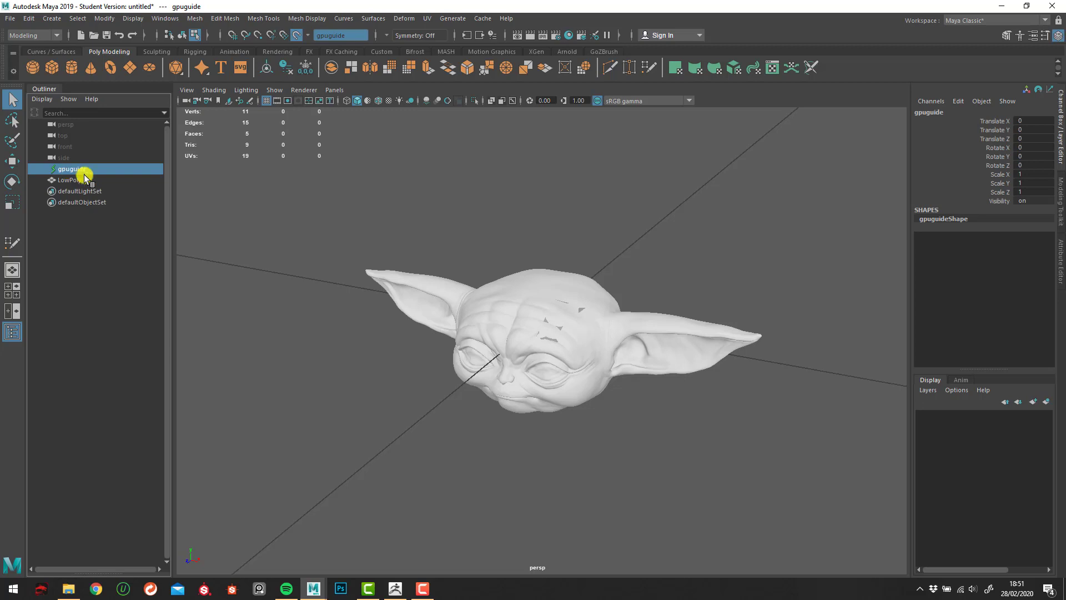
pyautogui.moveTo(384, 288)
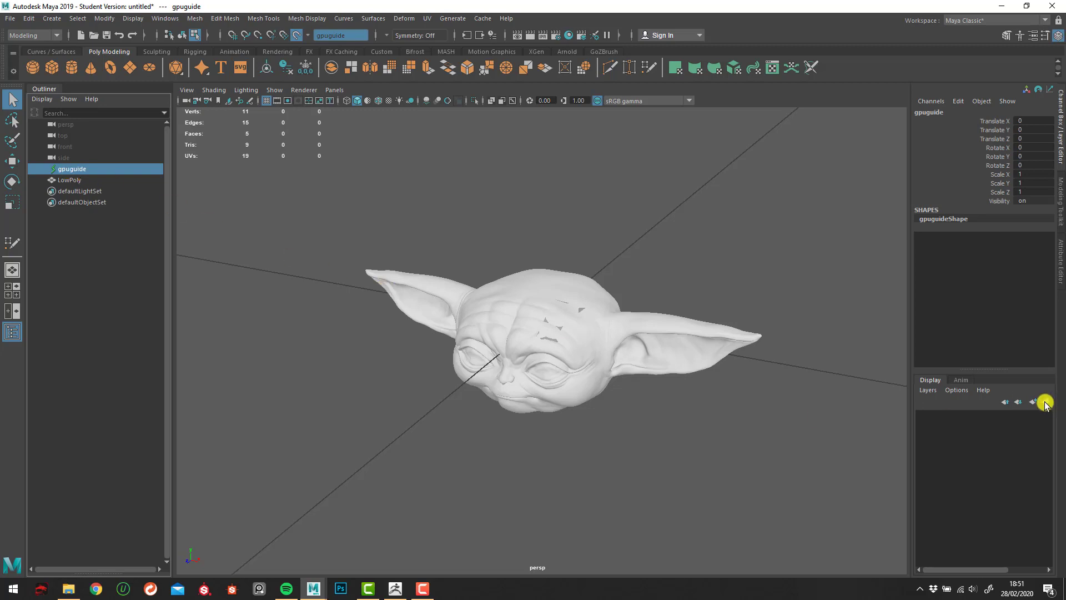
pyautogui.moveTo(1045, 402)
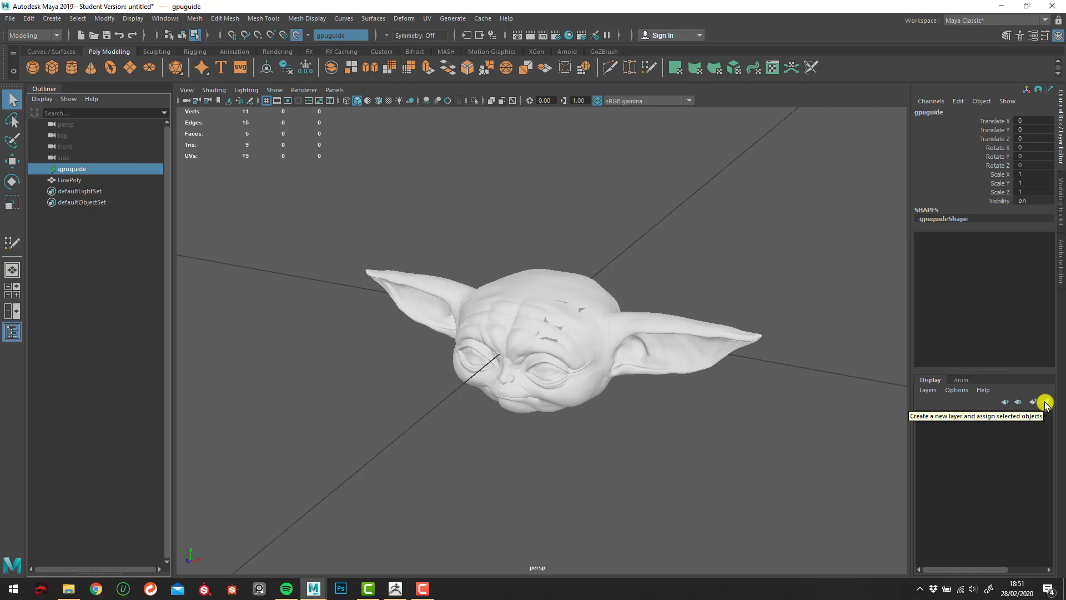
pyautogui.click(1046, 402)
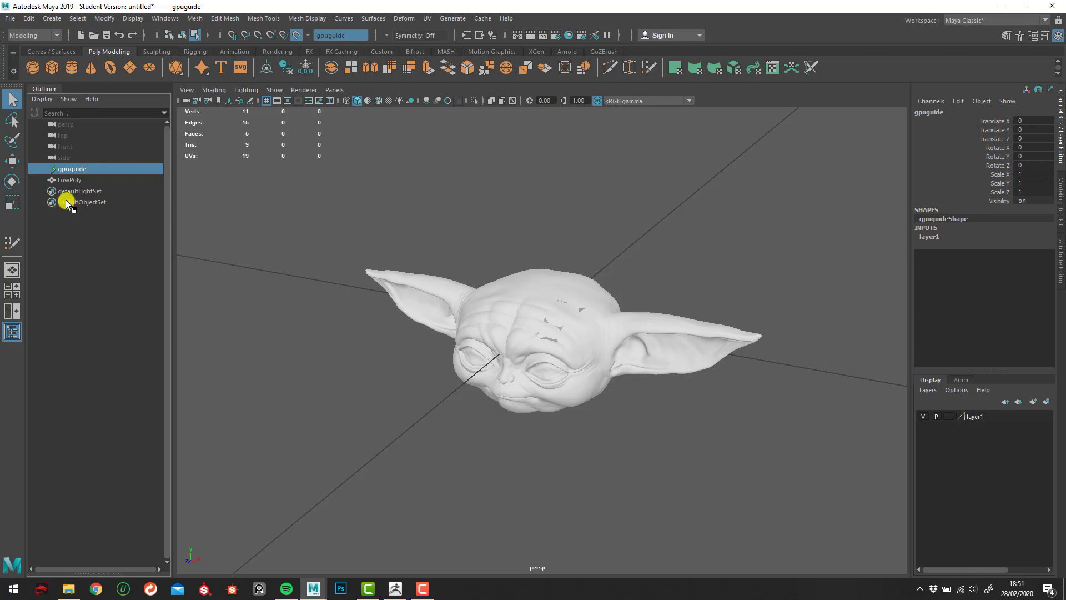
pyautogui.moveTo(984, 419)
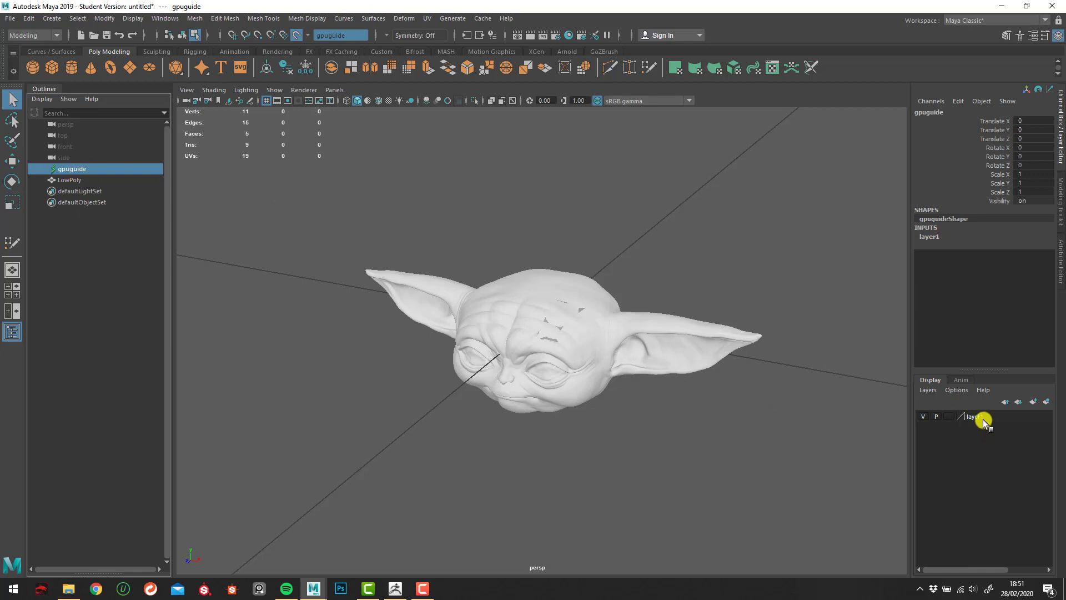
pyautogui.doubleClick(977, 416)
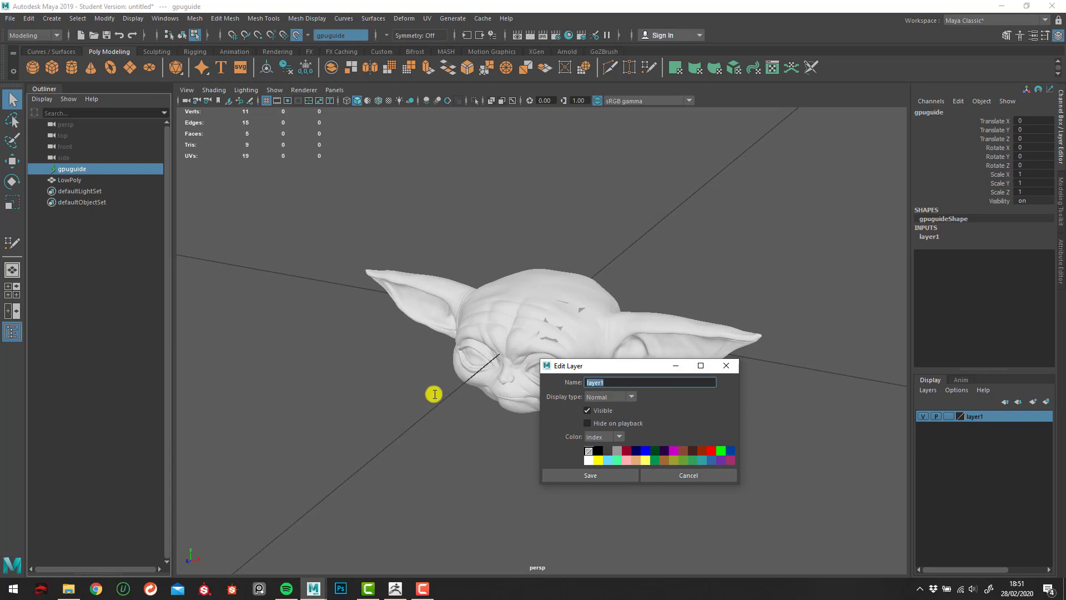
pyautogui.write('Guides')
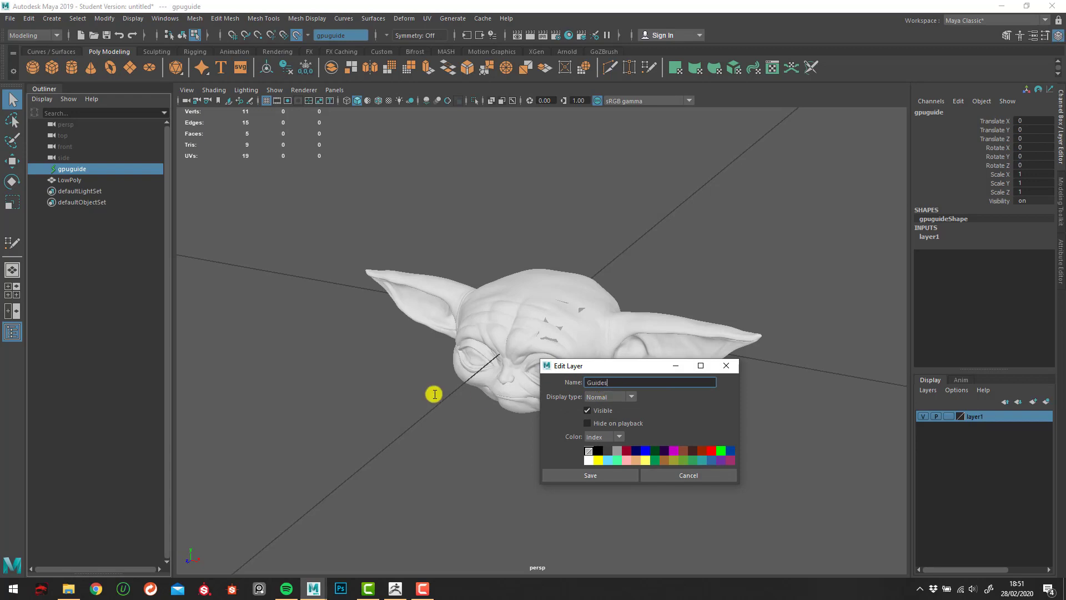
pyautogui.click(590, 474)
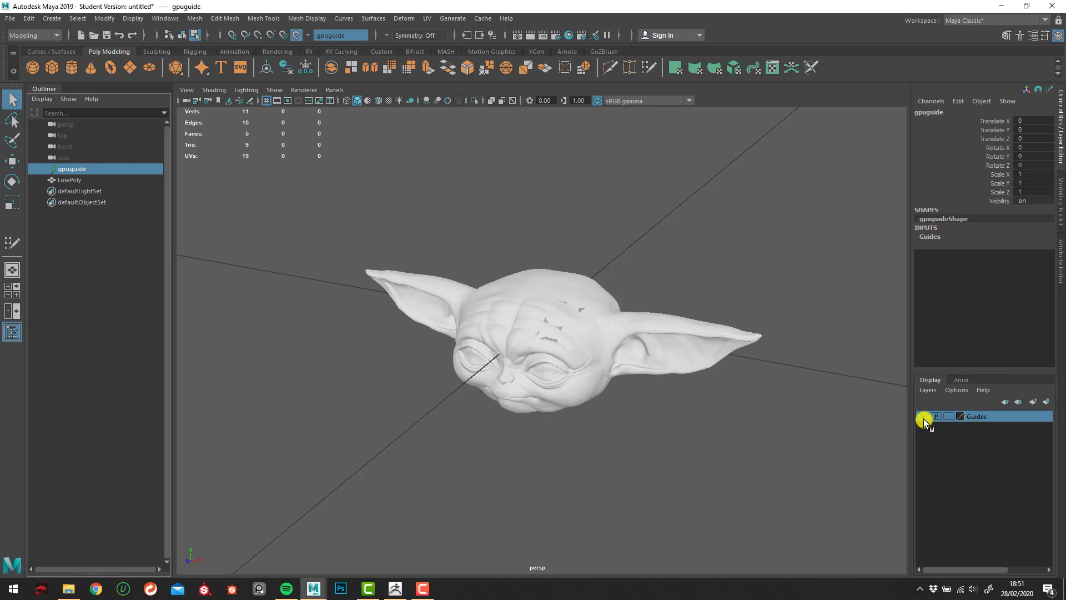
pyautogui.rightClick(978, 415)
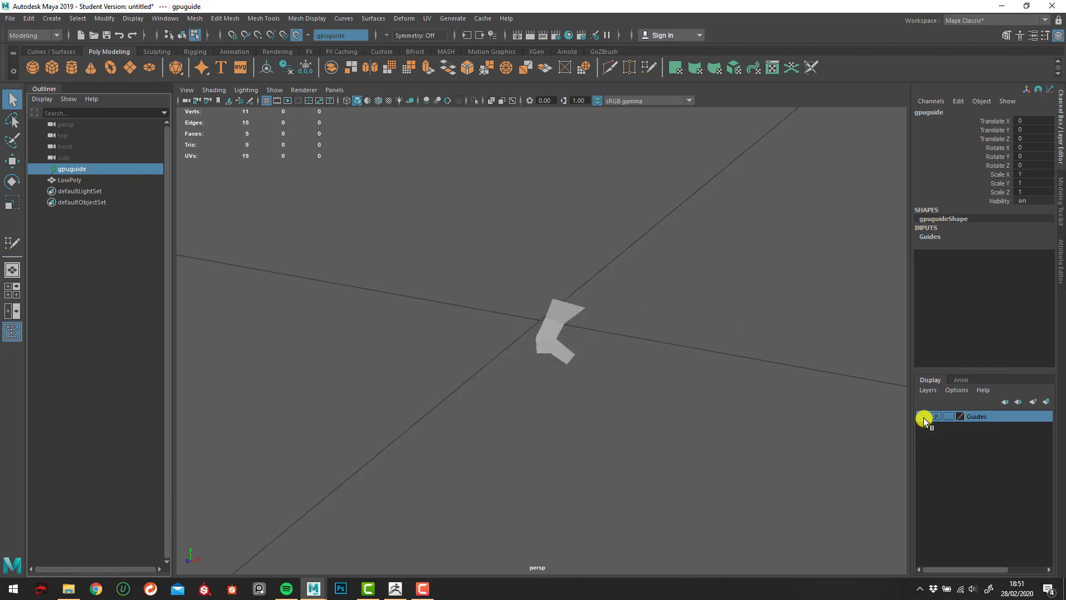
pyautogui.click(924, 416)
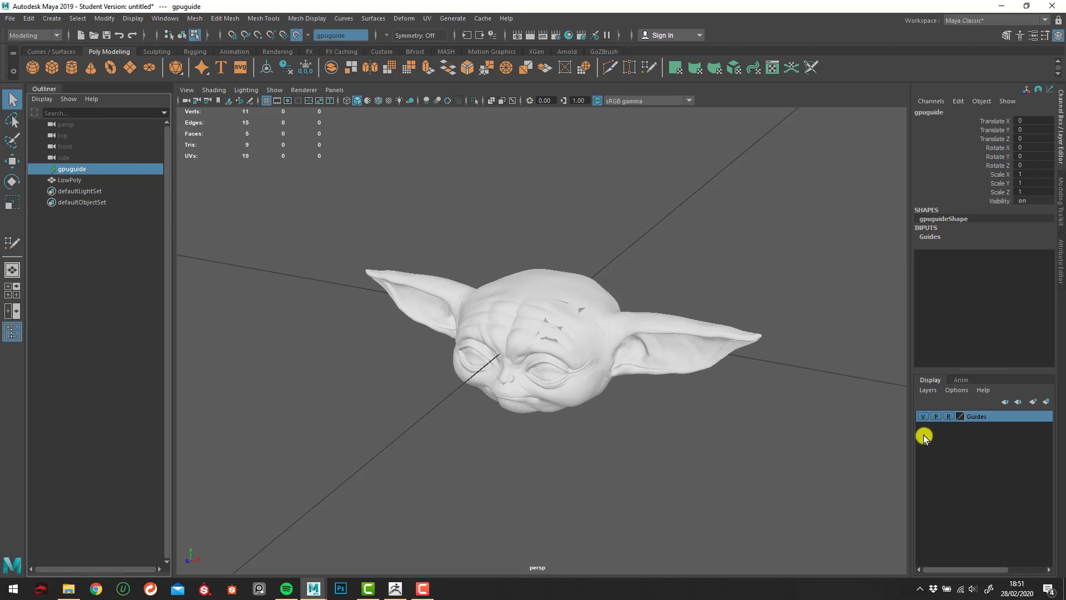
pyautogui.moveTo(690, 333)
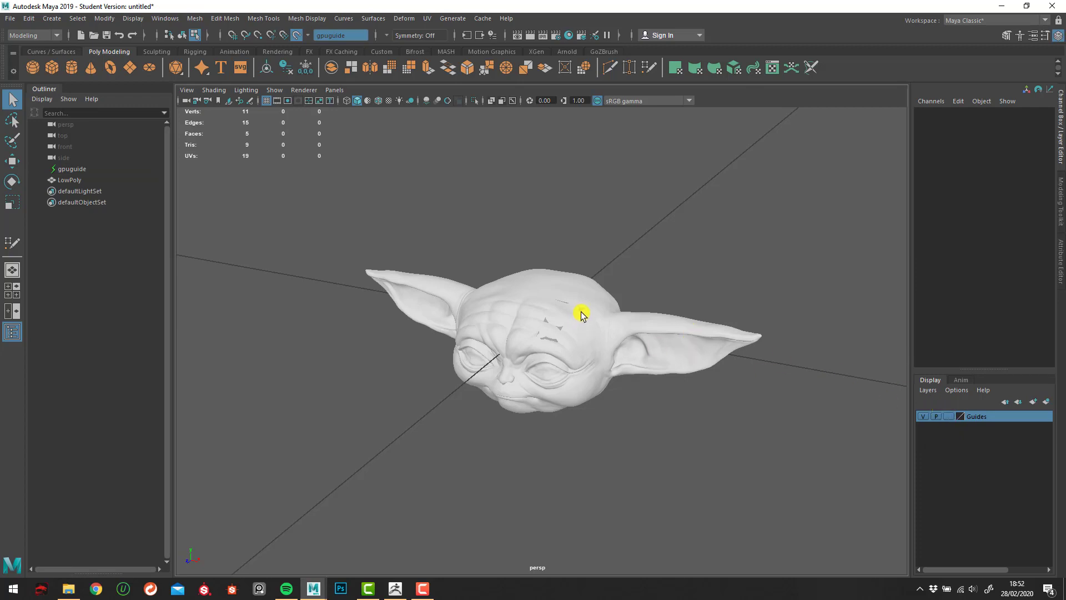
pyautogui.moveTo(156, 217)
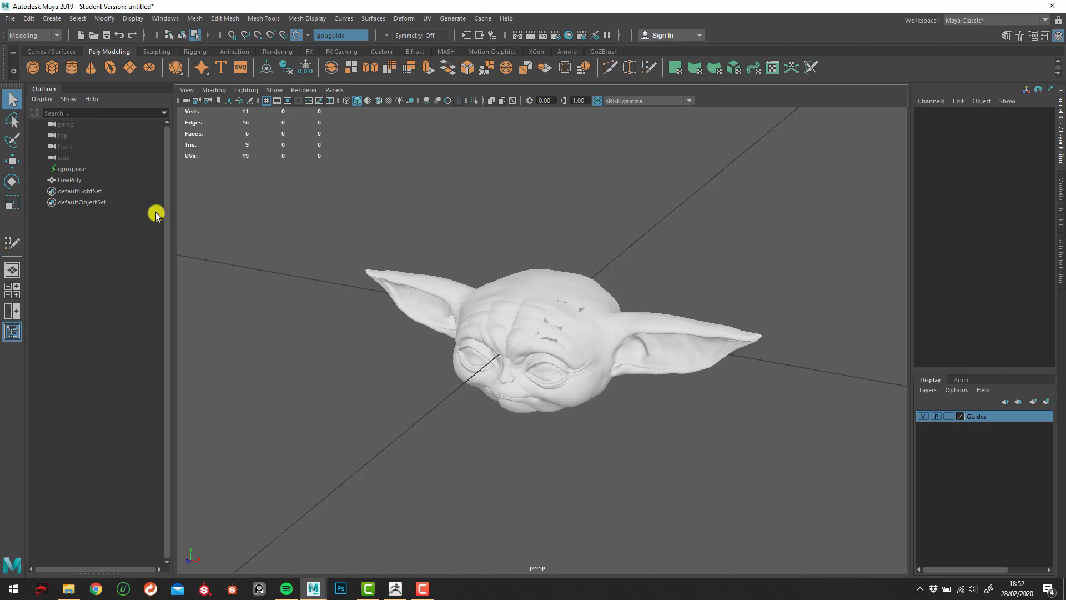
# - Assign LowPoly to a new display layer and try naming it LowPoly
pyautogui.click(69, 180)
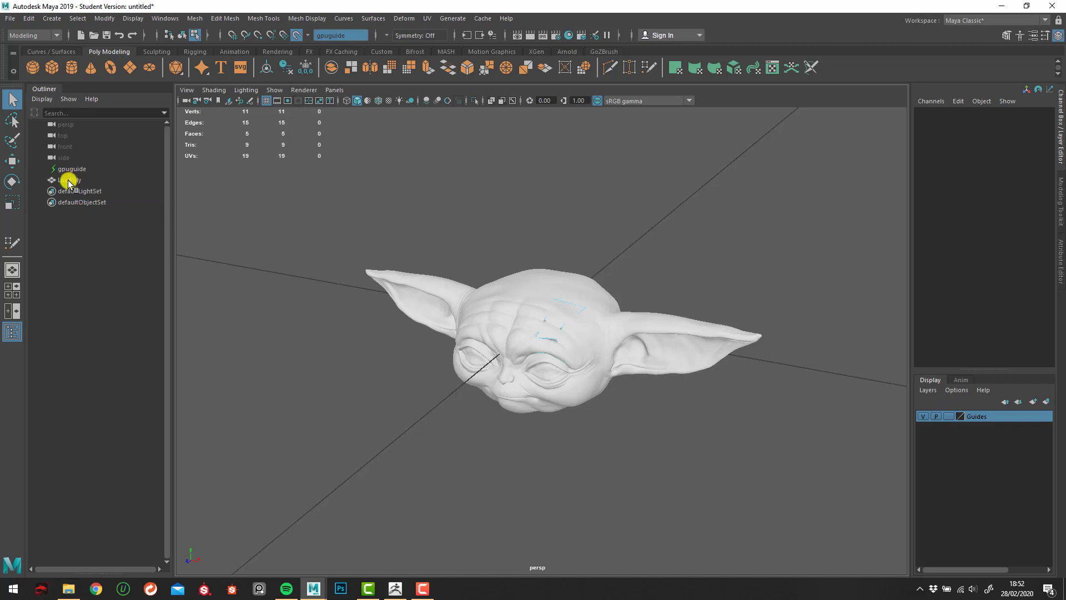
pyautogui.click(70, 180)
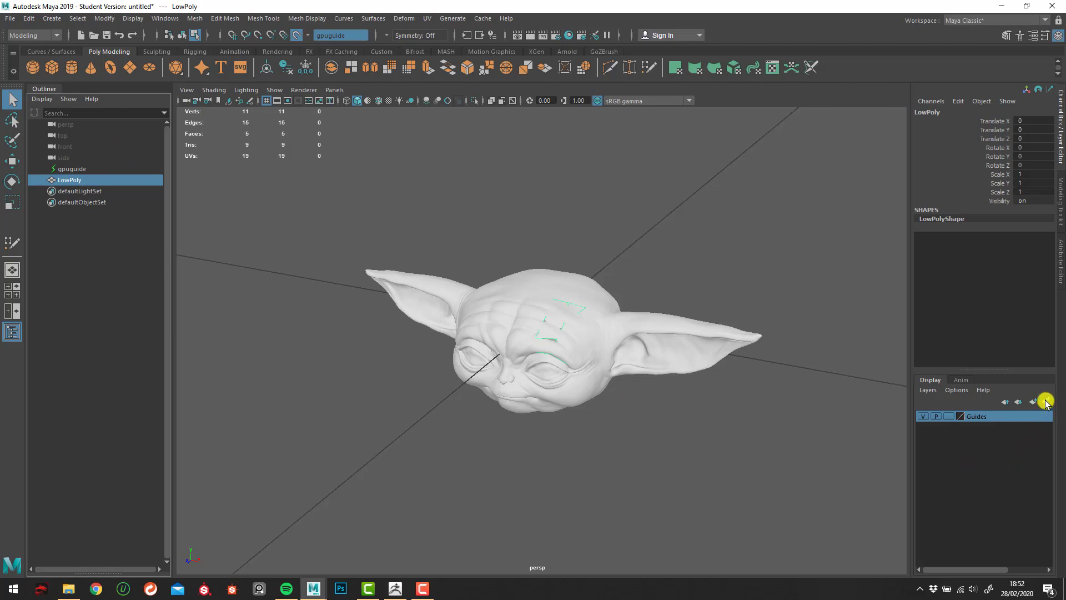
pyautogui.moveTo(1046, 401)
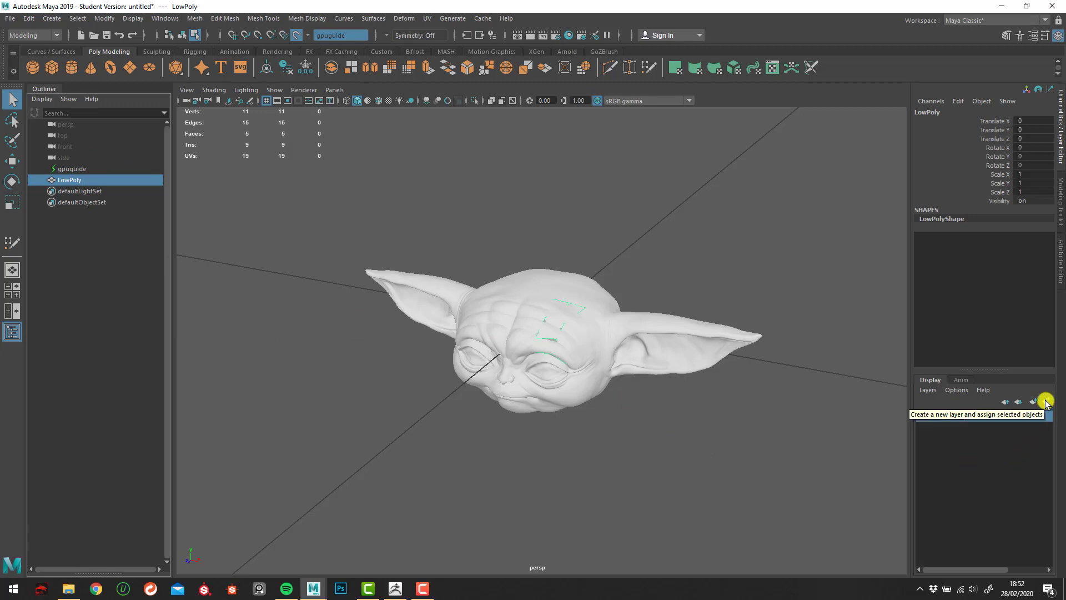
pyautogui.click(1046, 401)
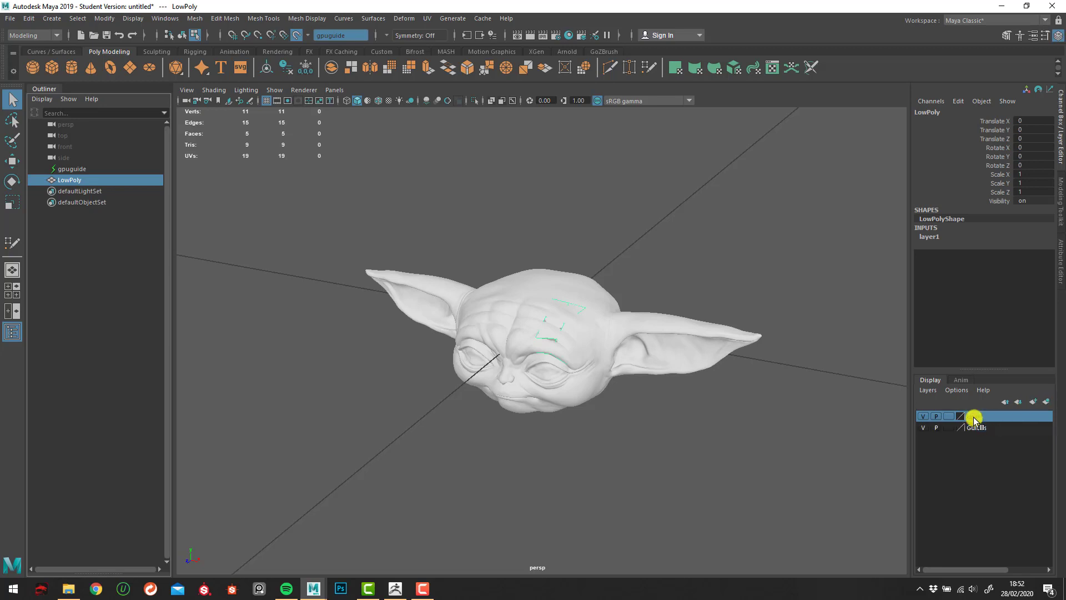
pyautogui.doubleClick(983, 416)
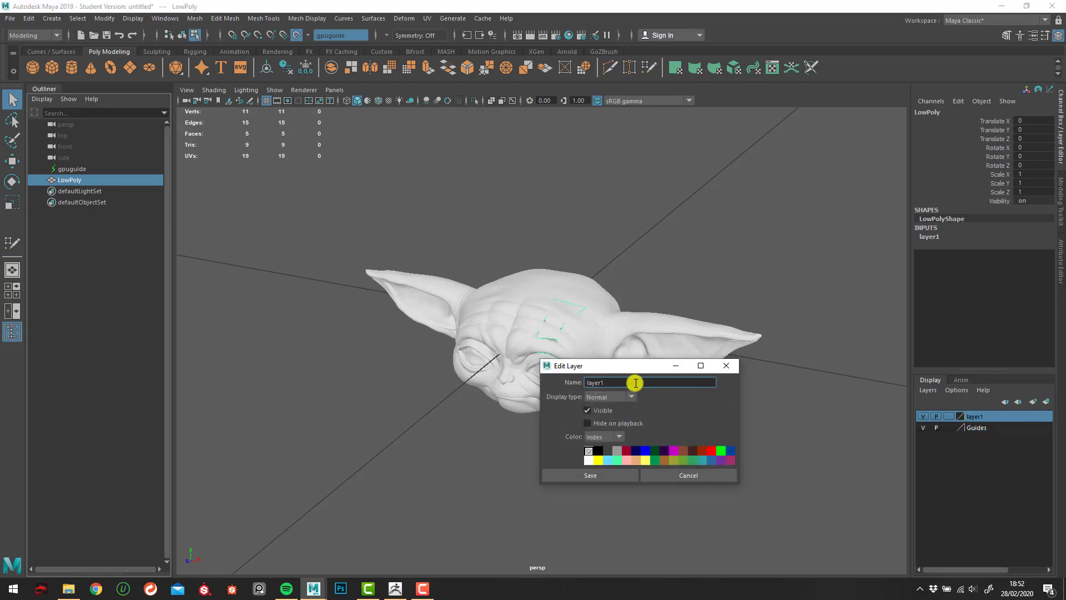
pyautogui.write('LowPoly')
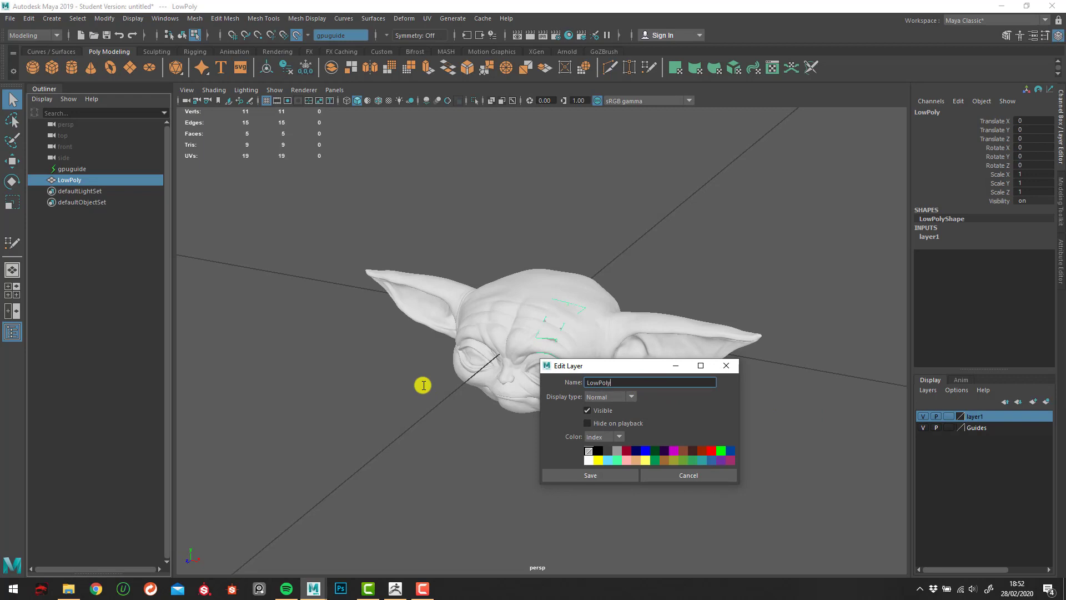
pyautogui.click(590, 474)
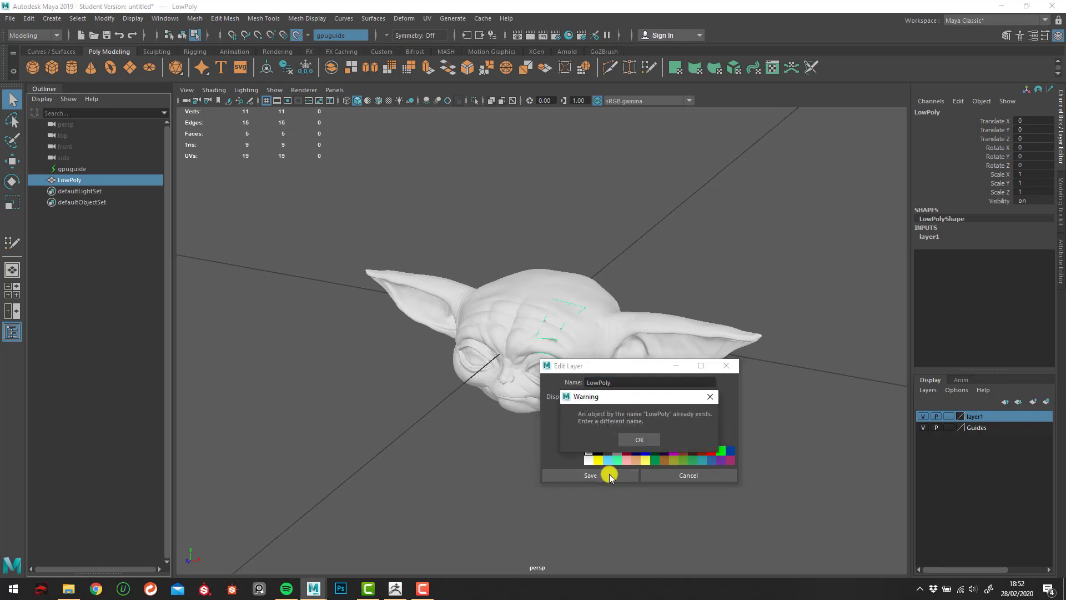
# - Dismiss the duplicate-name warning and save the layer as LowPoly_Layer
pyautogui.click(639, 439)
pyautogui.write('_Layer')
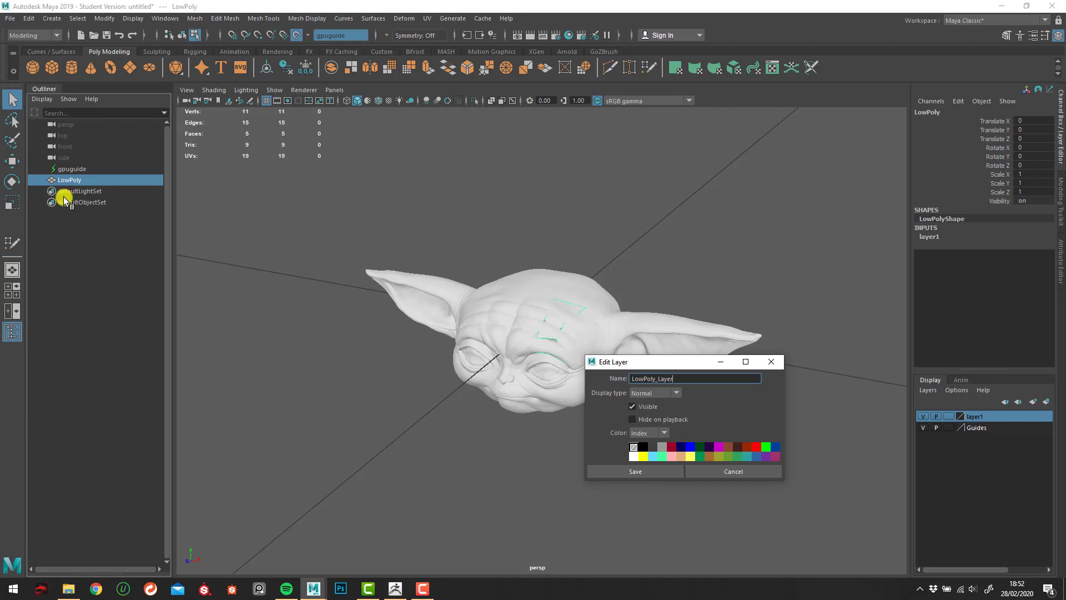
pyautogui.moveTo(571, 381)
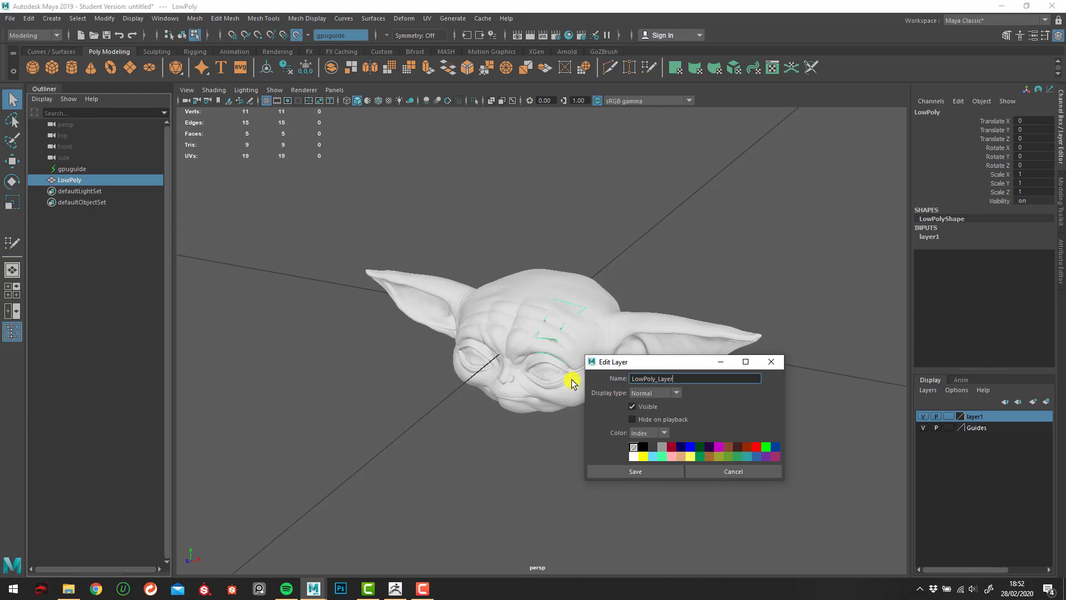
pyautogui.click(634, 471)
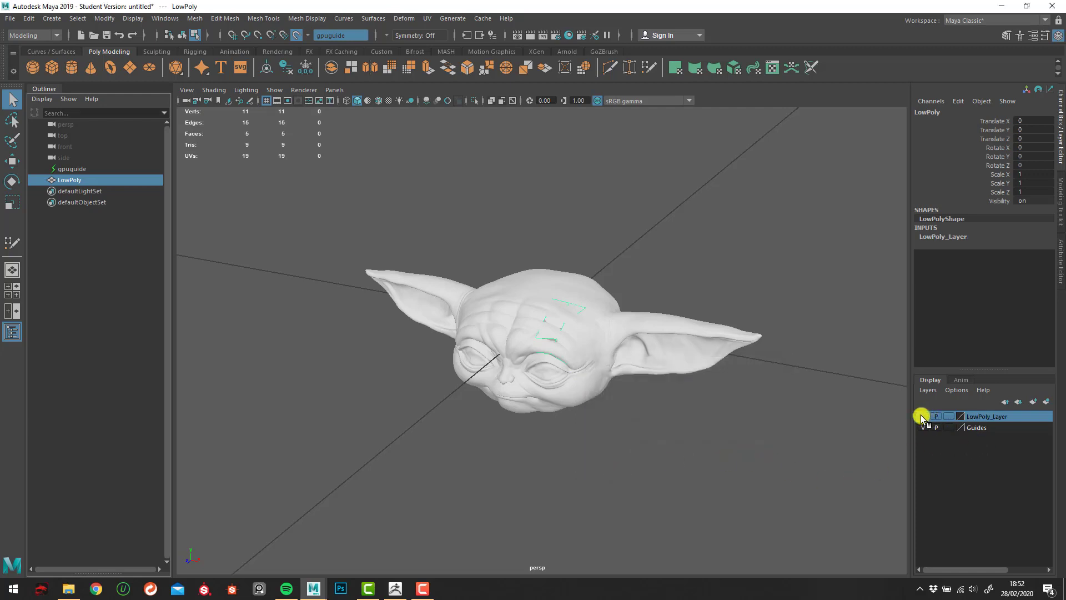
# - Bring up the context menu of actions for LowPoly_Layer in the Layer Editor
pyautogui.click(923, 415)
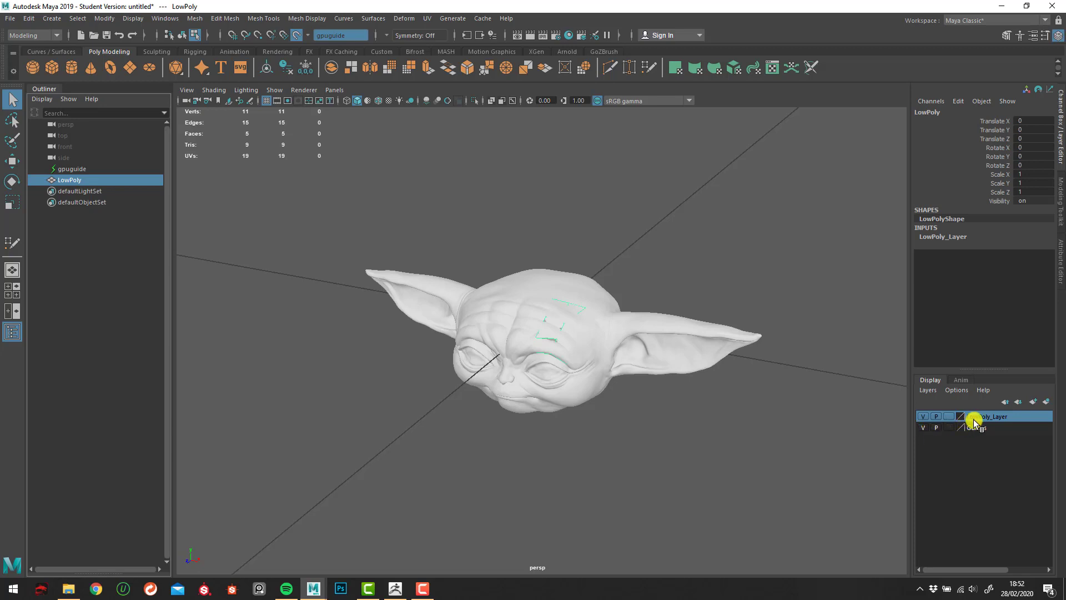
pyautogui.rightClick(993, 416)
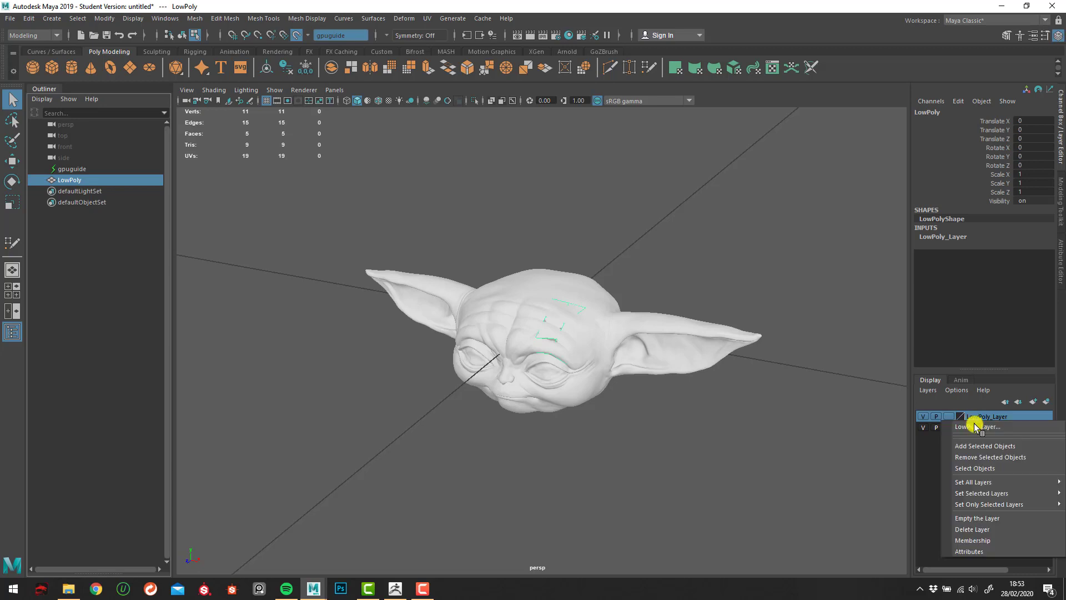
pyautogui.moveTo(983, 446)
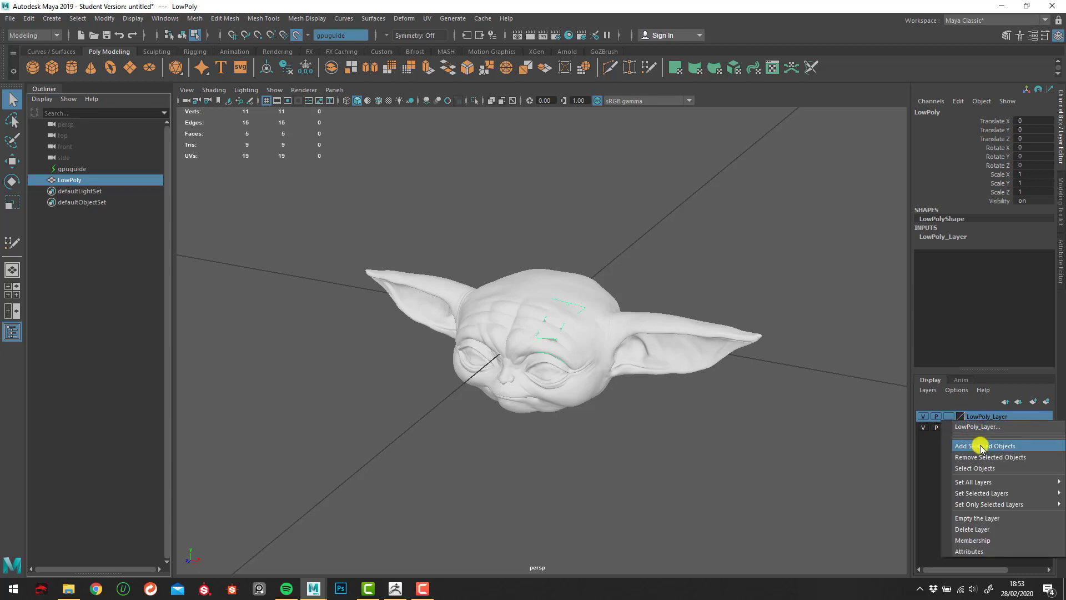
pyautogui.moveTo(976, 456)
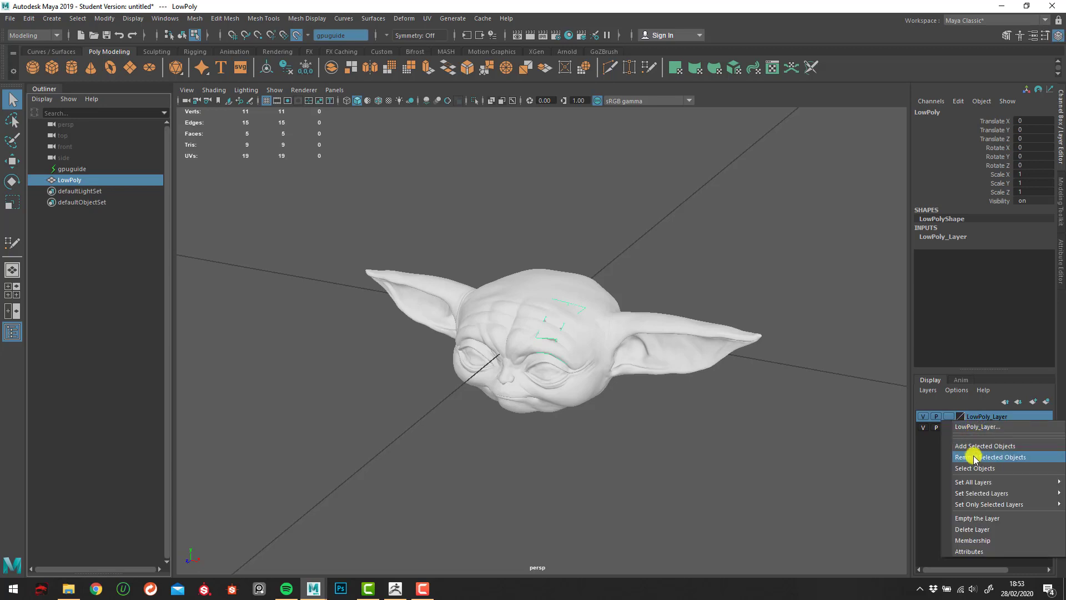